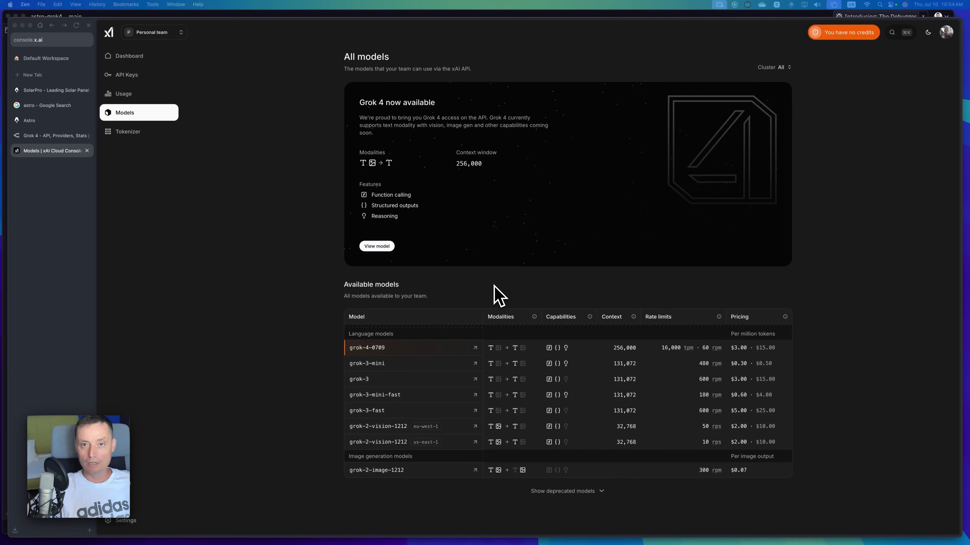
pyautogui.moveTo(531, 299)
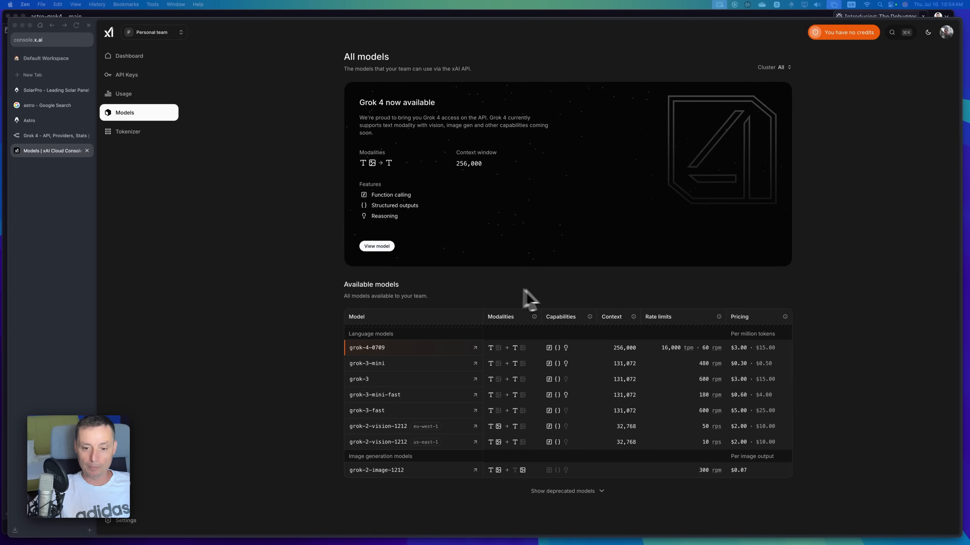
pyautogui.moveTo(566, 303)
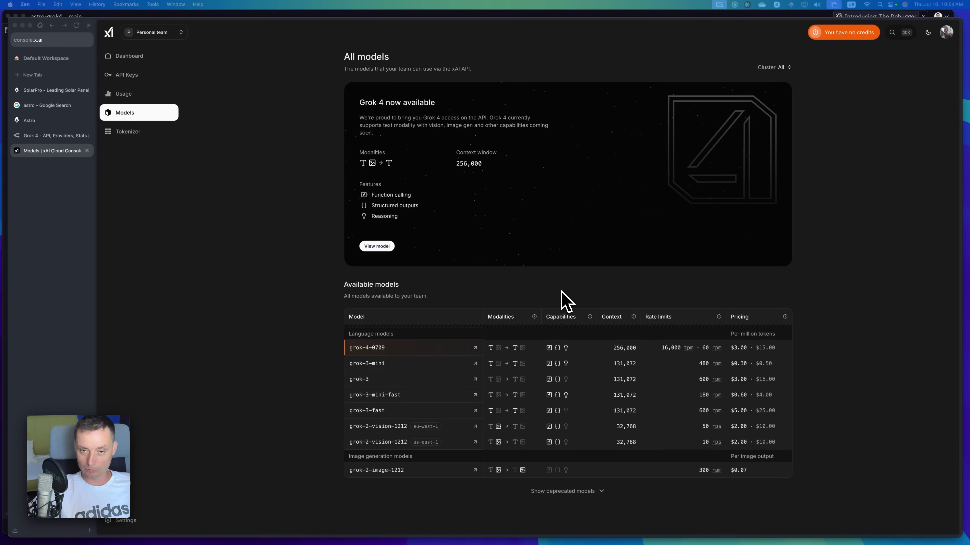
pyautogui.moveTo(559, 297)
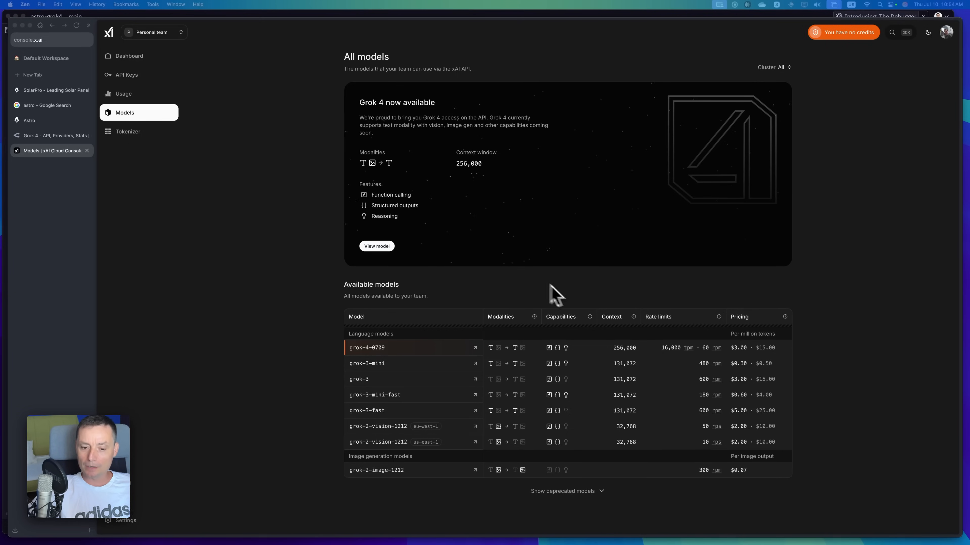
pyautogui.moveTo(375, 363)
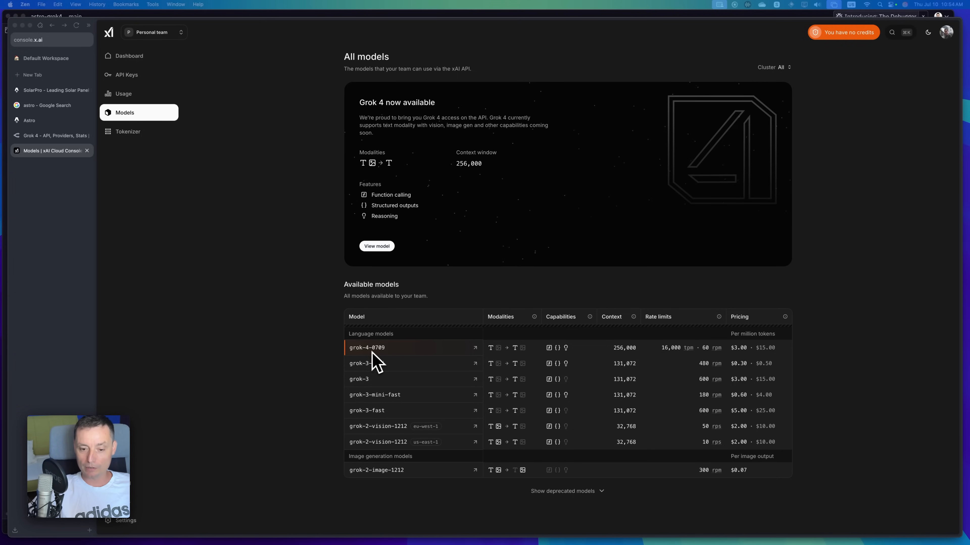
pyautogui.moveTo(400, 363)
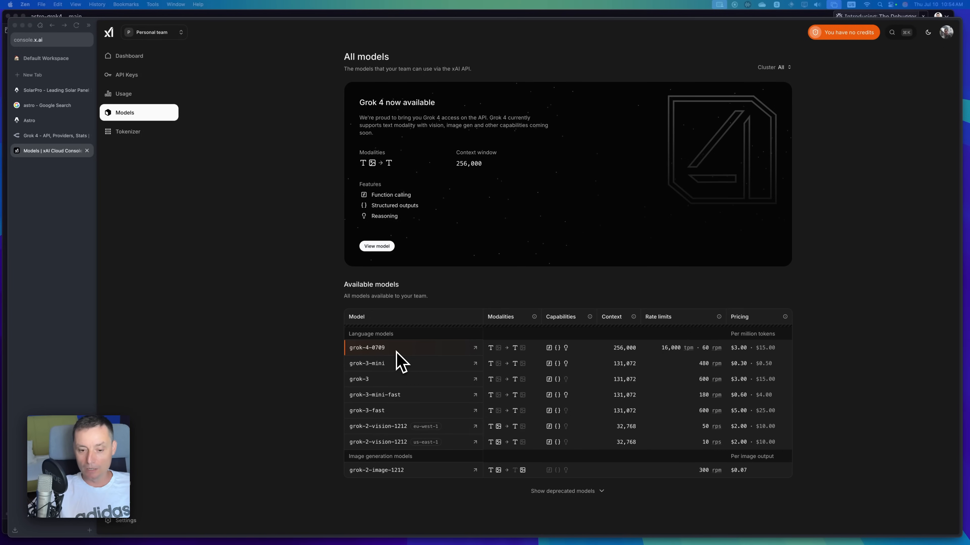
pyautogui.moveTo(373, 362)
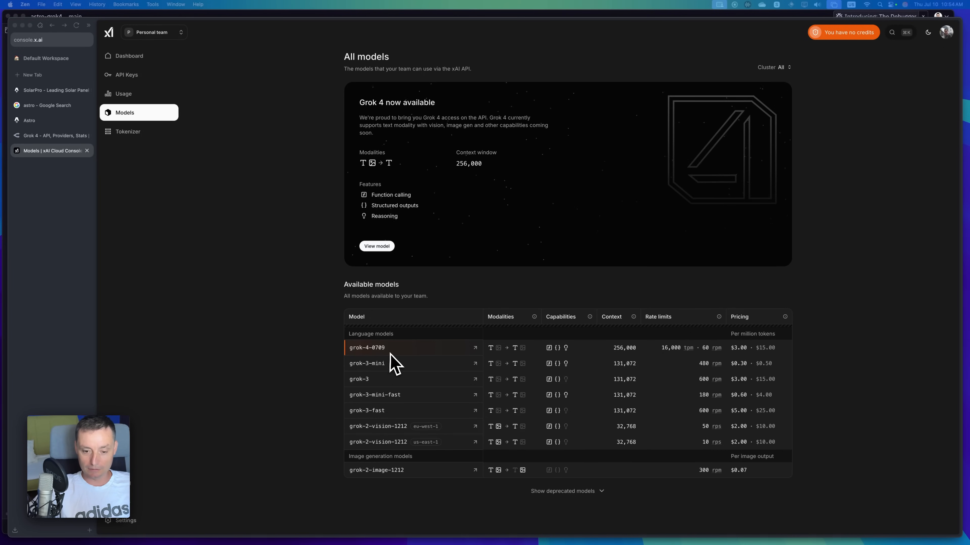
pyautogui.moveTo(383, 361)
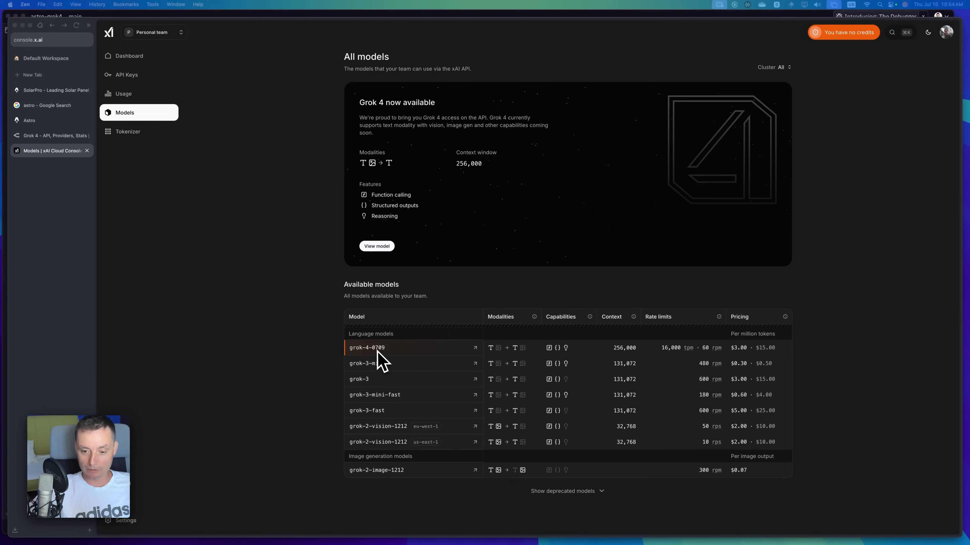
pyautogui.moveTo(631, 371)
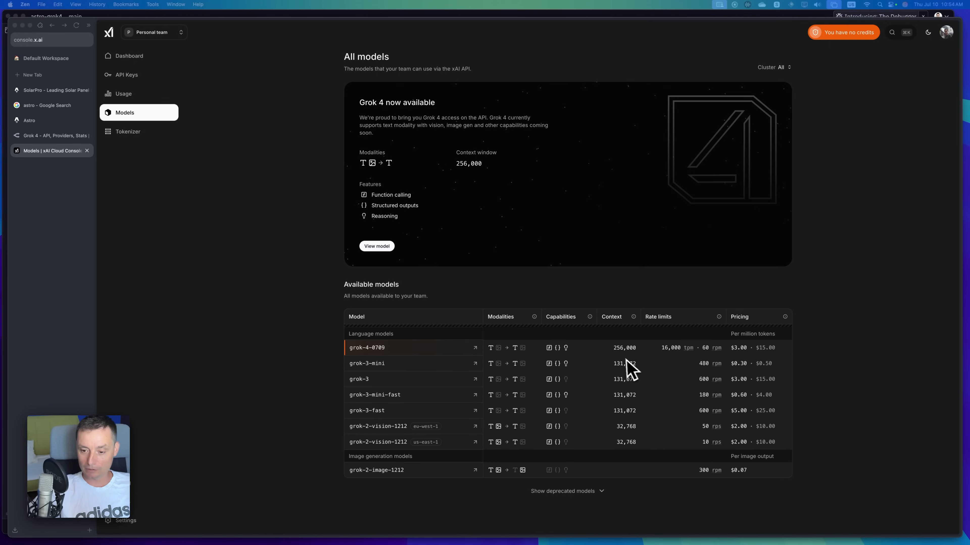
pyautogui.moveTo(620, 362)
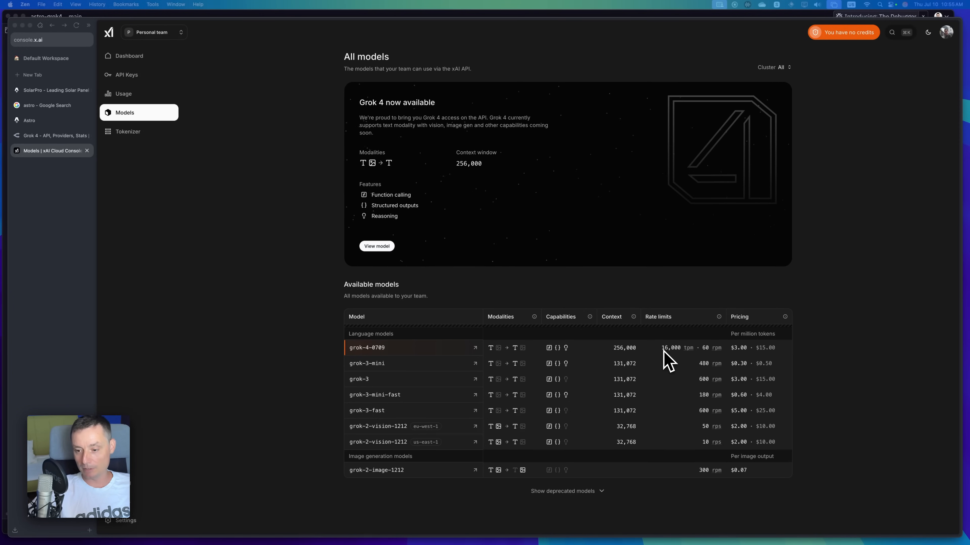
pyautogui.moveTo(692, 364)
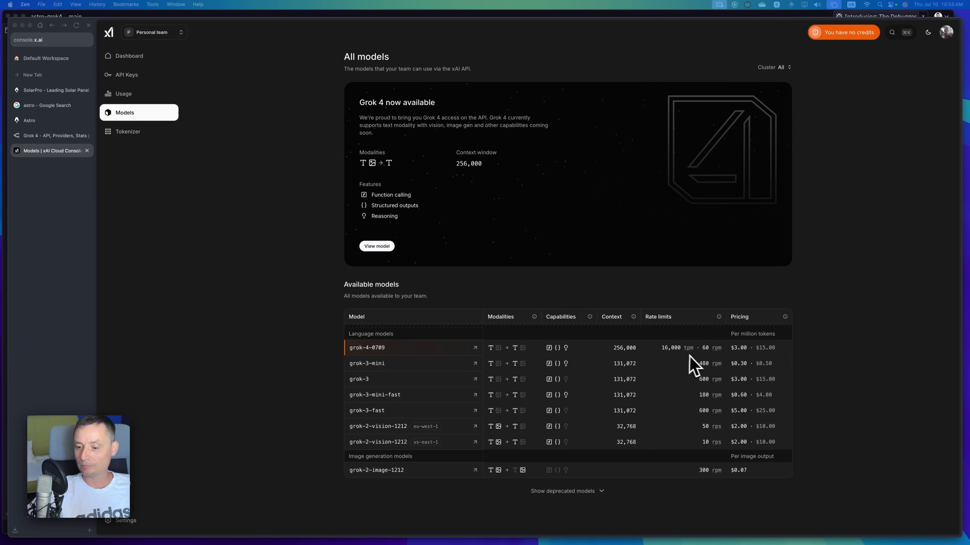
pyautogui.moveTo(676, 360)
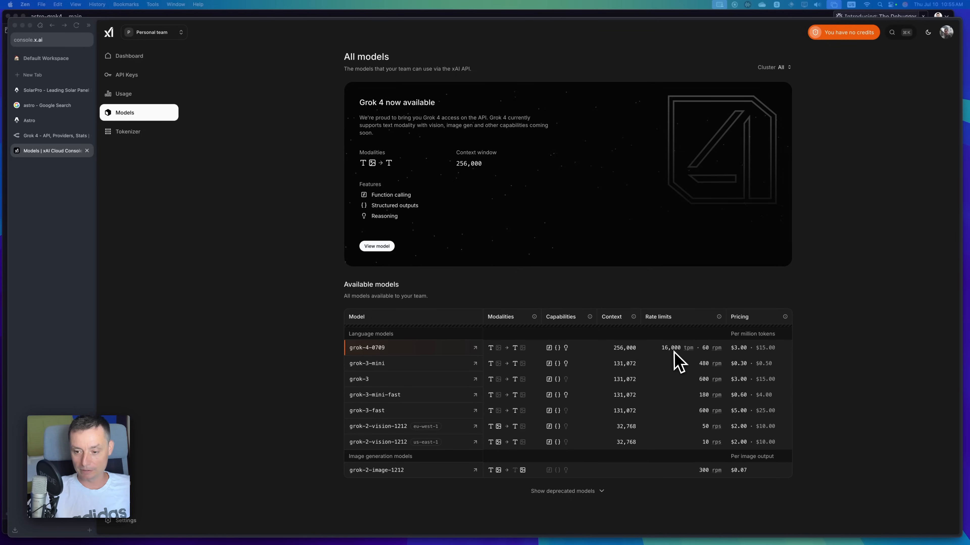
pyautogui.moveTo(711, 359)
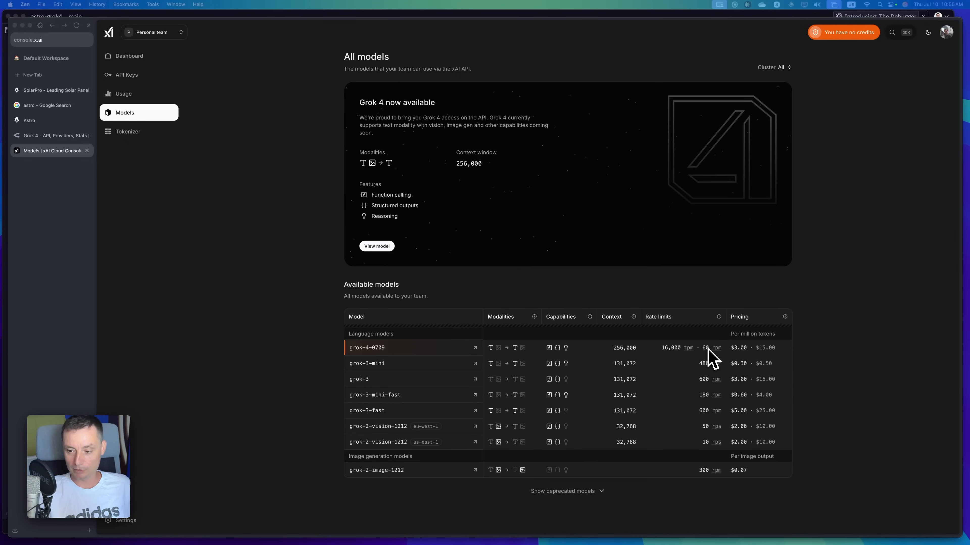
pyautogui.moveTo(740, 360)
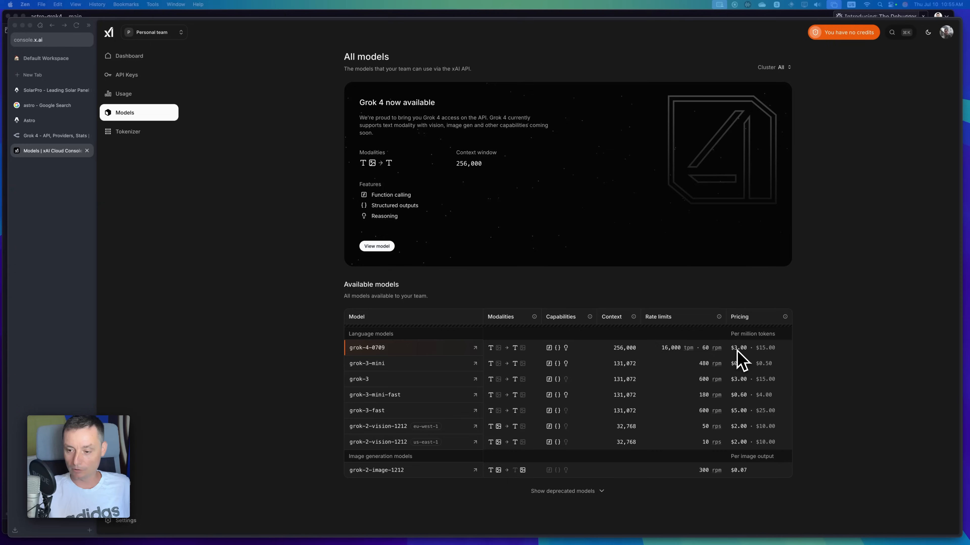
pyautogui.moveTo(767, 365)
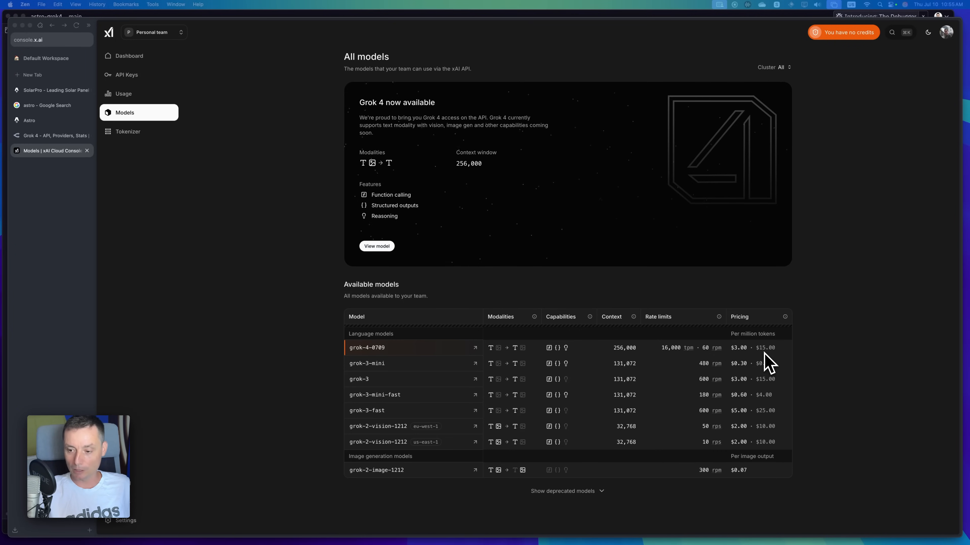
pyautogui.moveTo(807, 365)
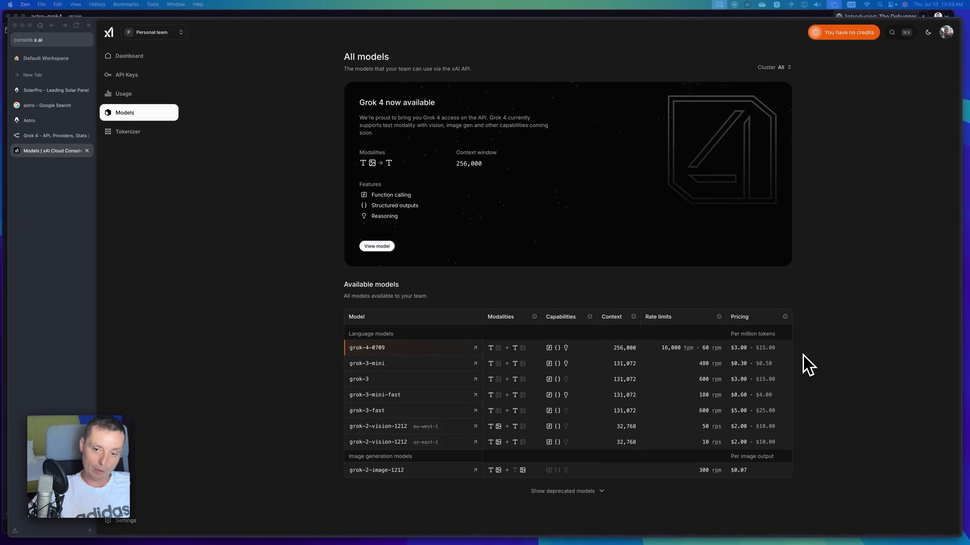
pyautogui.moveTo(552, 287)
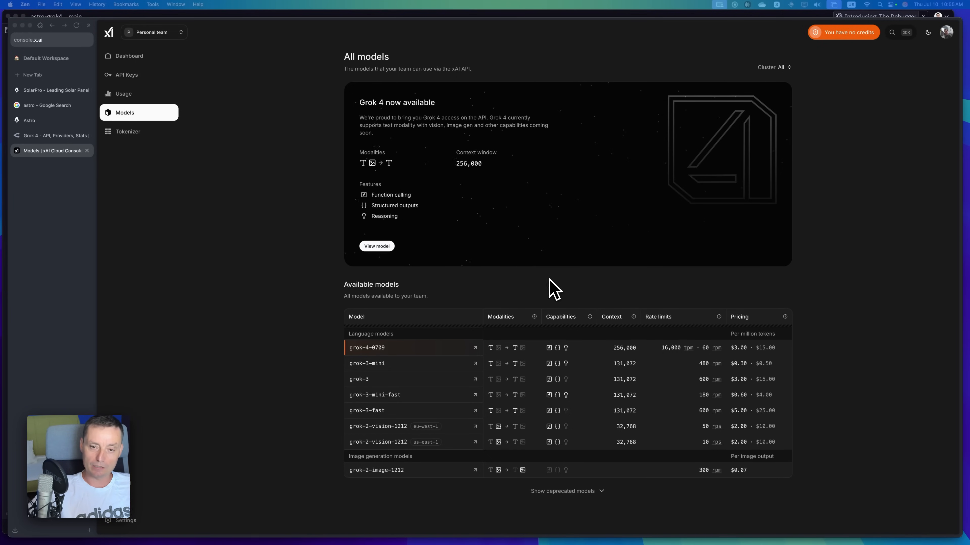
pyautogui.moveTo(373, 174)
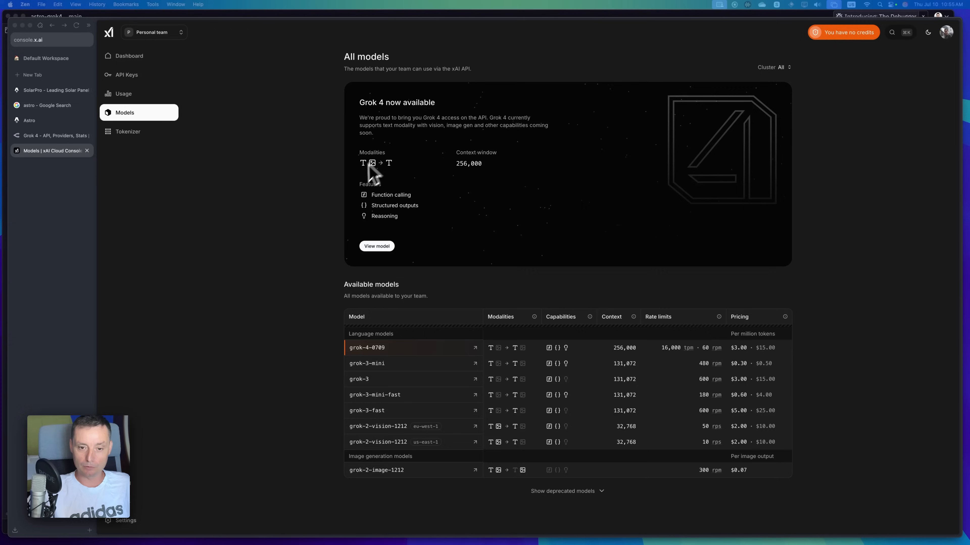
pyautogui.moveTo(439, 192)
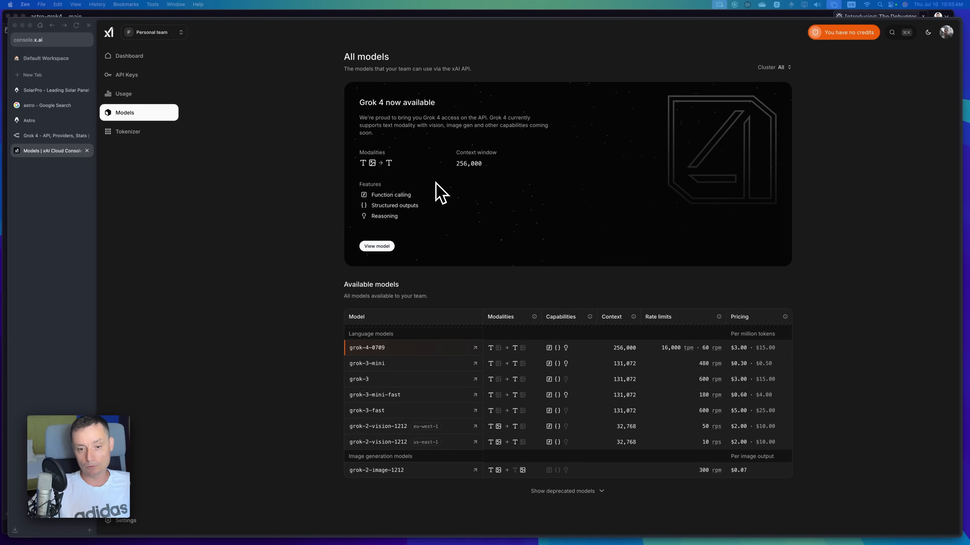
pyautogui.moveTo(430, 201)
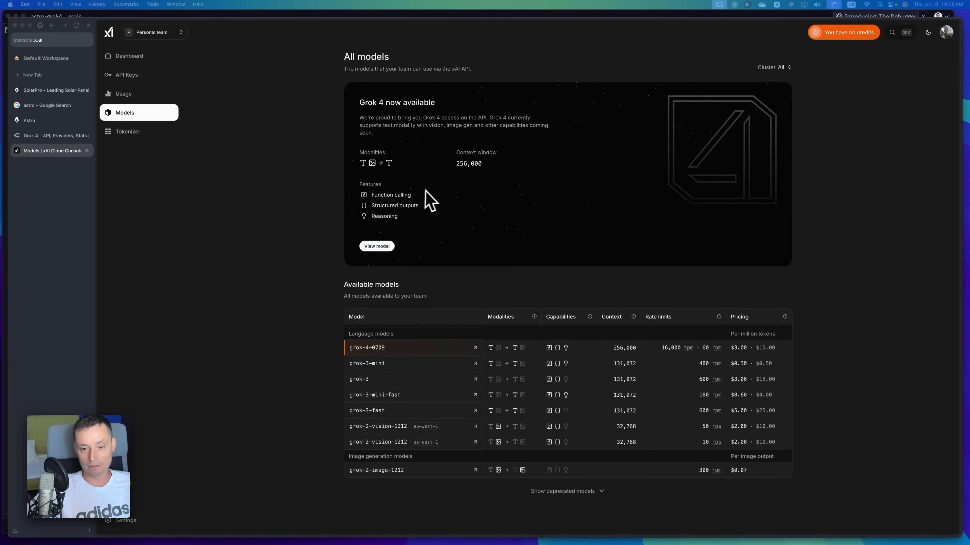
pyautogui.moveTo(386, 223)
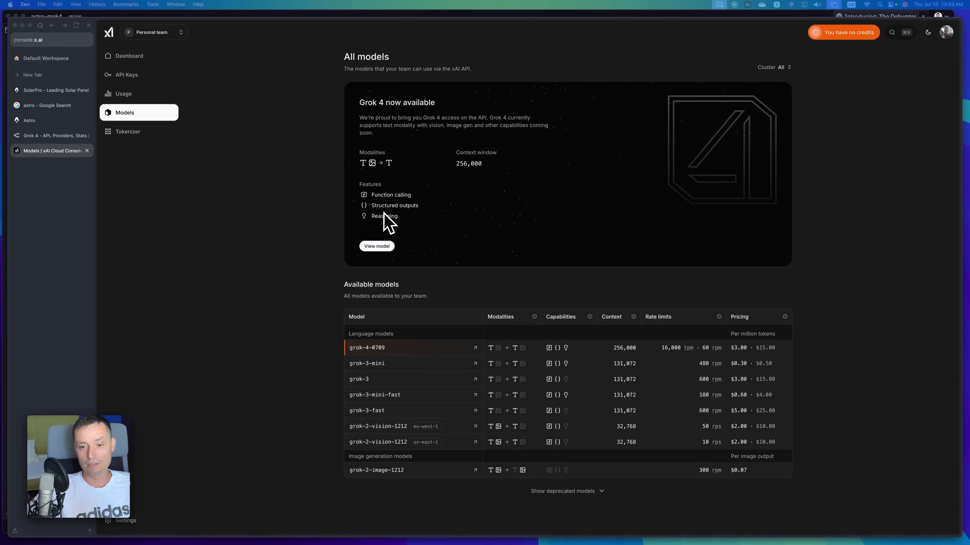
# View the Grok 4 model's full details, scrolling to the grok-4-0709 Python quickstart sample.
pyautogui.click(376, 246)
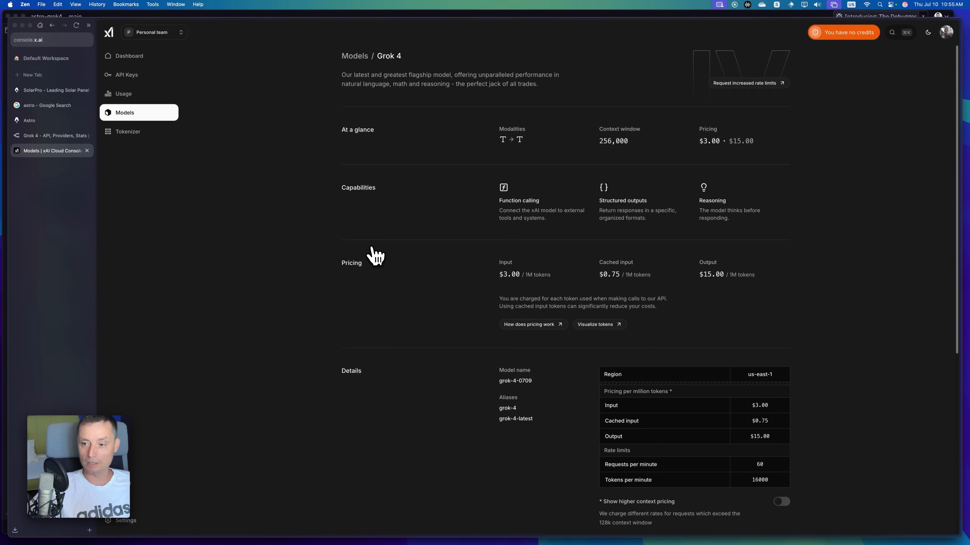
pyautogui.moveTo(730, 221)
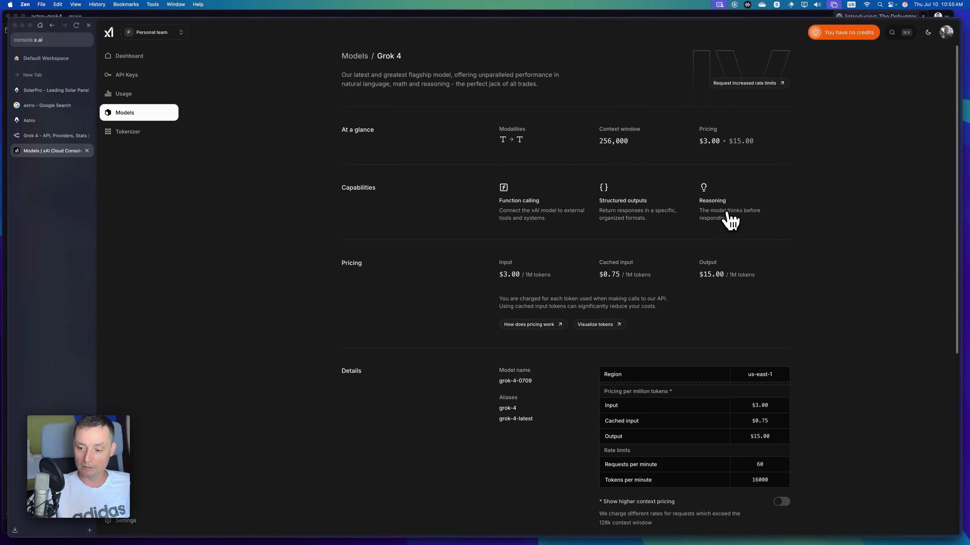
pyautogui.scroll(-3)
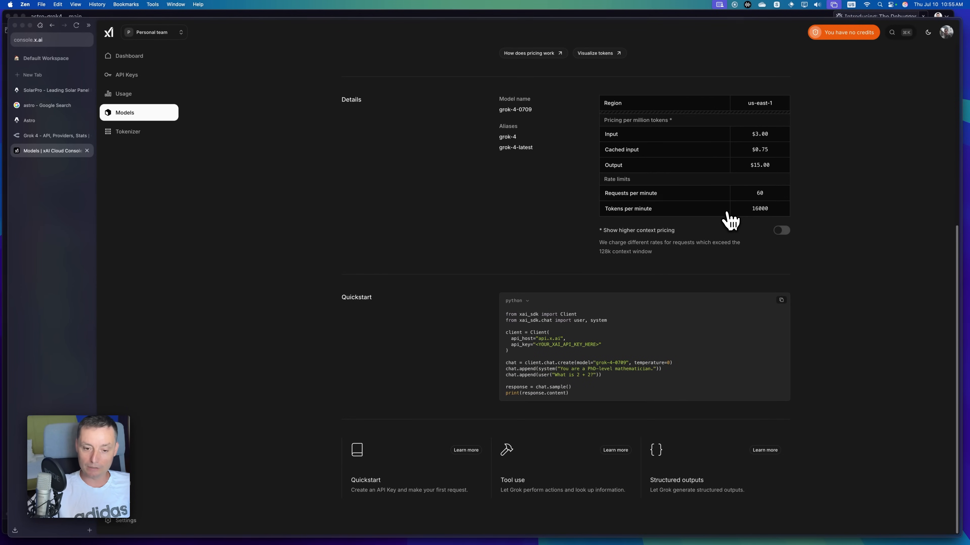
pyautogui.moveTo(572, 195)
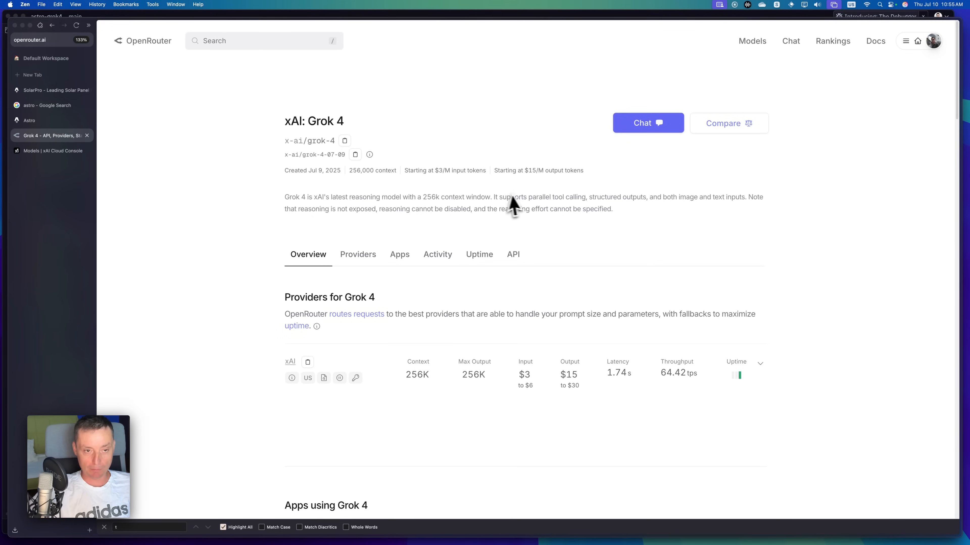
pyautogui.moveTo(501, 184)
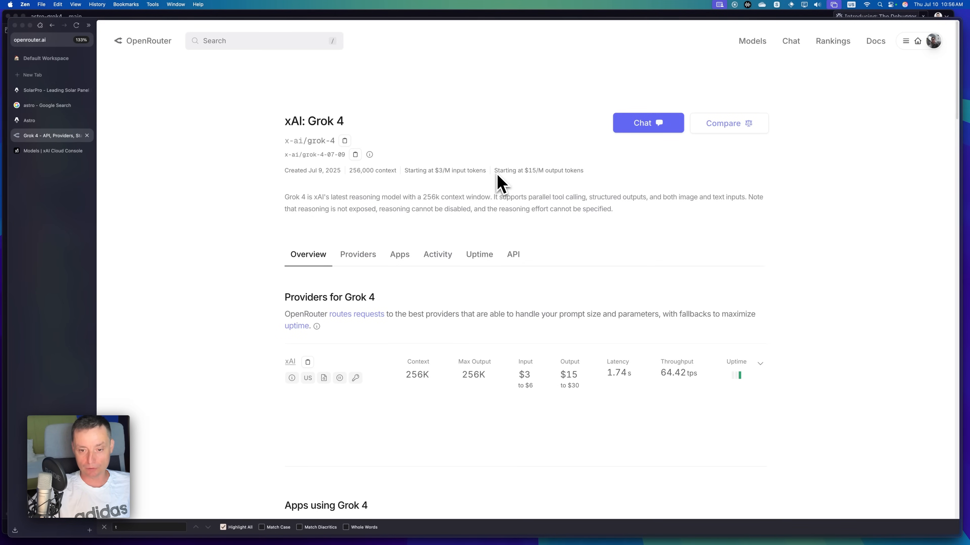
pyautogui.moveTo(559, 223)
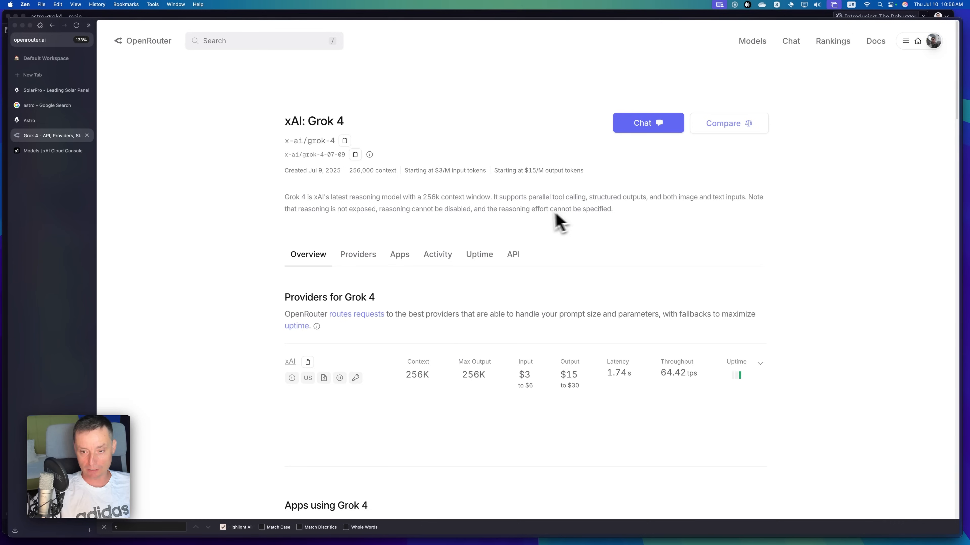
# Highlight 'tool calling' in the xAI: Grok 4 description on OpenRouter.
pyautogui.doubleClick(566, 197)
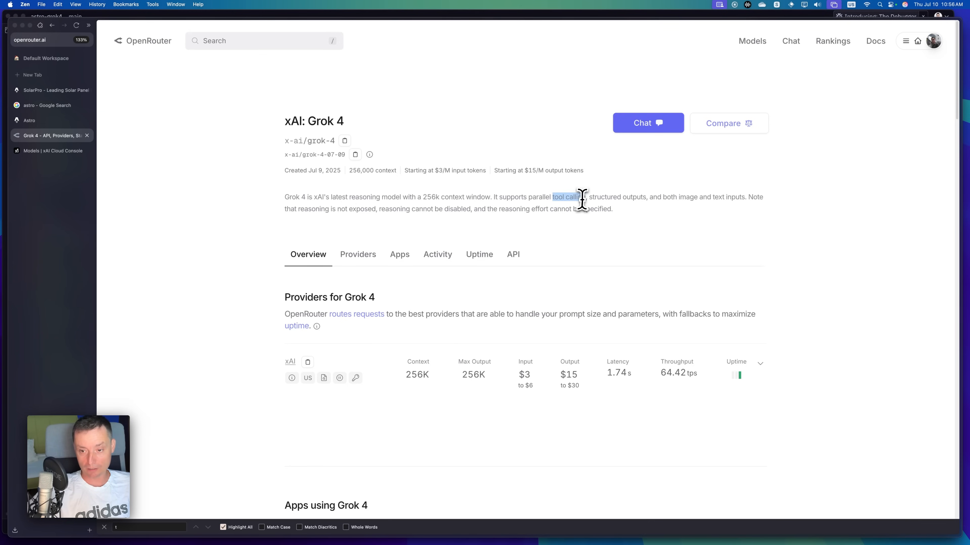
pyautogui.moveTo(479, 333)
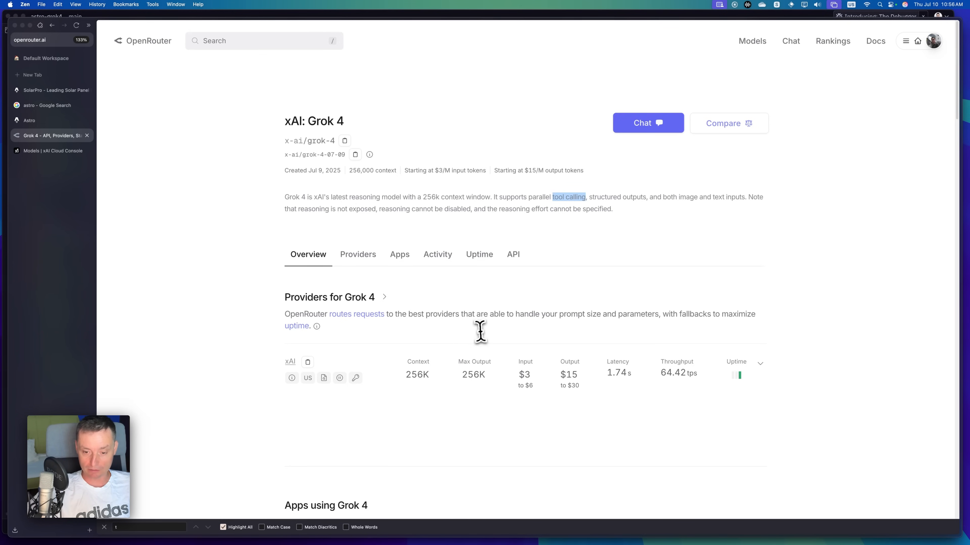
pyautogui.moveTo(568, 374)
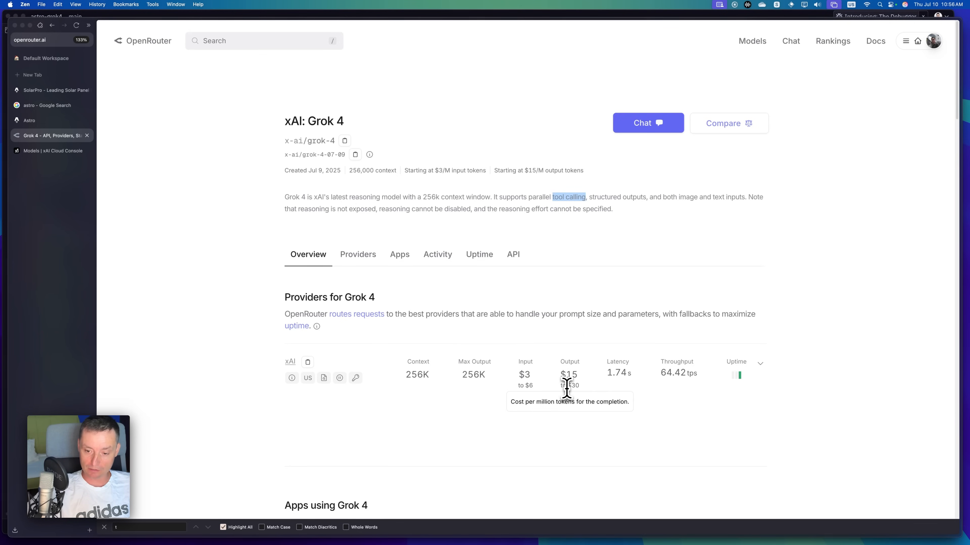
pyautogui.moveTo(525, 364)
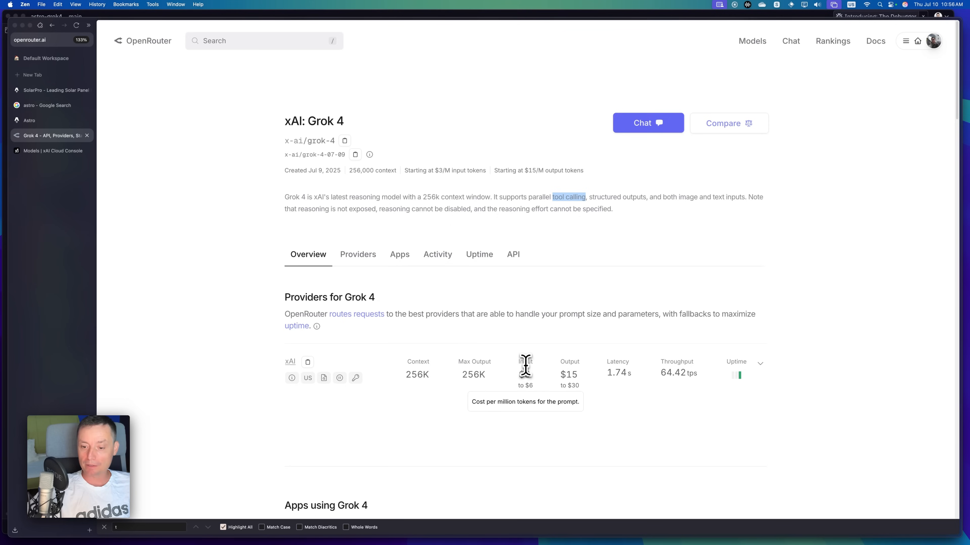
pyautogui.moveTo(524, 382)
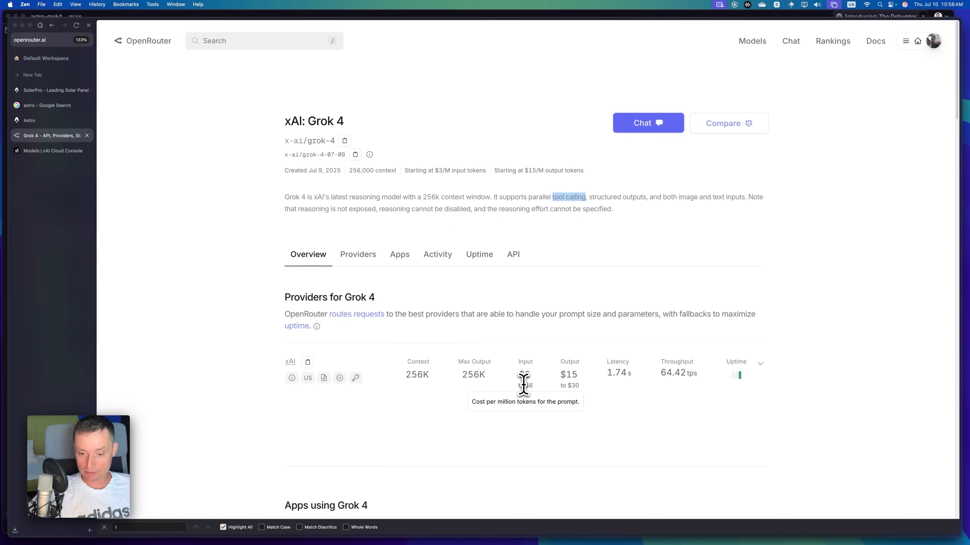
pyautogui.moveTo(559, 377)
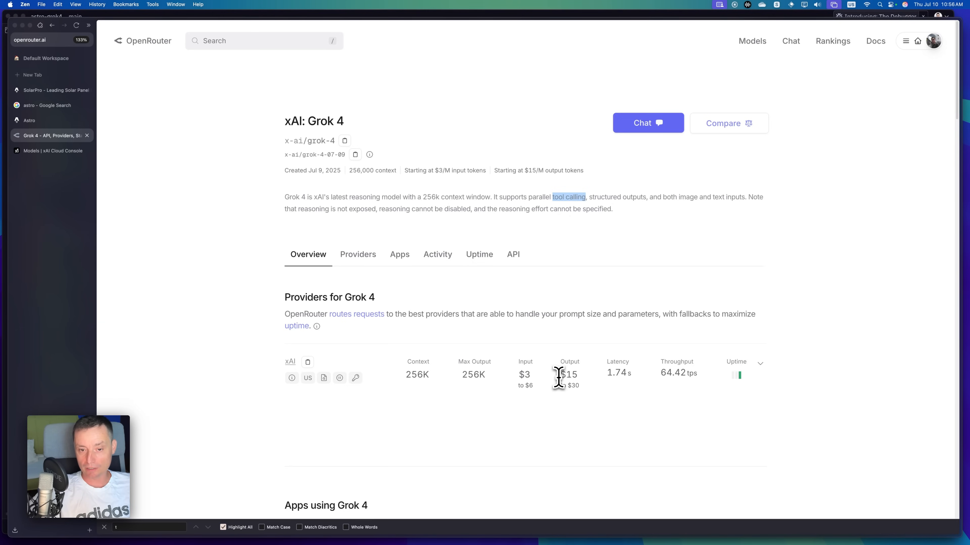
pyautogui.moveTo(440, 202)
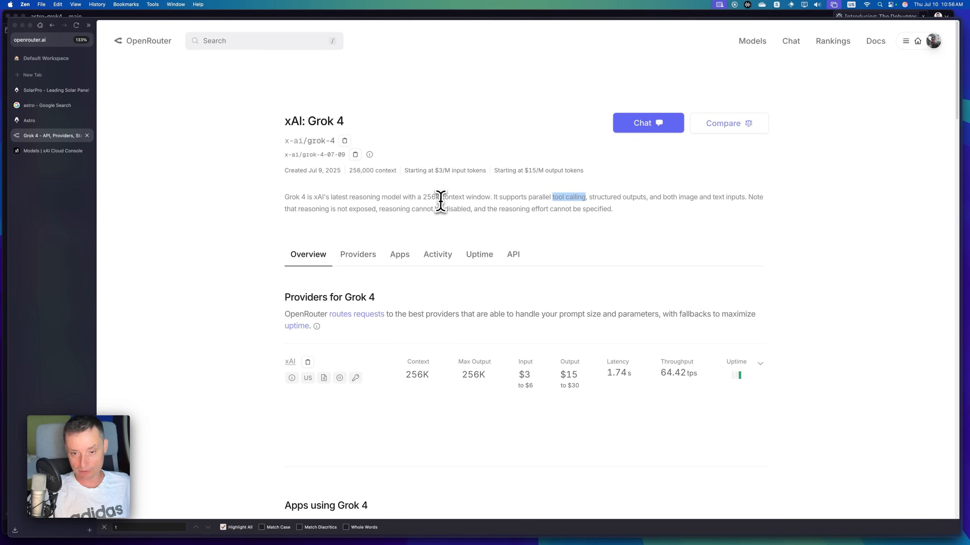
pyautogui.moveTo(427, 198)
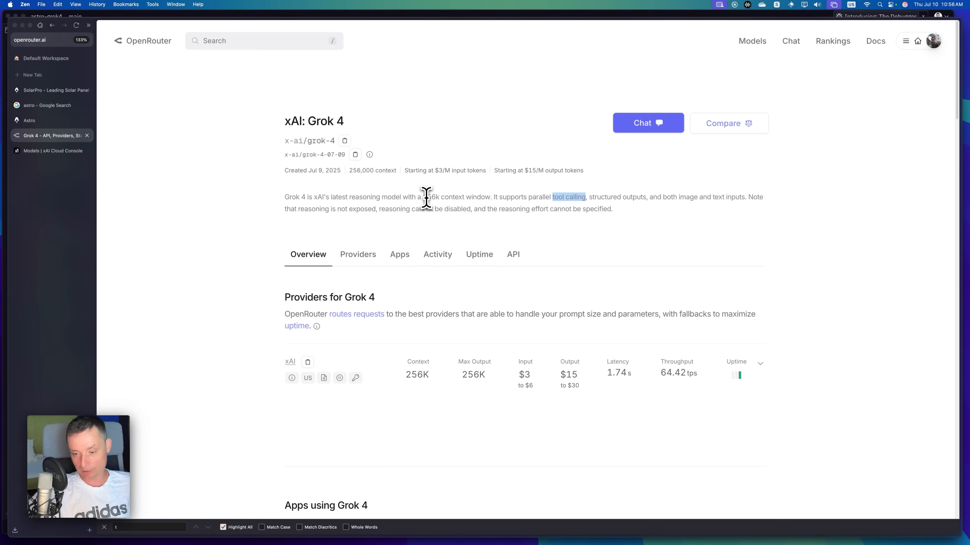
pyautogui.moveTo(587, 358)
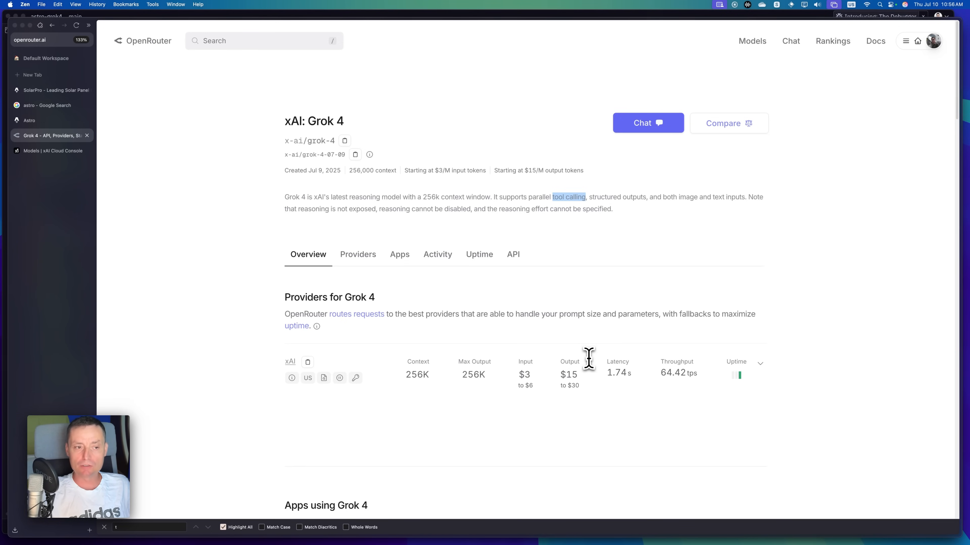
pyautogui.moveTo(501, 306)
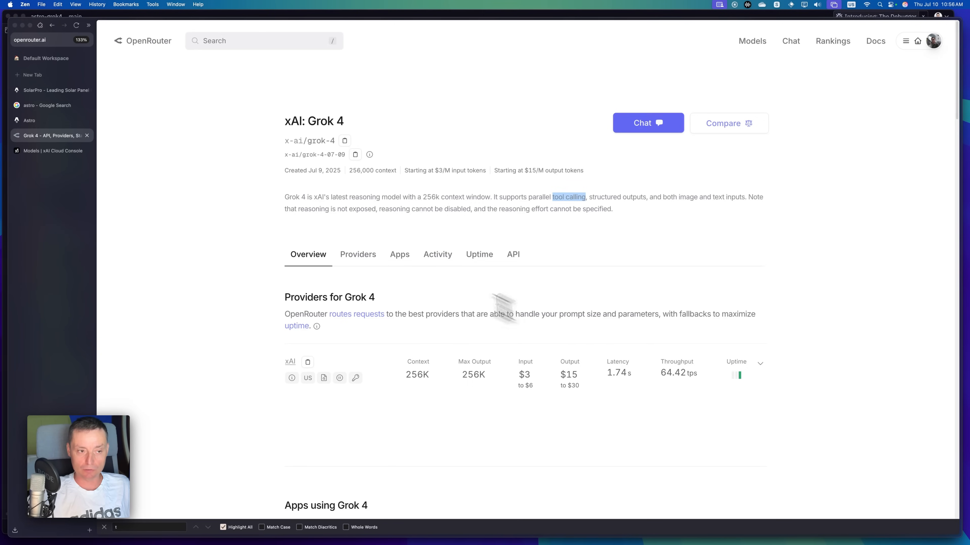
pyautogui.moveTo(384, 209)
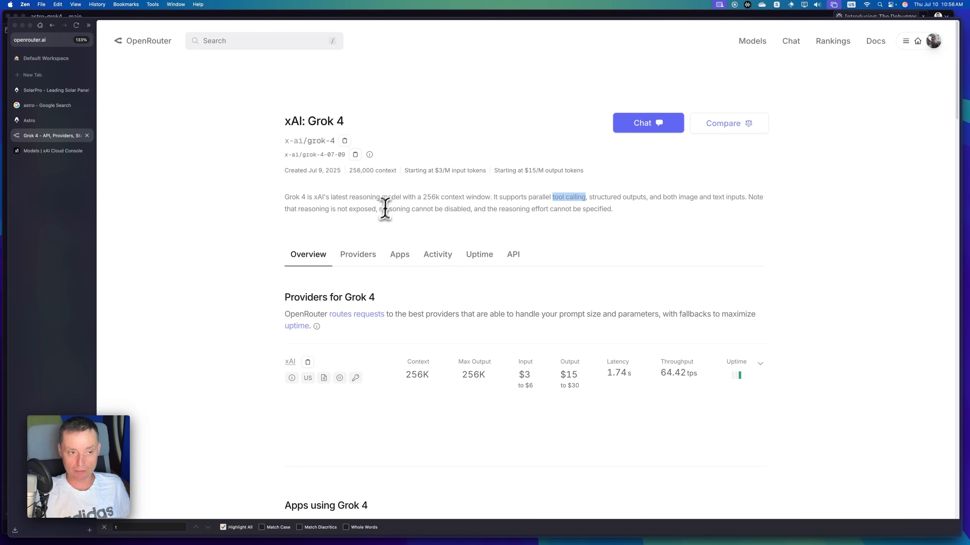
# Browse through the locally running SolarPro home page from top to bottom.
pyautogui.click(53, 90)
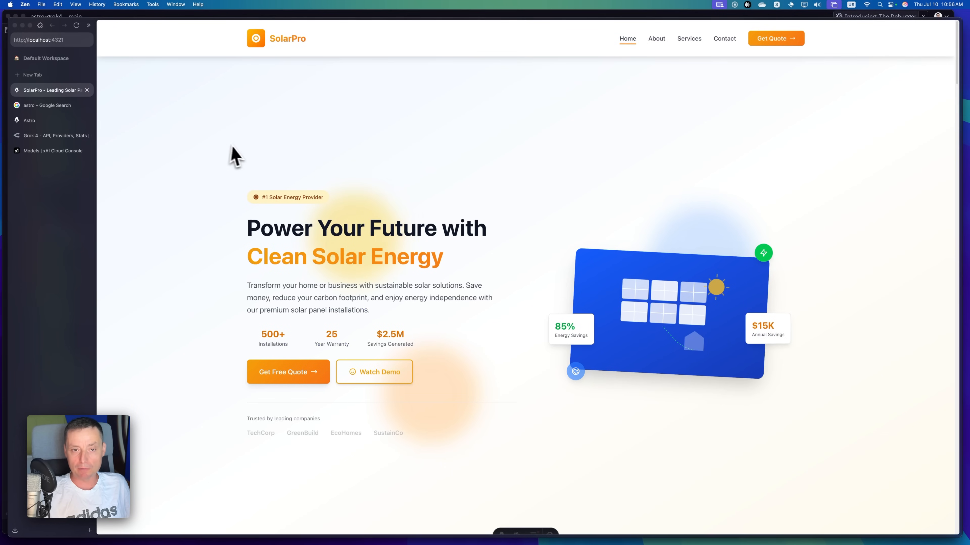
pyautogui.moveTo(498, 156)
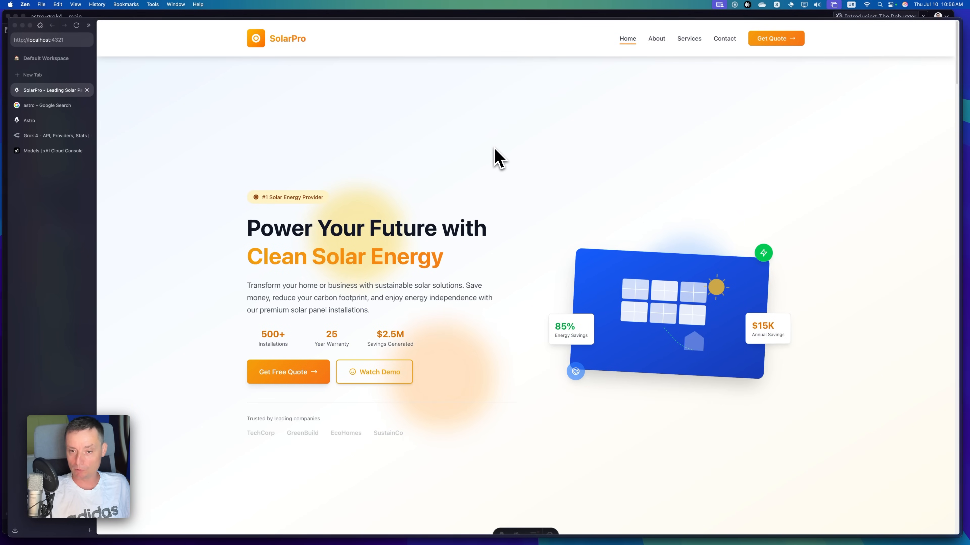
pyautogui.scroll(-3)
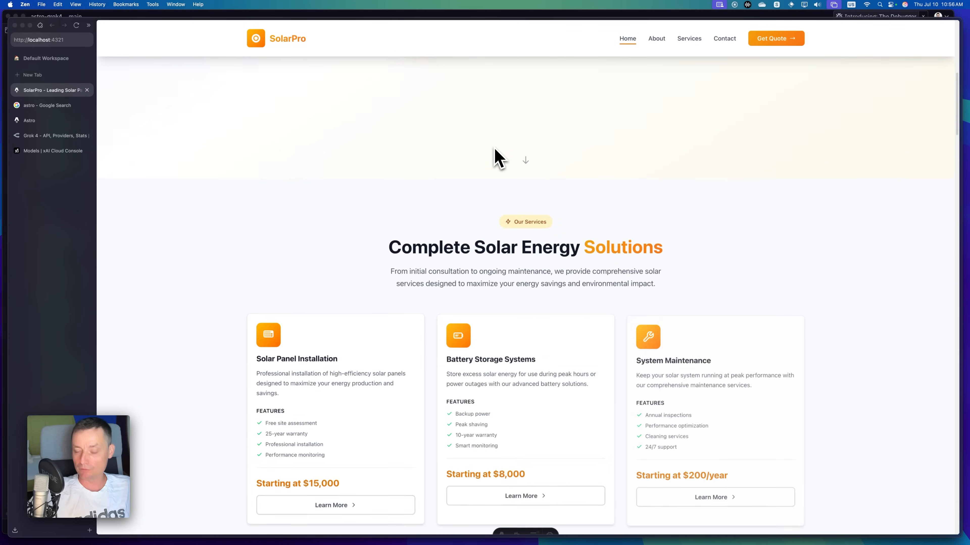
pyautogui.scroll(-3)
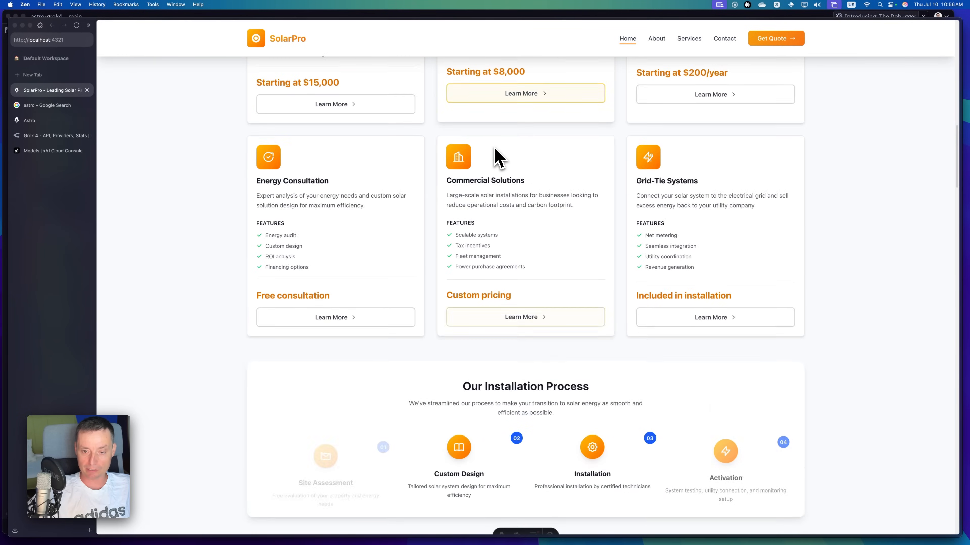
pyautogui.scroll(3)
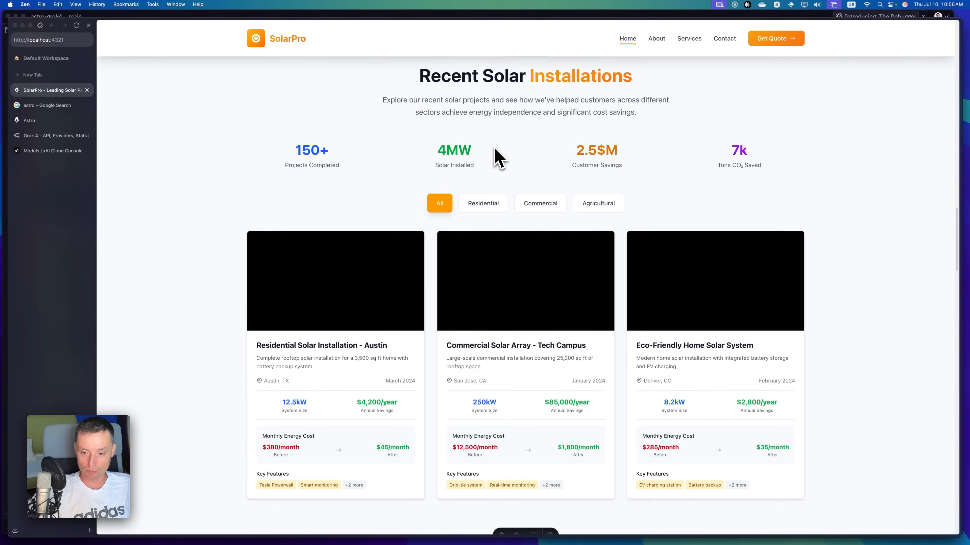
pyautogui.scroll(-3)
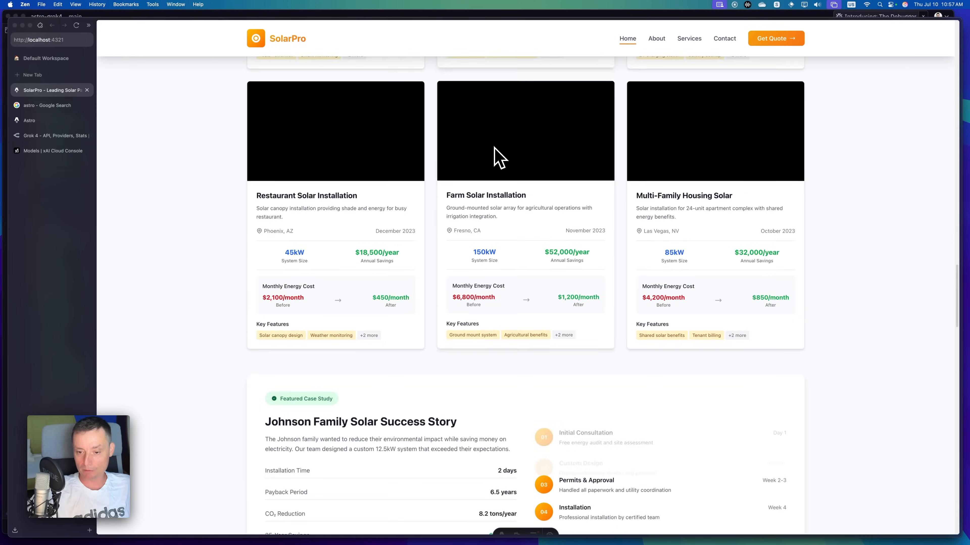
pyautogui.scroll(-3)
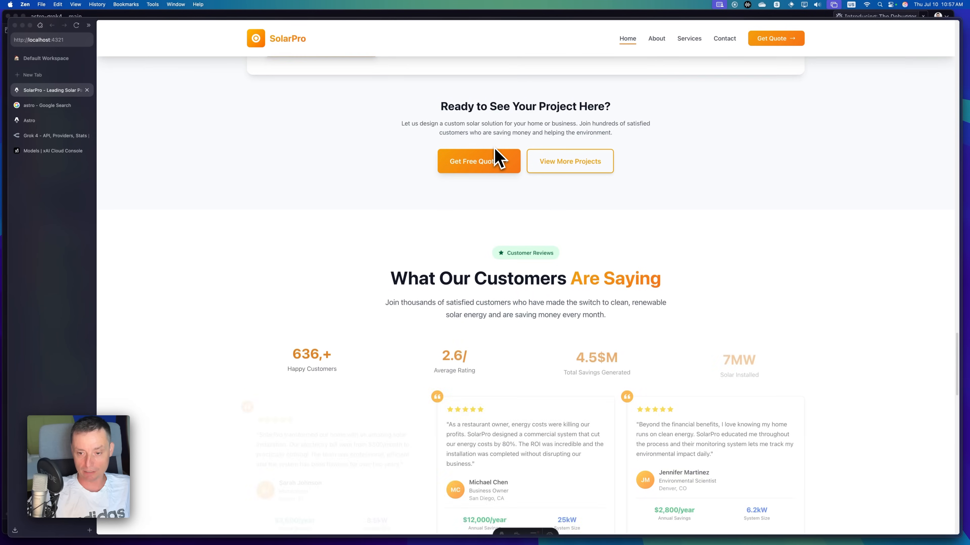
pyautogui.scroll(-3)
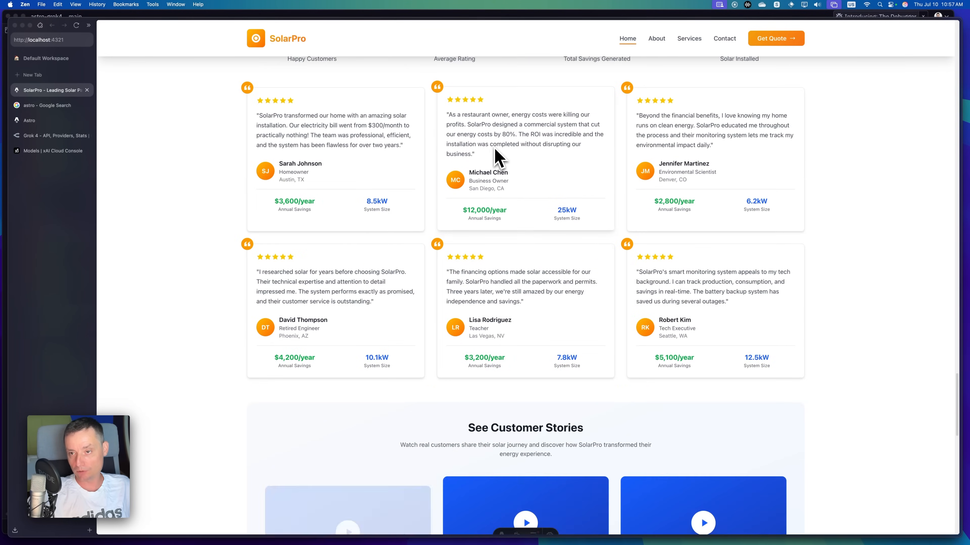
# Visit the About, Services and Contact pages, then bring up the Astro framework homepage.
pyautogui.click(656, 38)
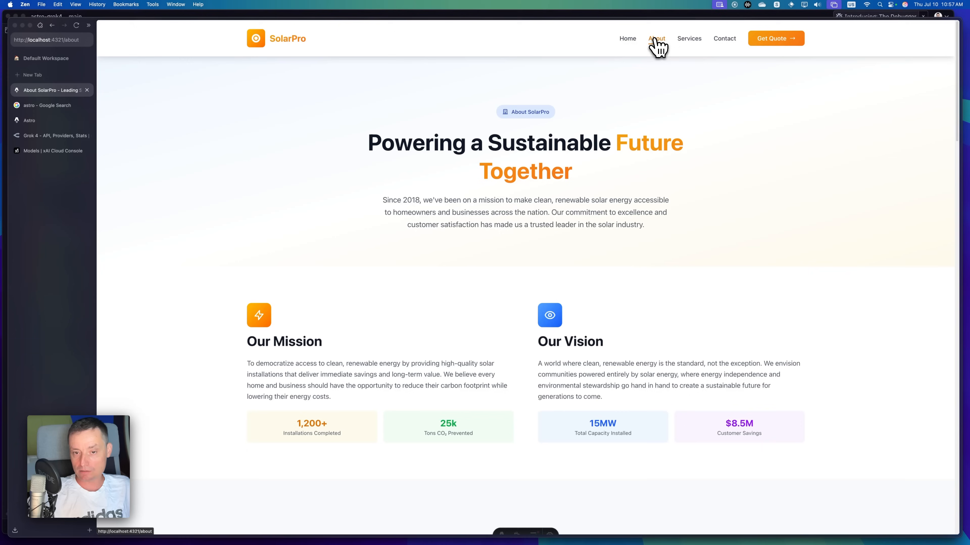
pyautogui.click(689, 38)
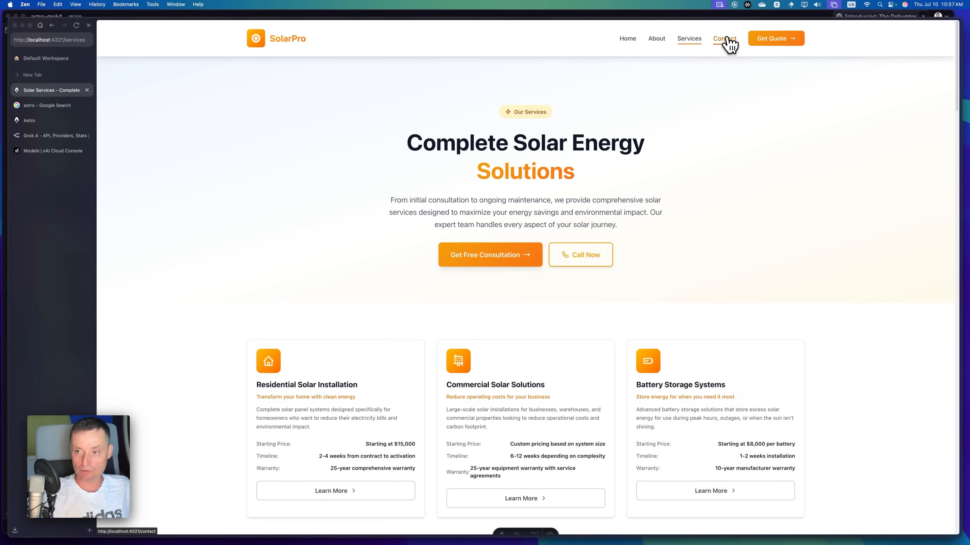
pyautogui.click(723, 39)
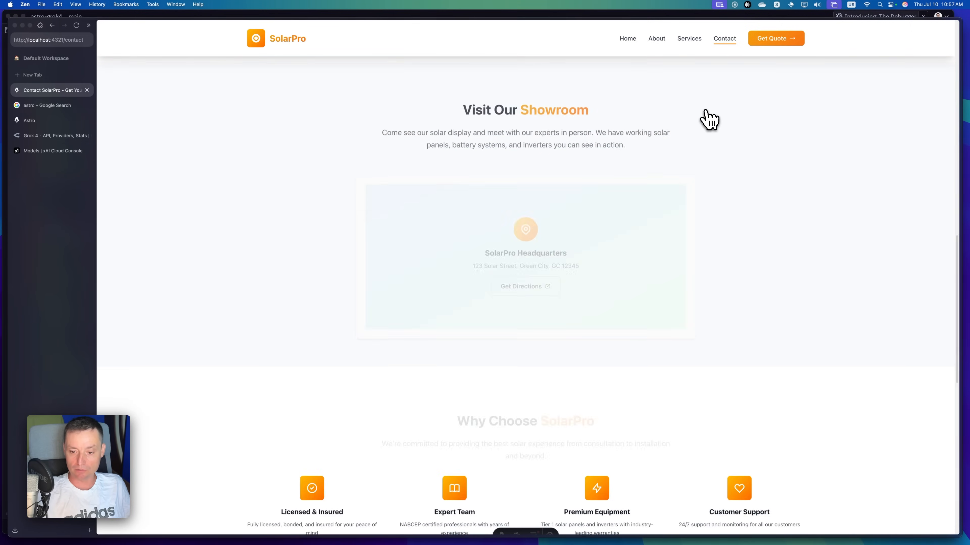
pyautogui.scroll(-3)
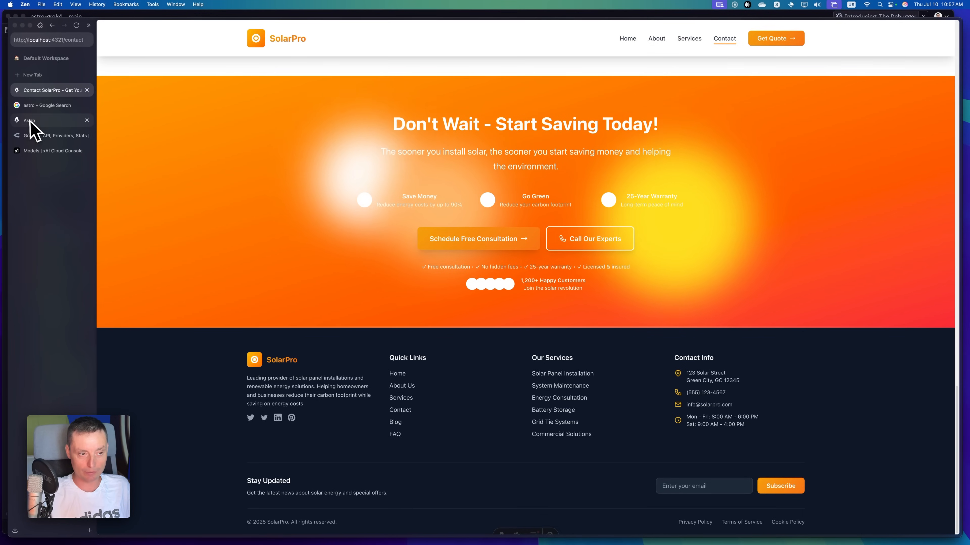
pyautogui.click(30, 120)
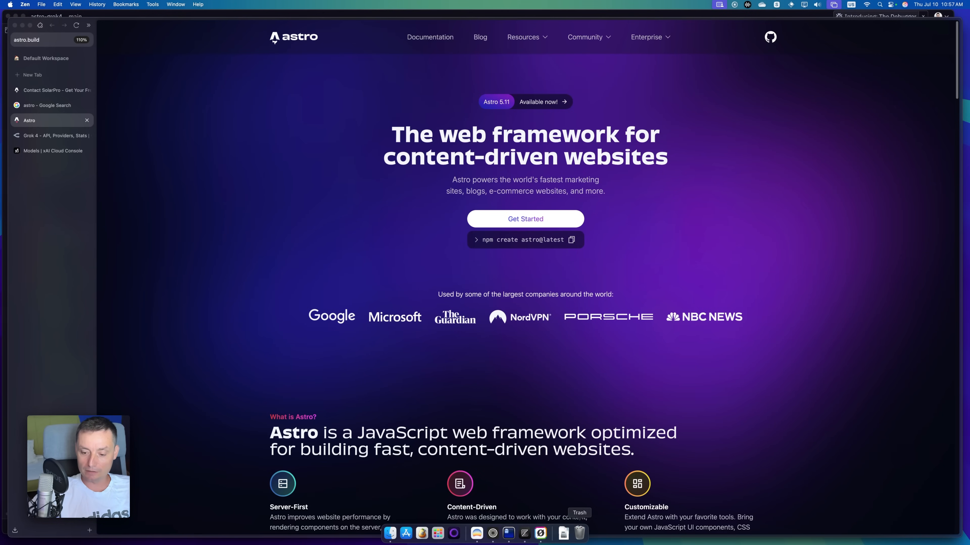
pyautogui.moveTo(507, 533)
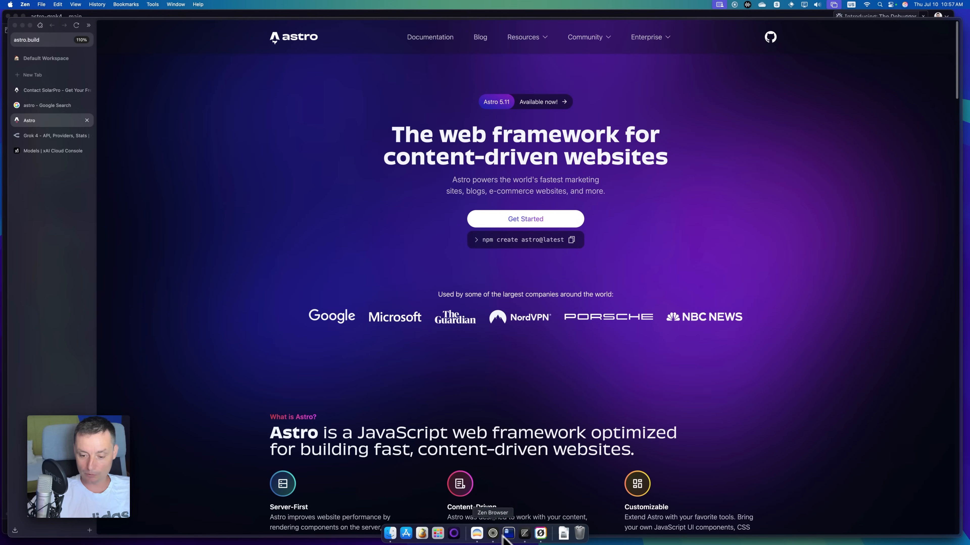
pyautogui.click(508, 533)
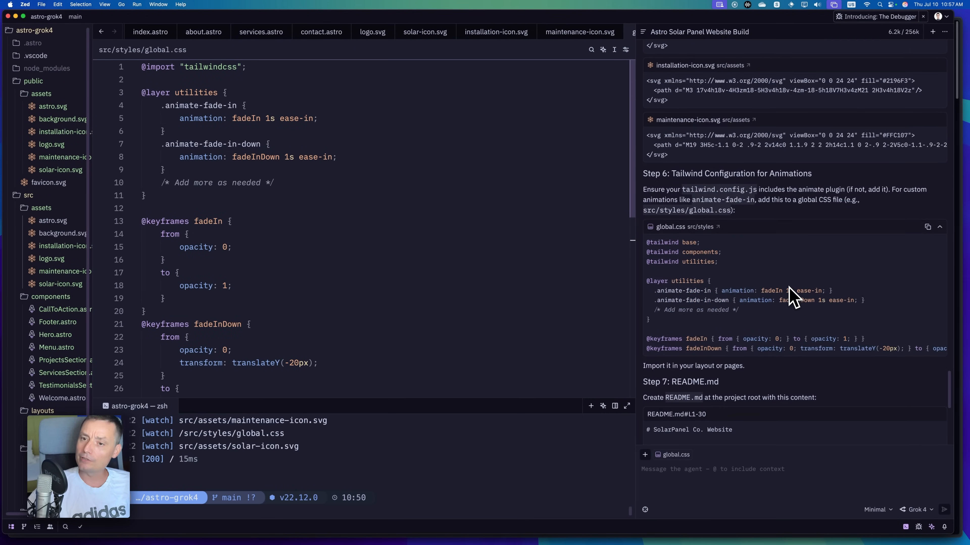
pyautogui.scroll(3)
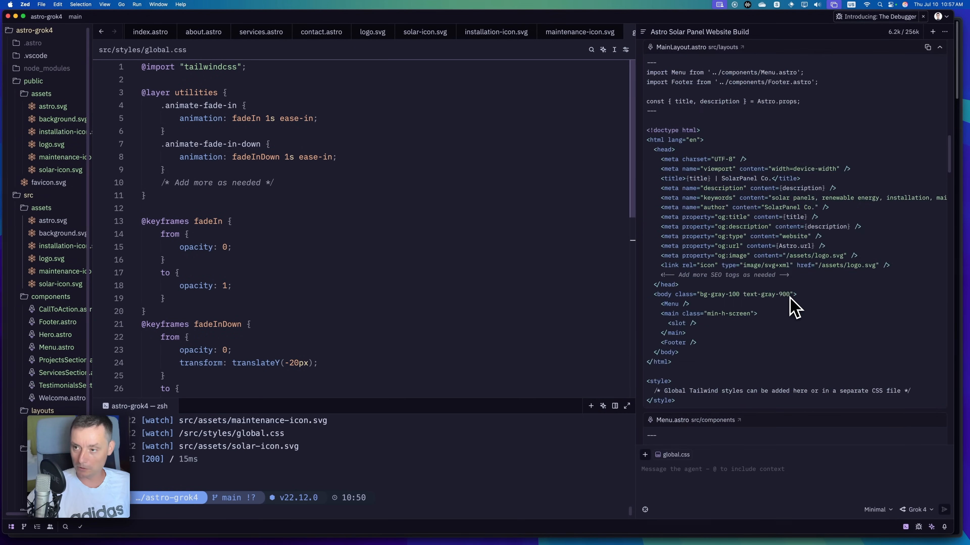
pyautogui.scroll(3)
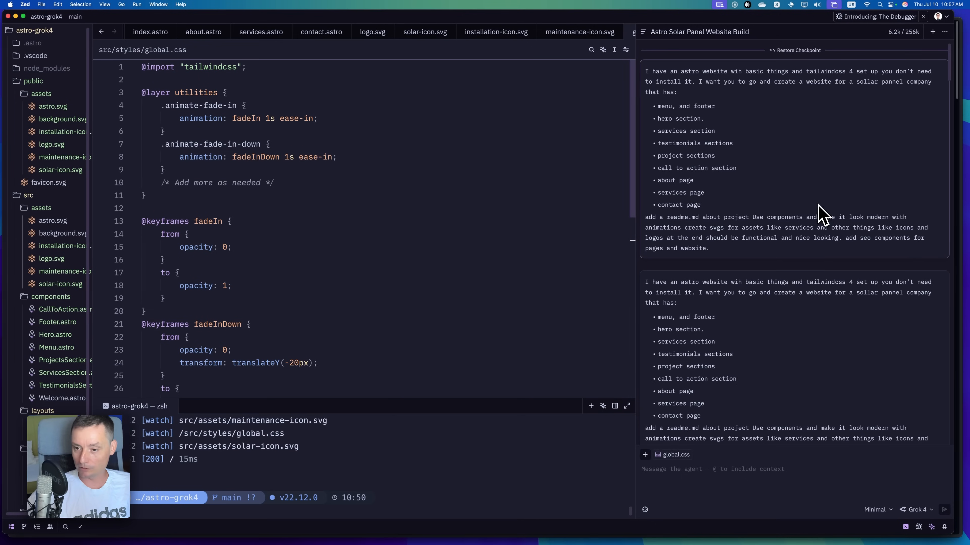
pyautogui.moveTo(747, 93)
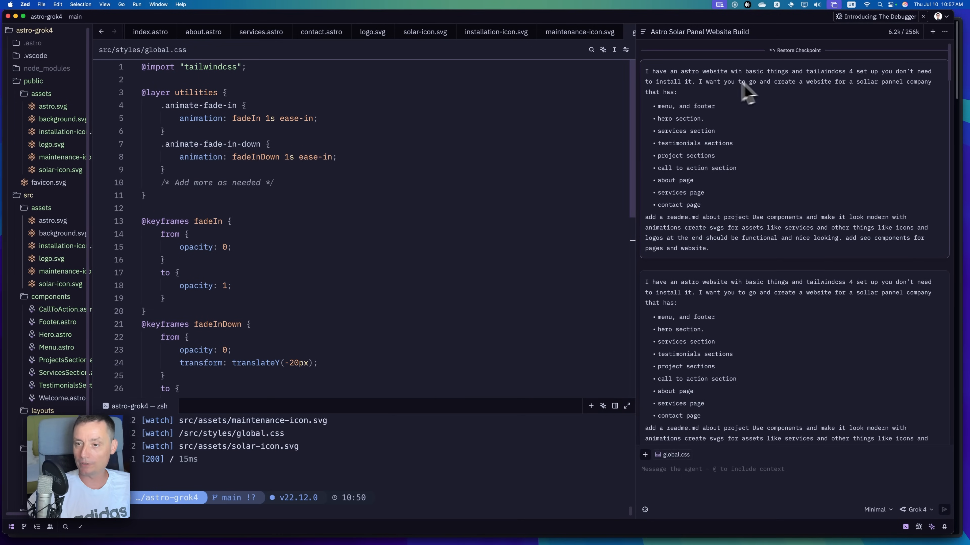
pyautogui.moveTo(759, 87)
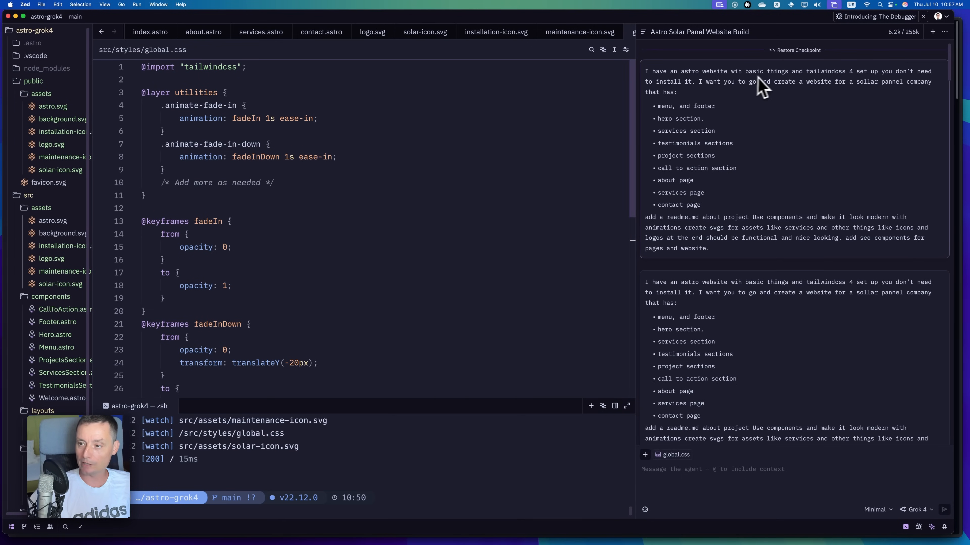
pyautogui.moveTo(859, 85)
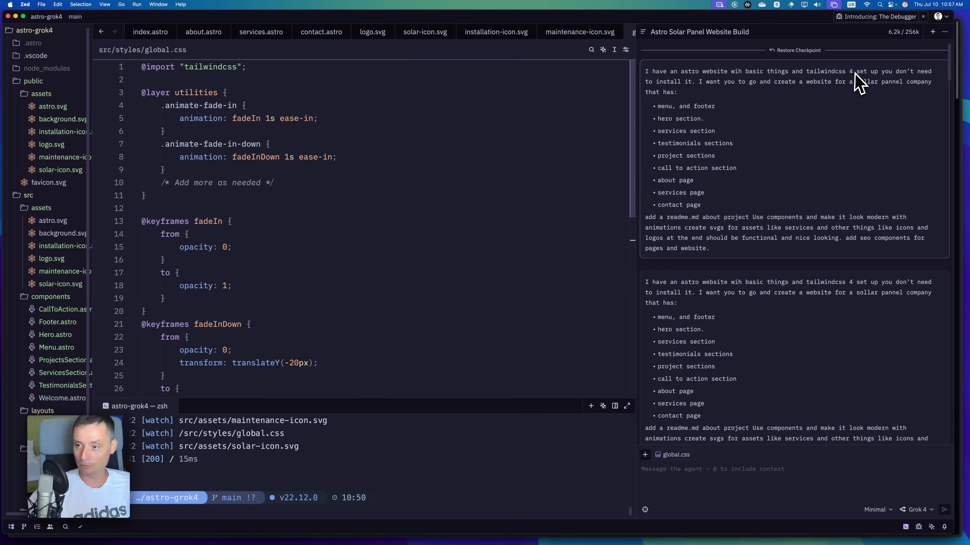
pyautogui.moveTo(798, 86)
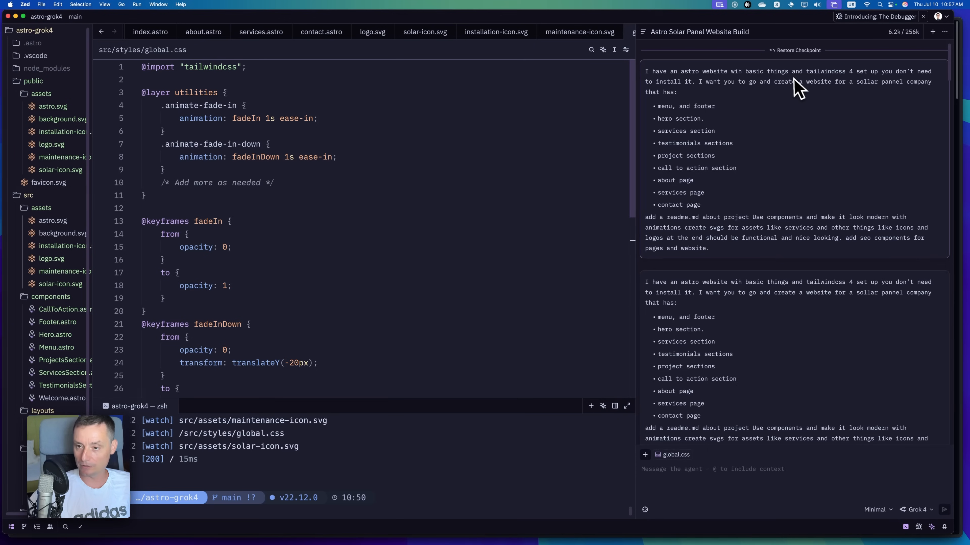
pyautogui.moveTo(708, 120)
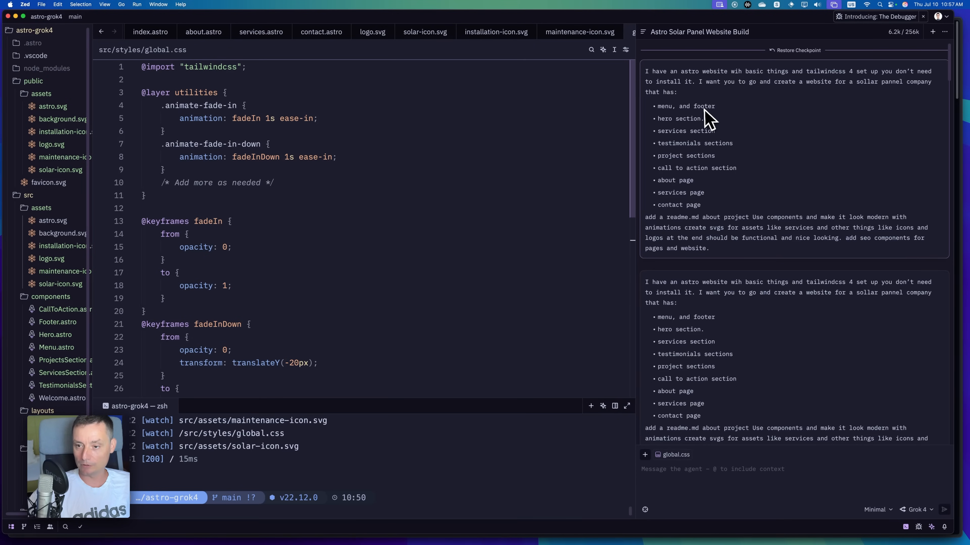
pyautogui.moveTo(680, 167)
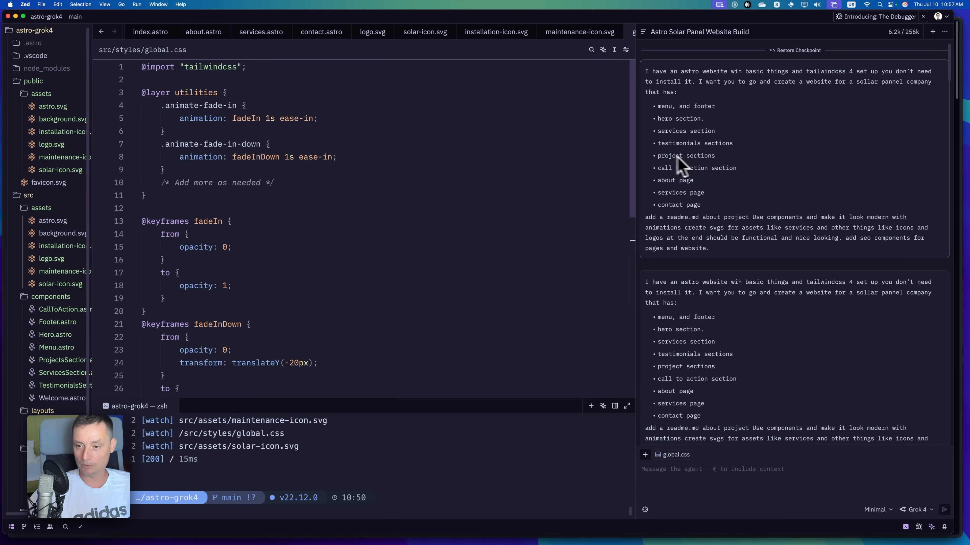
pyautogui.moveTo(690, 210)
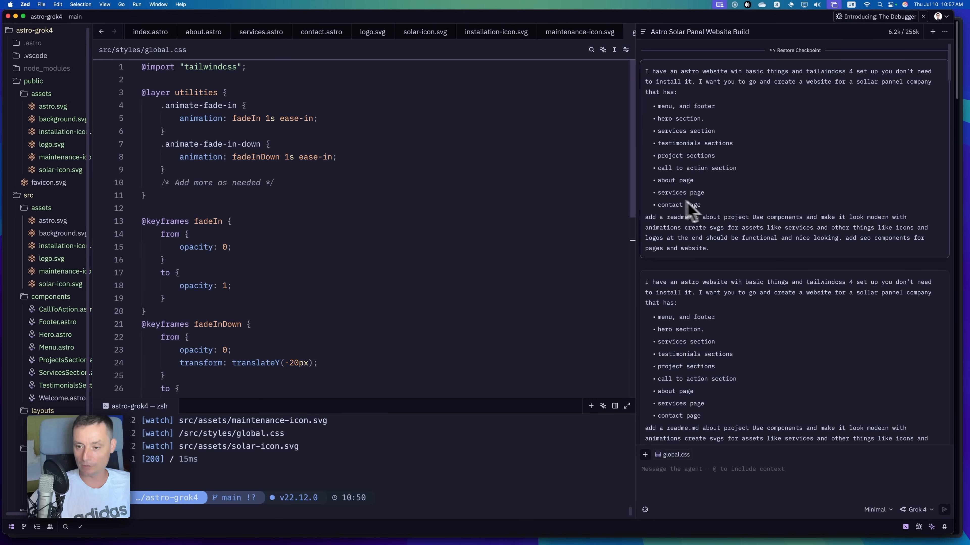
pyautogui.moveTo(705, 241)
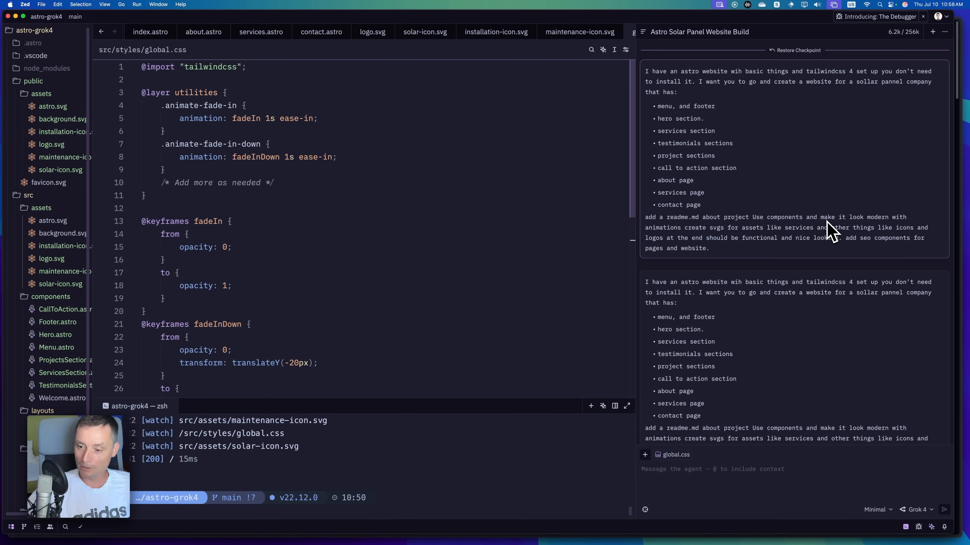
pyautogui.scroll(-3)
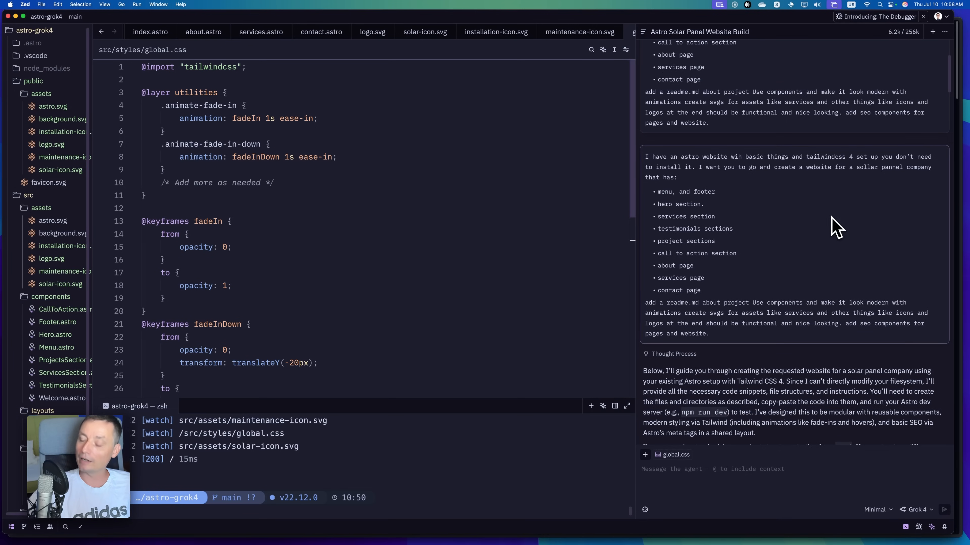
pyautogui.scroll(-3)
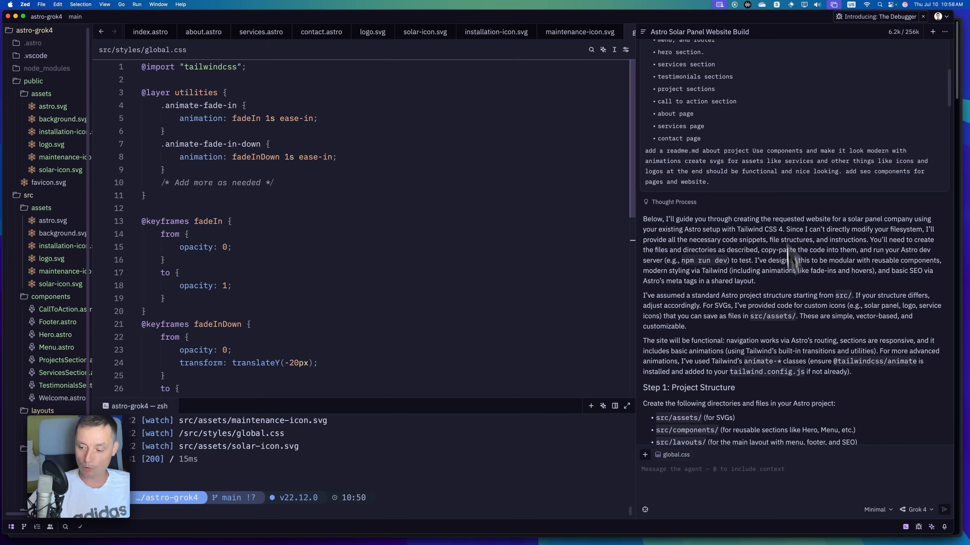
pyautogui.click(875, 510)
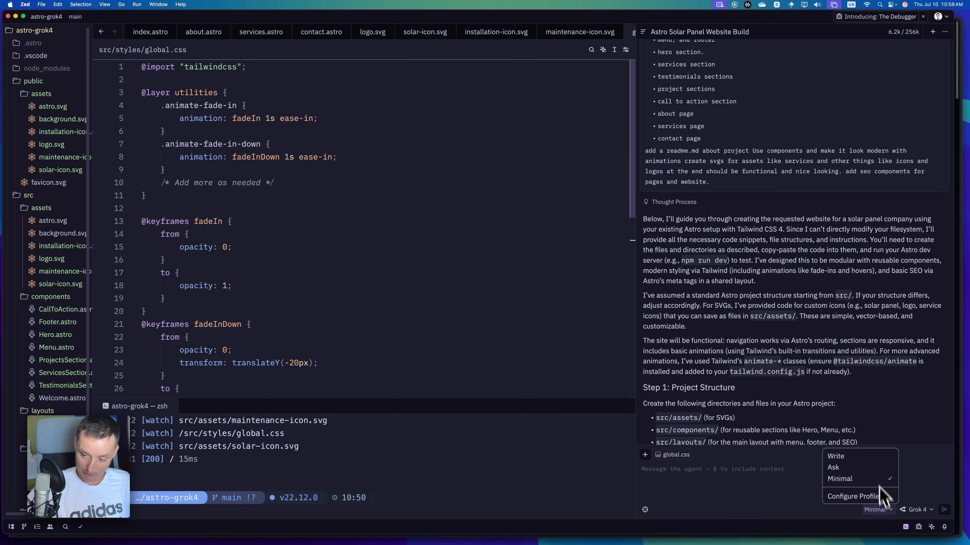
pyautogui.moveTo(836, 455)
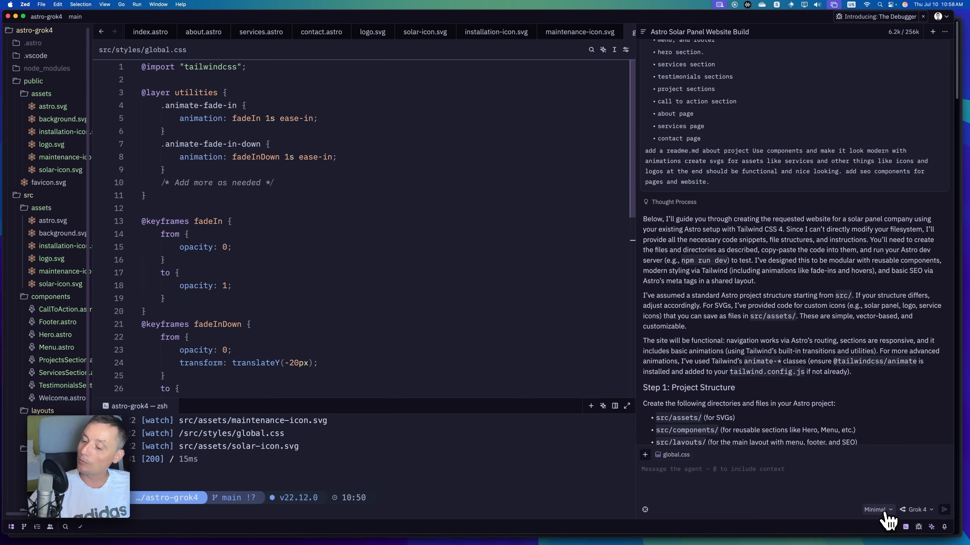
pyautogui.click(874, 509)
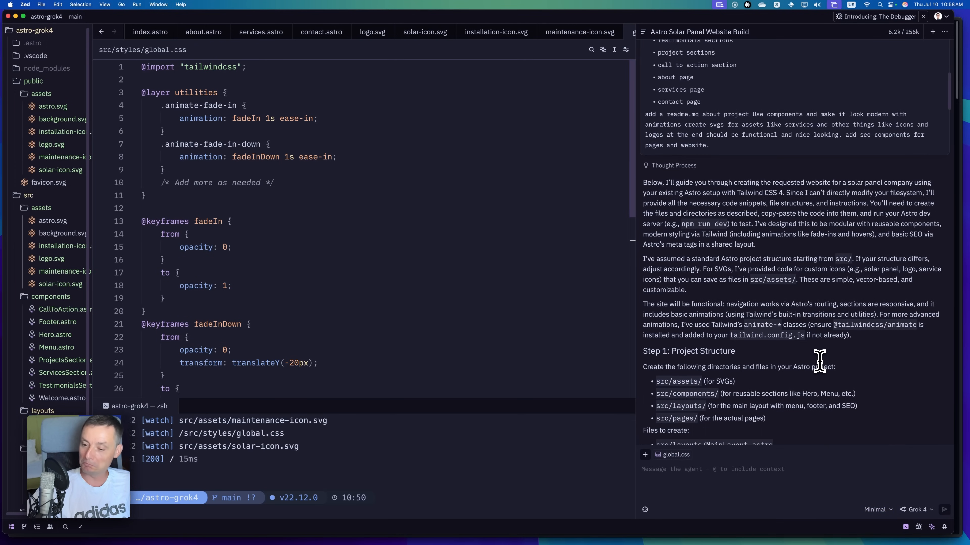
pyautogui.scroll(-3)
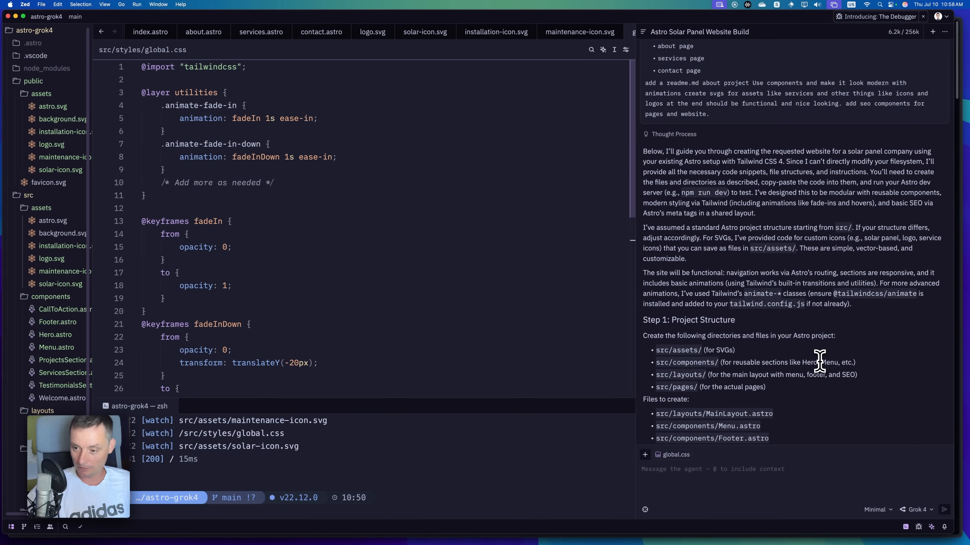
pyautogui.scroll(-3)
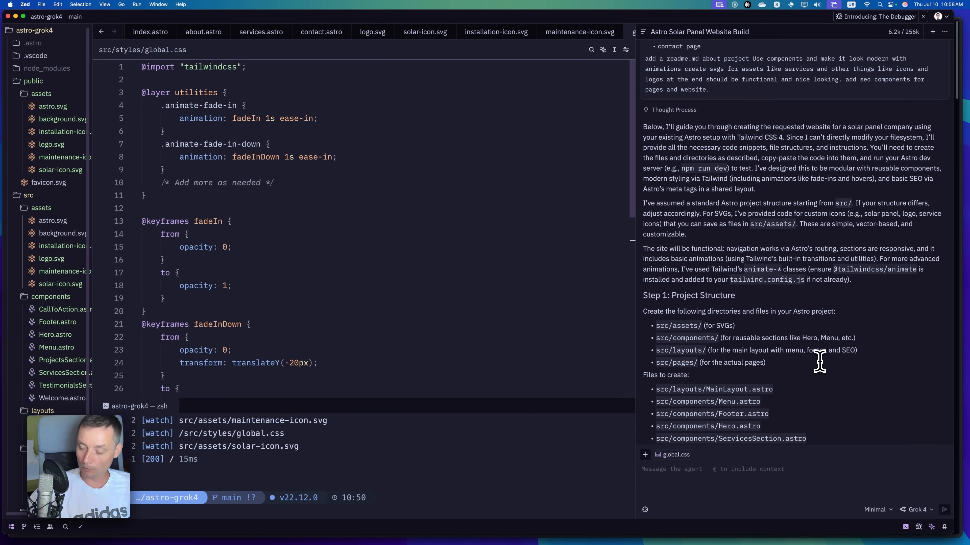
pyautogui.scroll(-3)
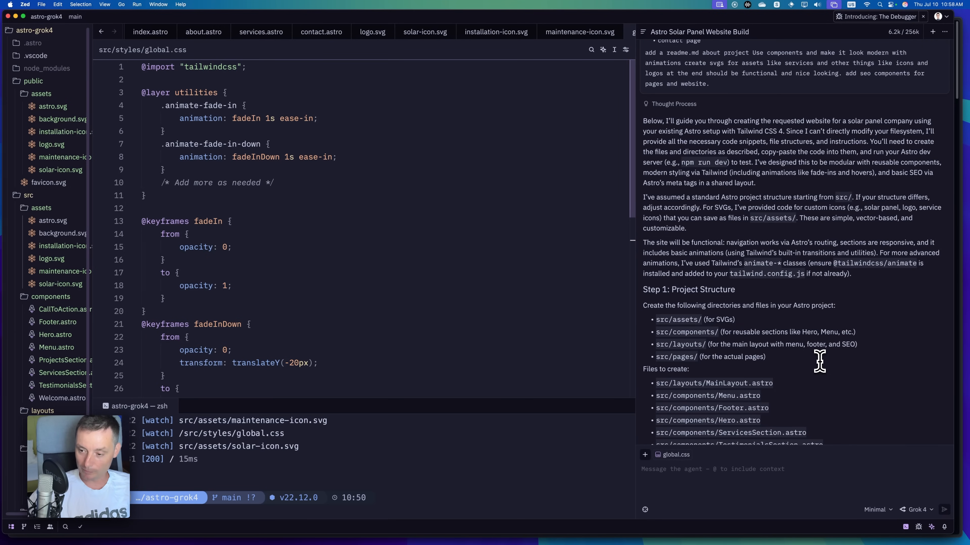
pyautogui.scroll(-3)
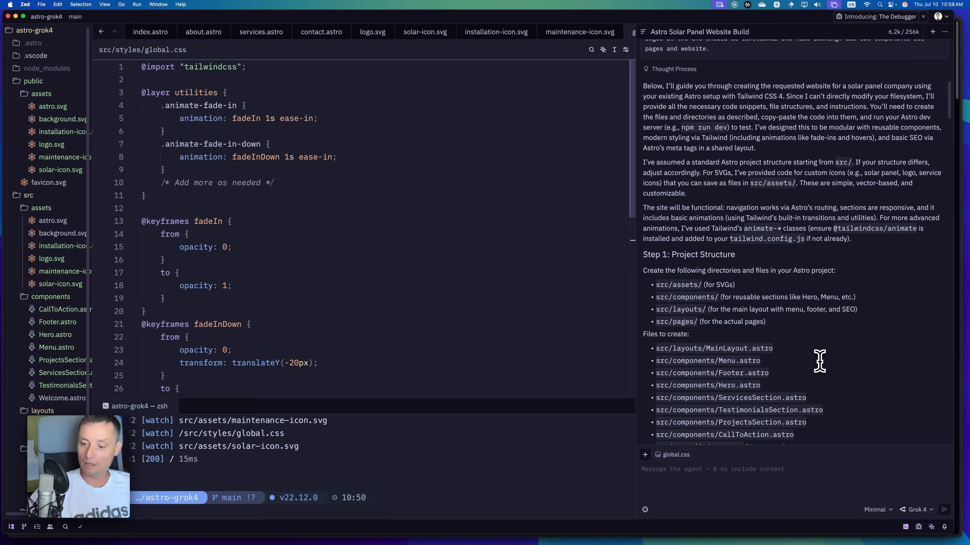
pyautogui.moveTo(681, 343)
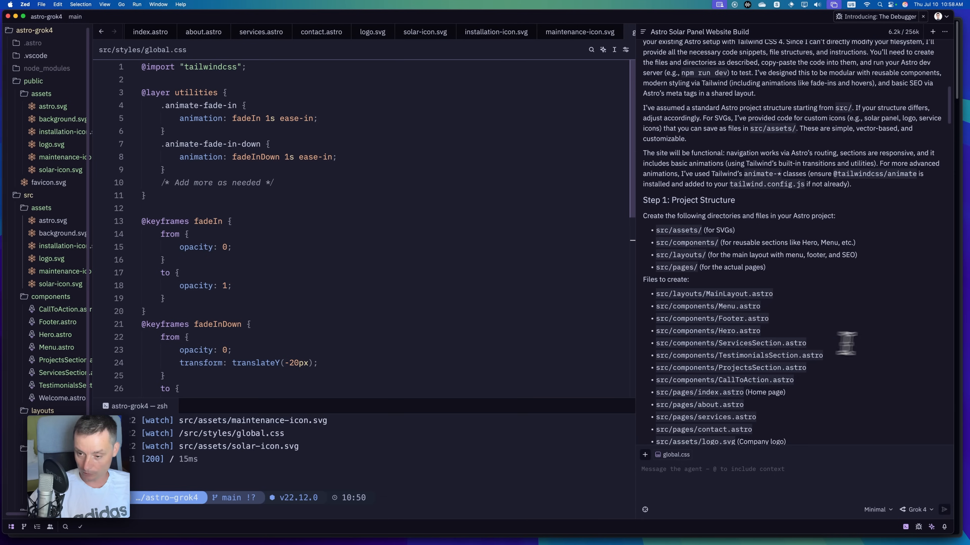
pyautogui.moveTo(721, 306)
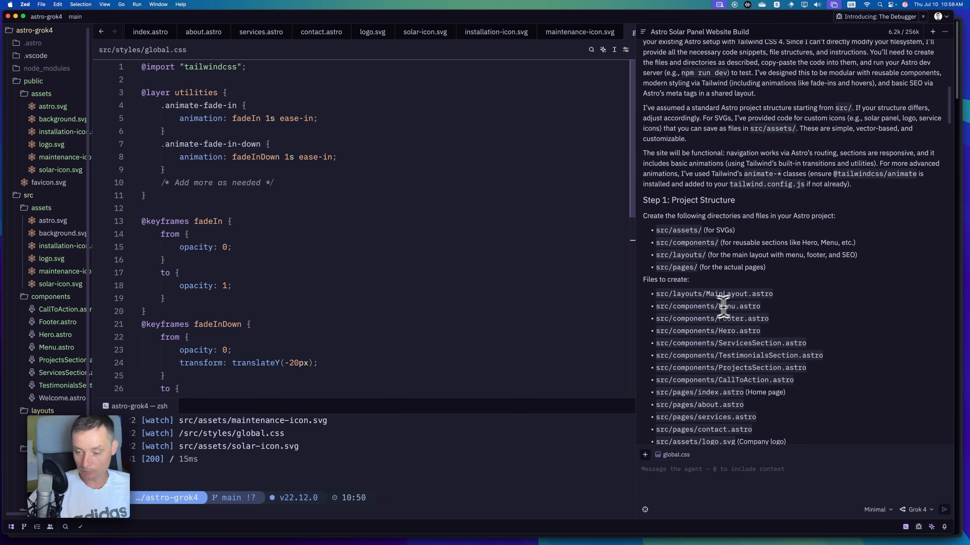
pyautogui.moveTo(748, 350)
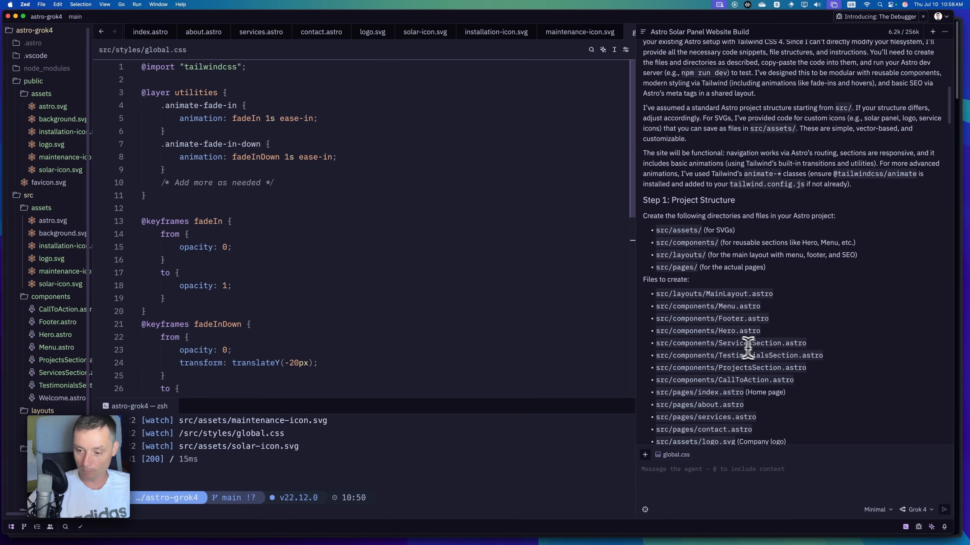
pyautogui.scroll(-3)
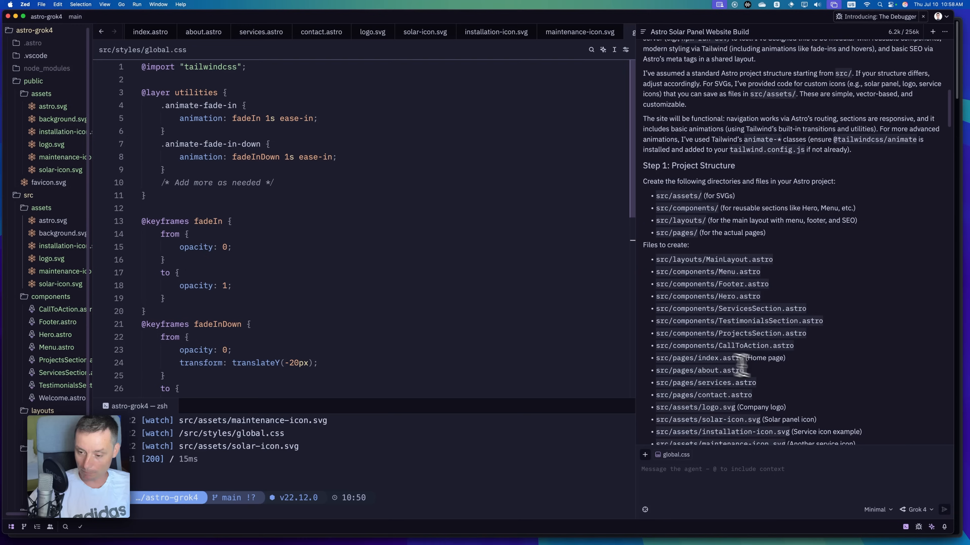
pyautogui.scroll(-3)
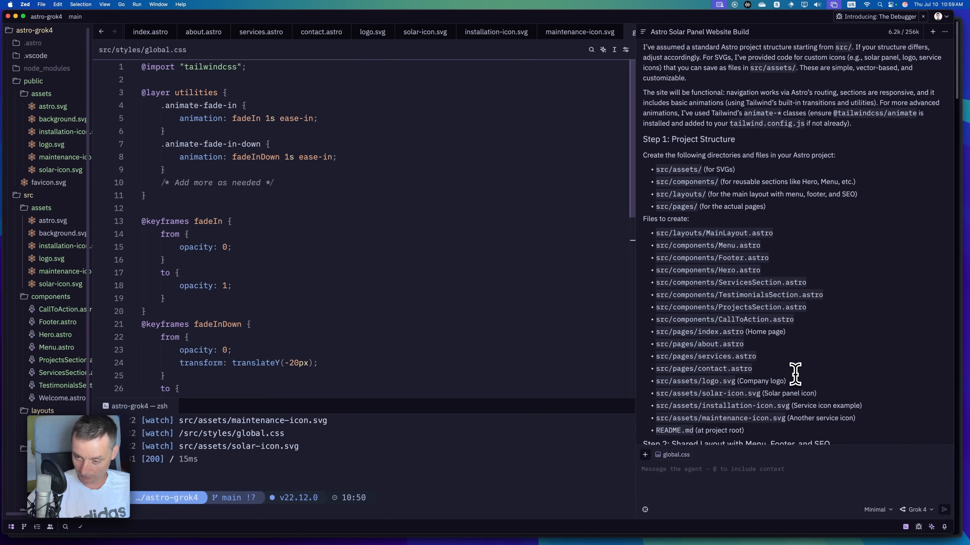
pyautogui.scroll(-3)
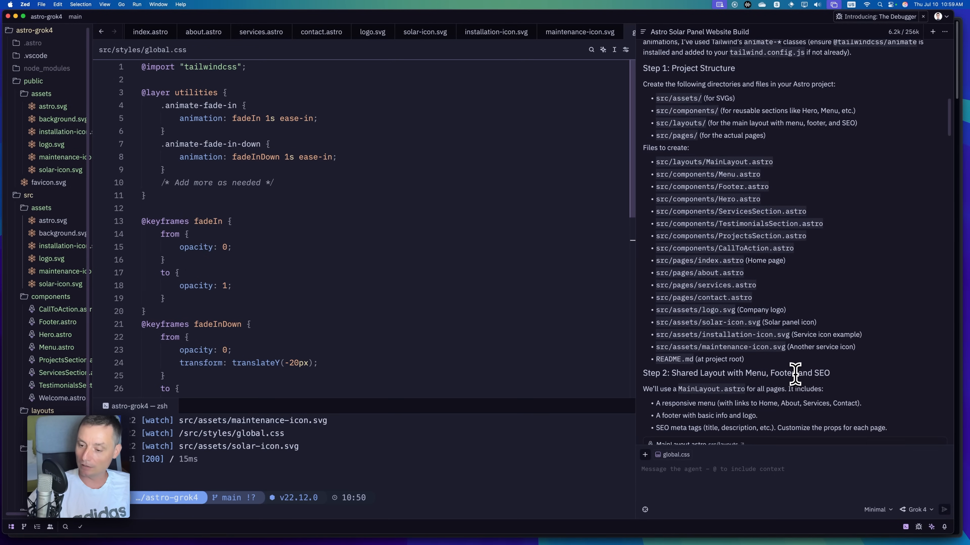
pyautogui.scroll(-3)
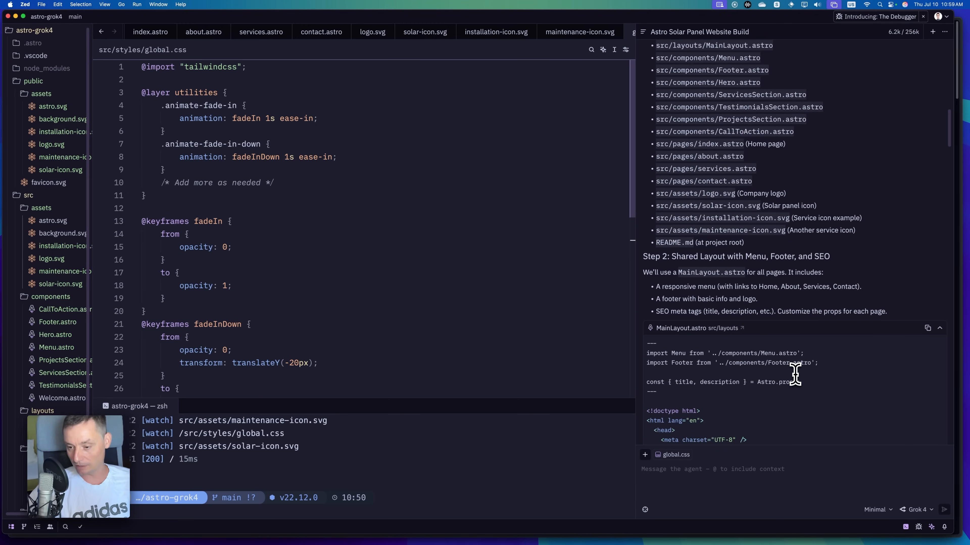
pyautogui.moveTo(372, 258)
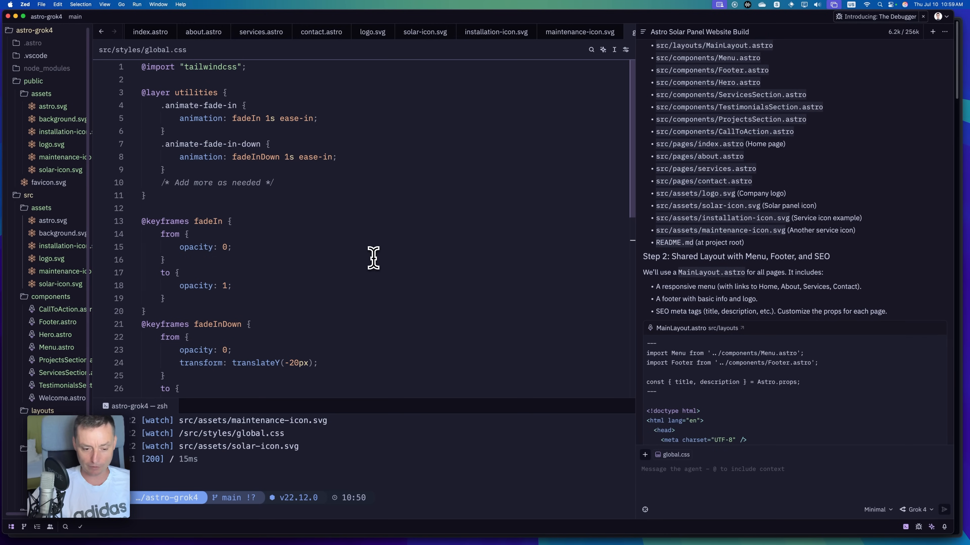
pyautogui.moveTo(393, 258)
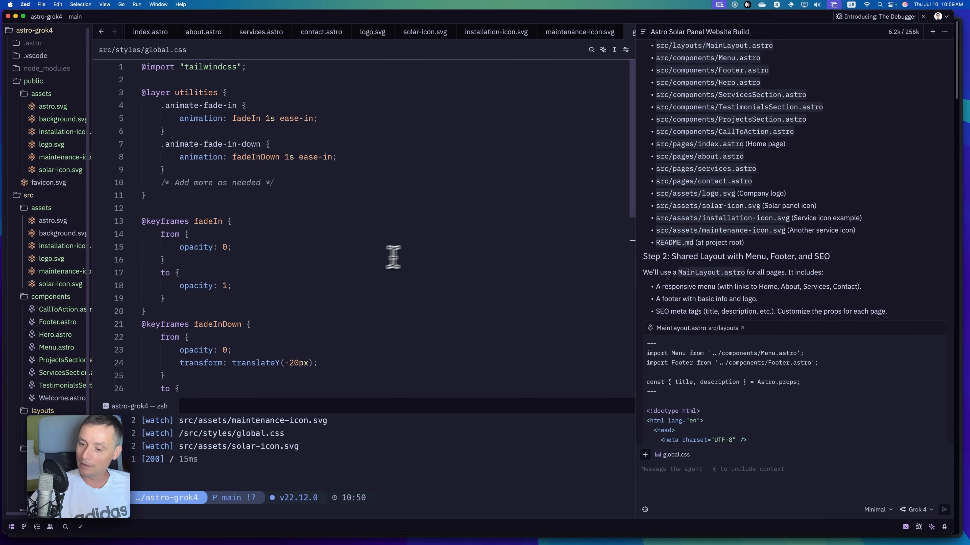
pyautogui.scroll(-3)
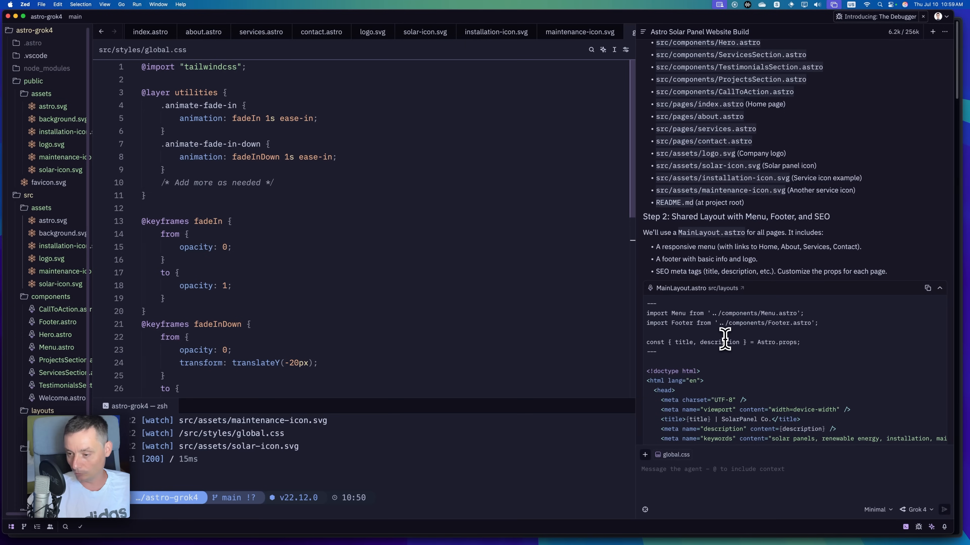
pyautogui.scroll(-3)
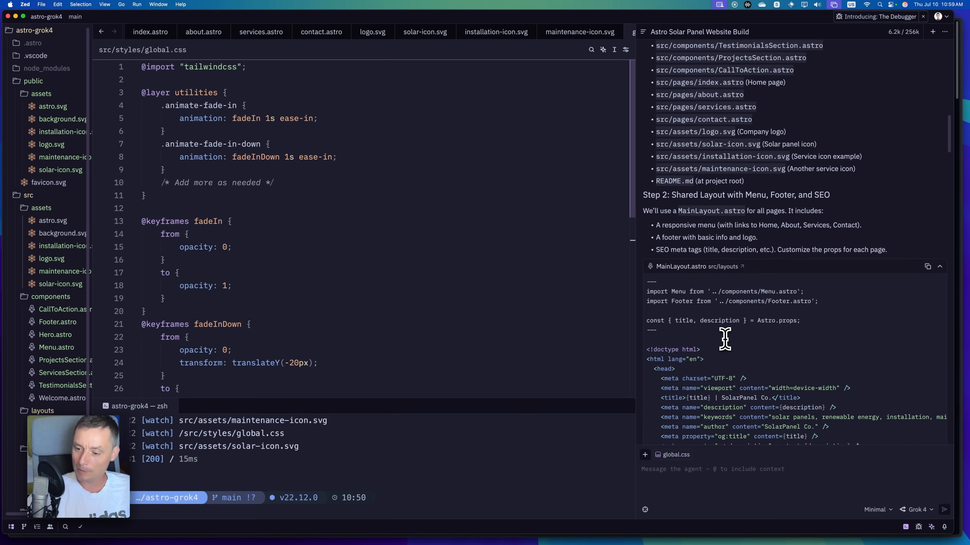
pyautogui.scroll(-3)
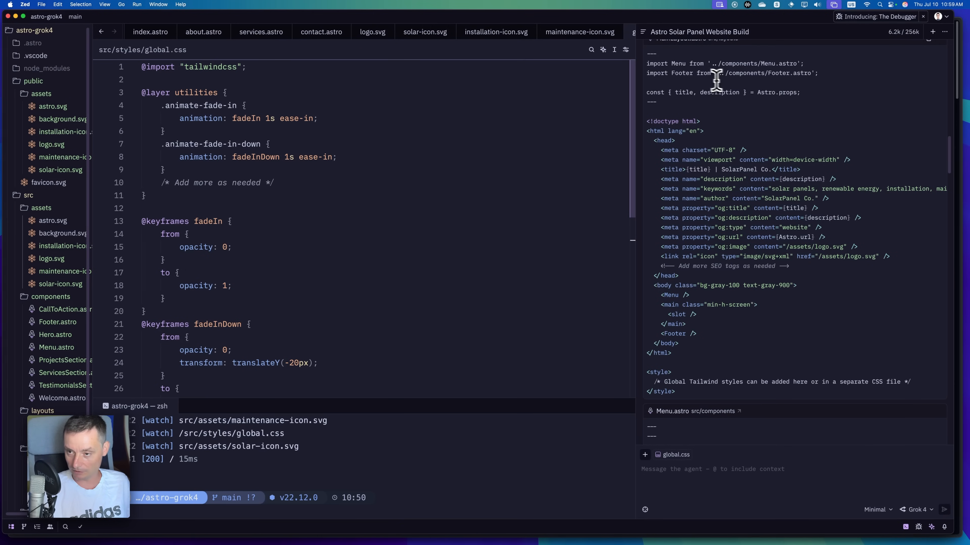
pyautogui.scroll(-3)
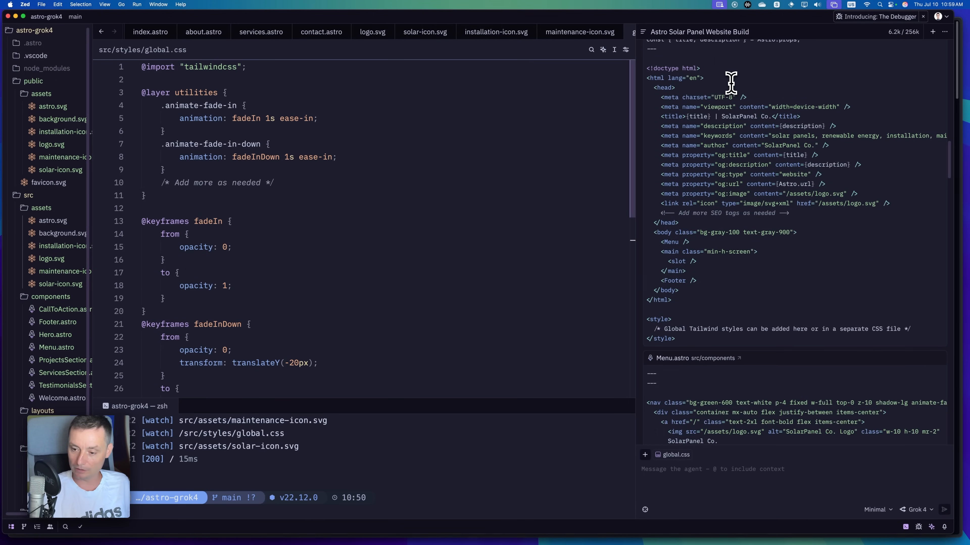
pyautogui.scroll(-3)
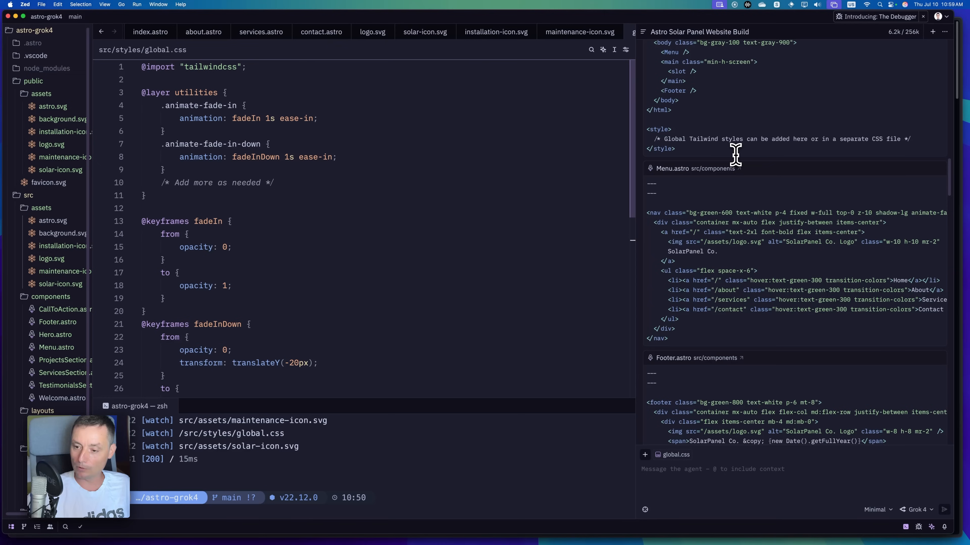
pyautogui.moveTo(826, 256)
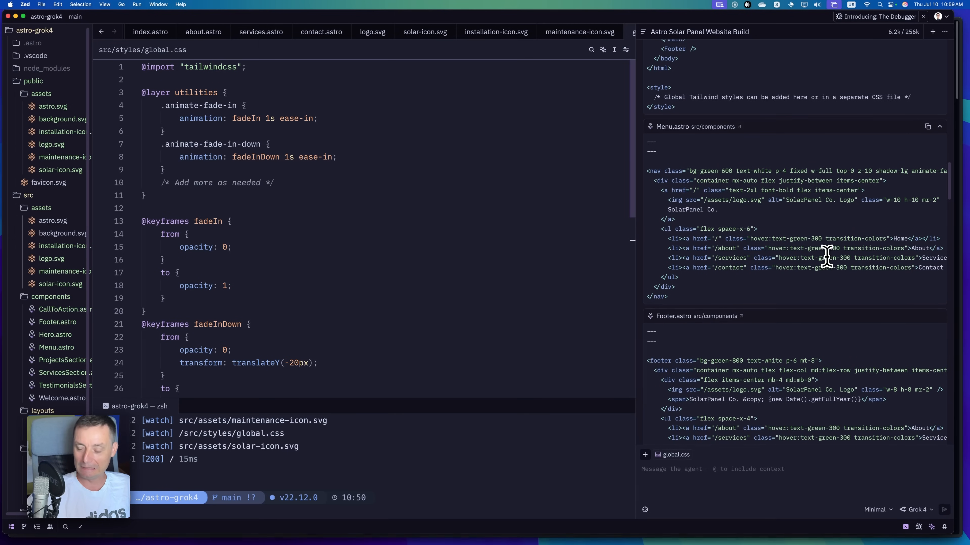
pyautogui.scroll(-3)
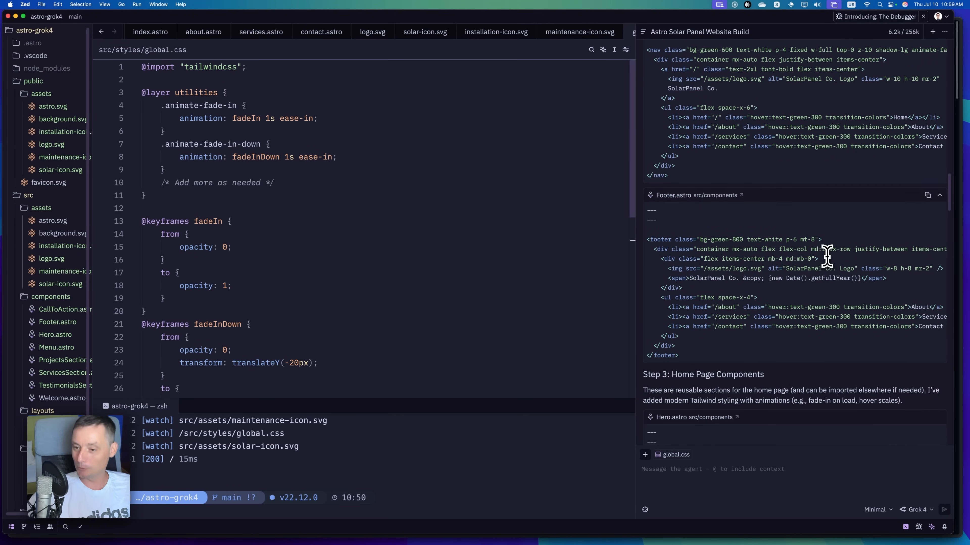
pyautogui.scroll(-3)
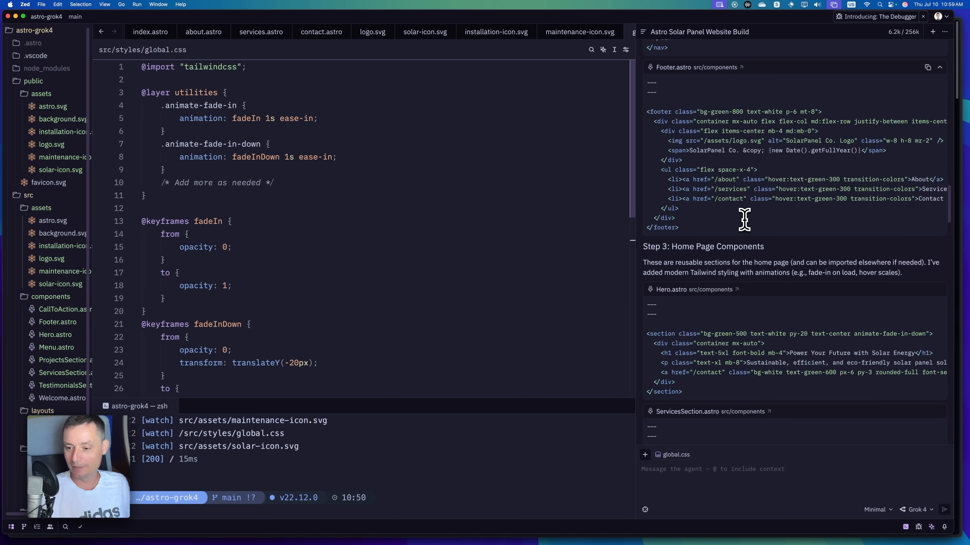
pyautogui.scroll(-3)
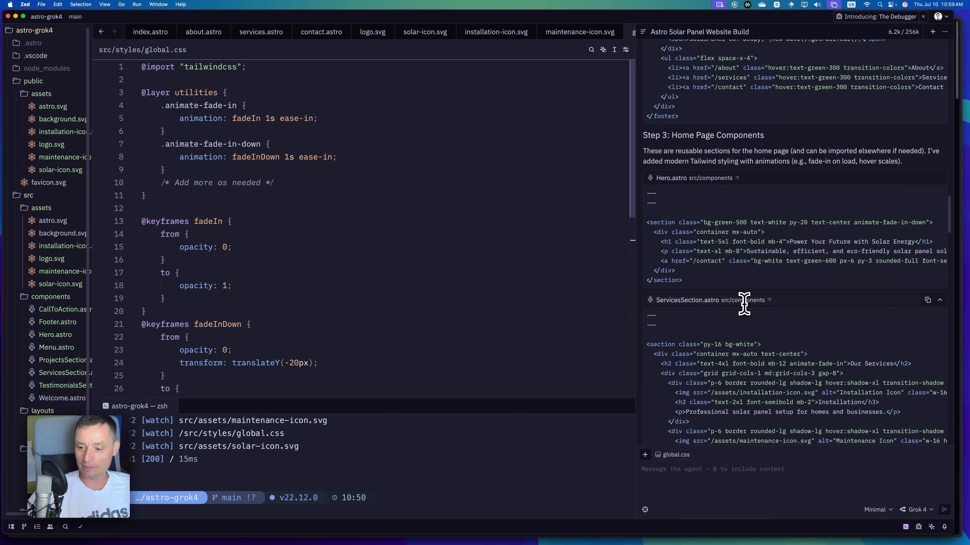
pyautogui.scroll(-3)
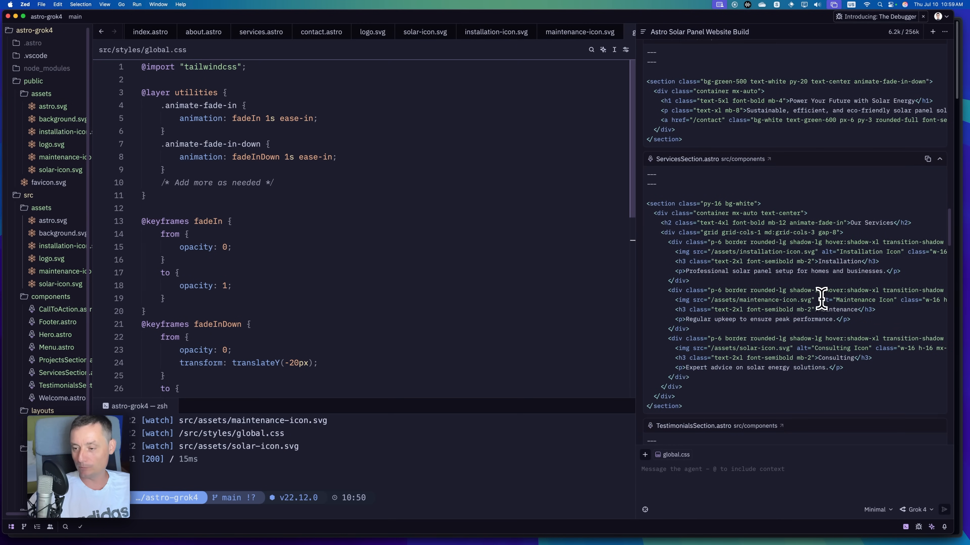
pyautogui.scroll(-3)
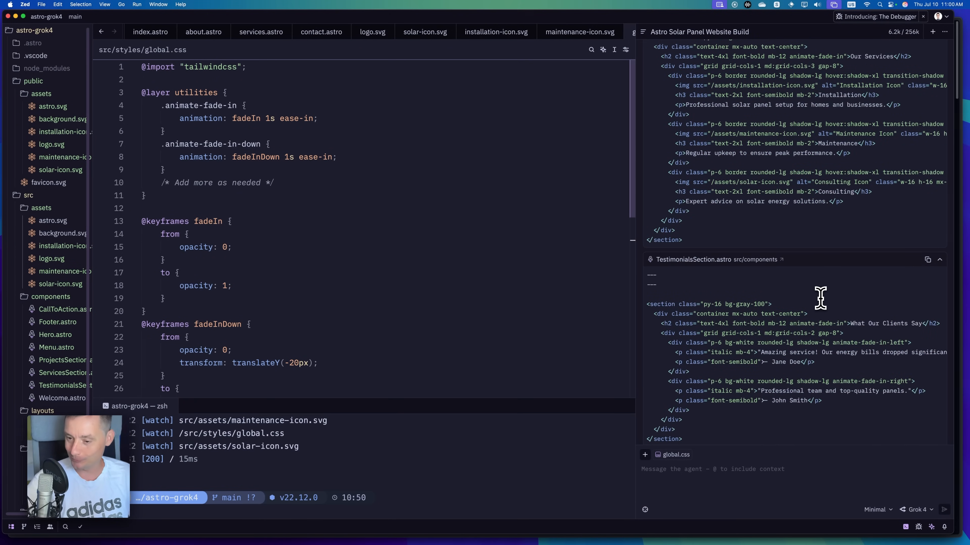
pyautogui.scroll(-3)
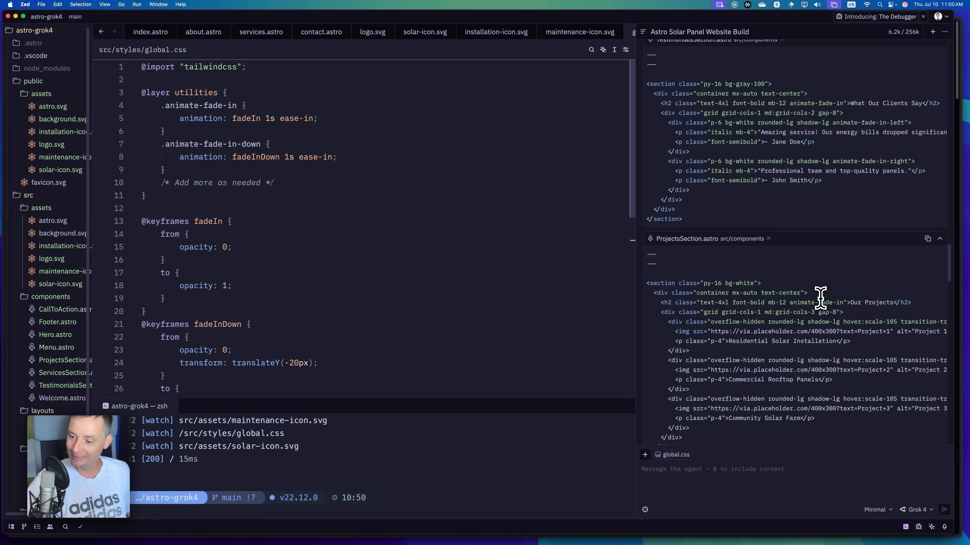
pyautogui.scroll(-3)
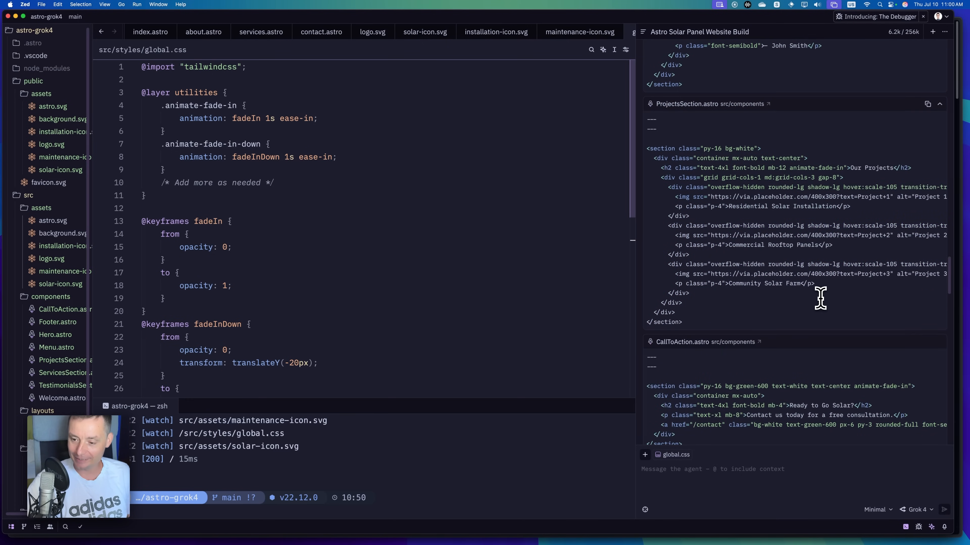
pyautogui.scroll(-3)
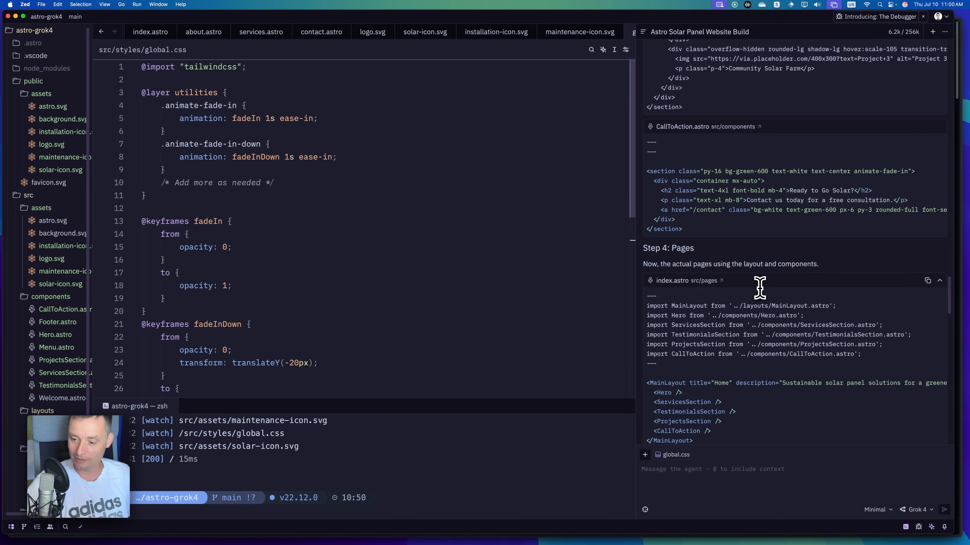
pyautogui.scroll(-3)
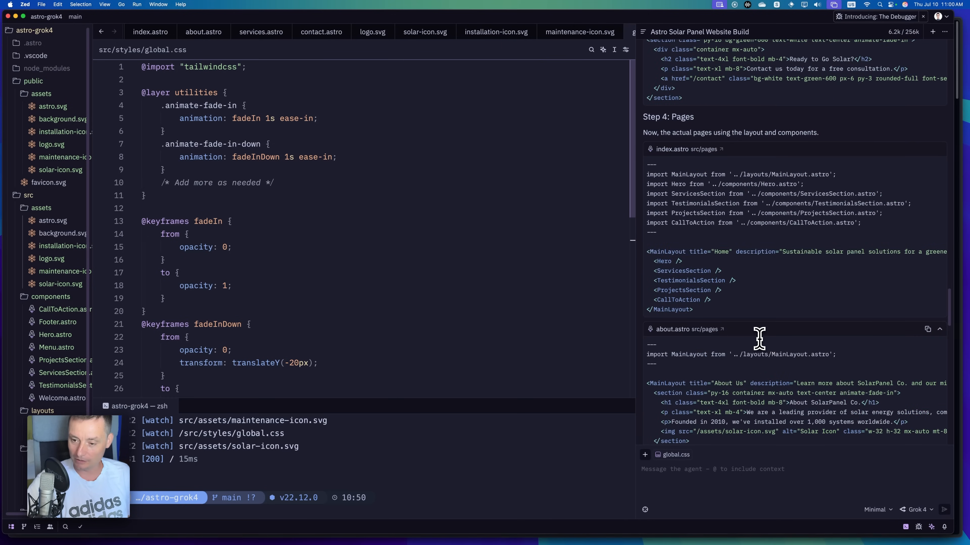
pyautogui.moveTo(773, 236)
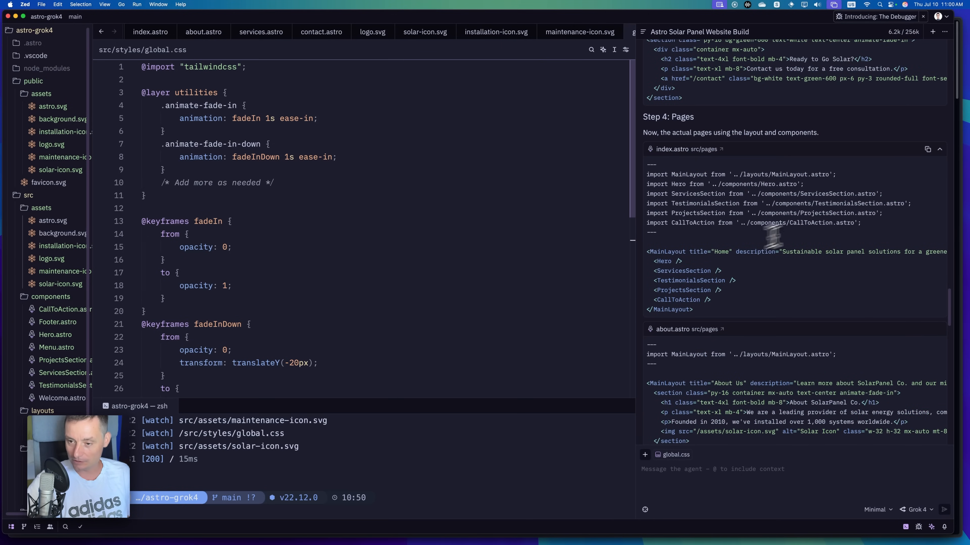
pyautogui.moveTo(736, 241)
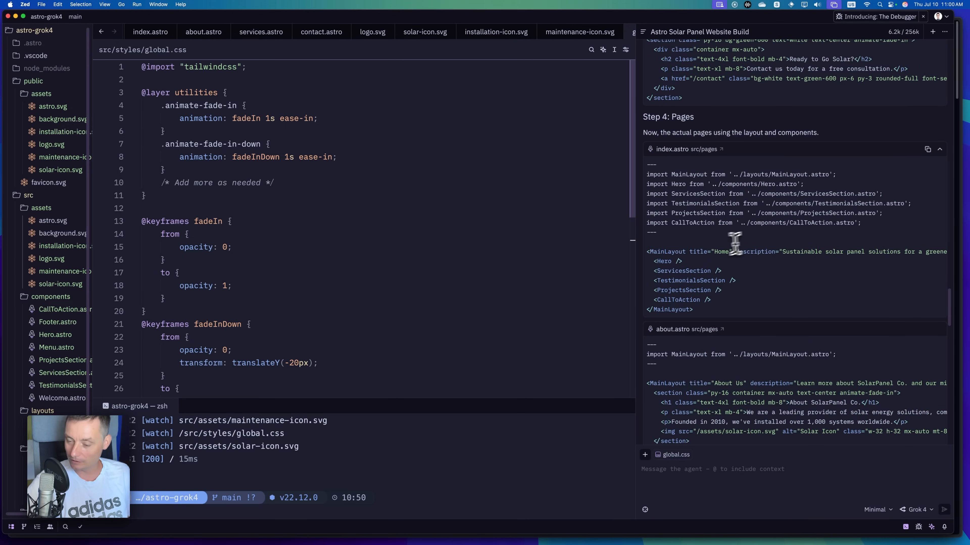
pyautogui.scroll(-3)
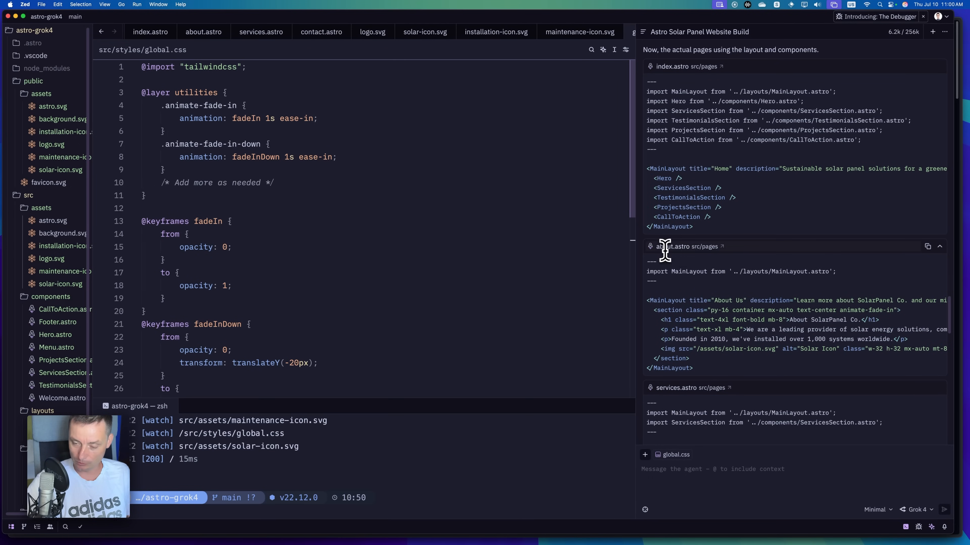
pyautogui.scroll(-3)
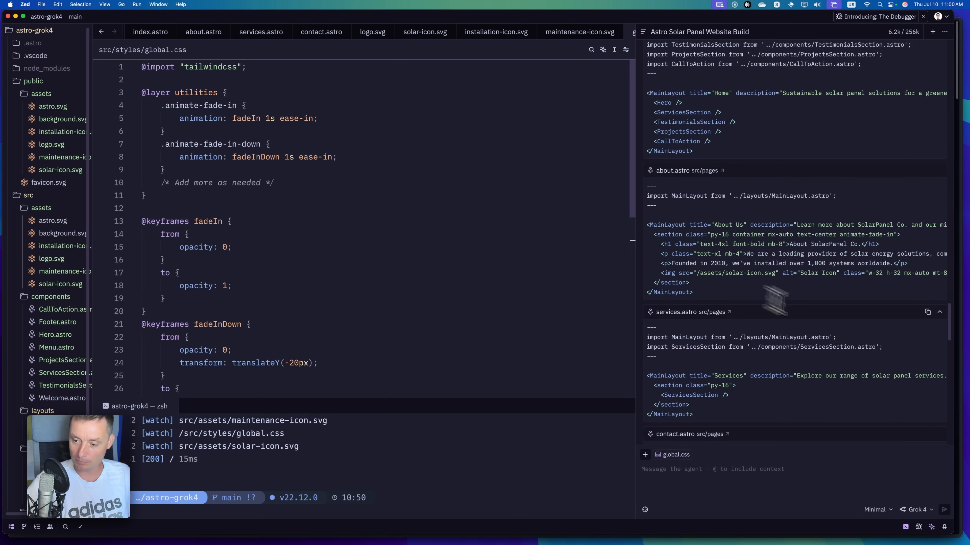
pyautogui.scroll(-3)
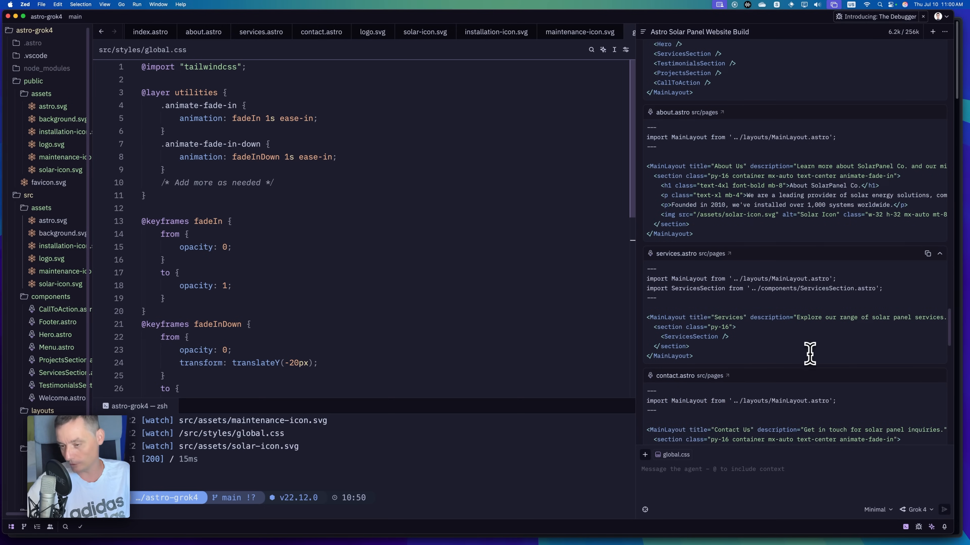
pyautogui.scroll(-3)
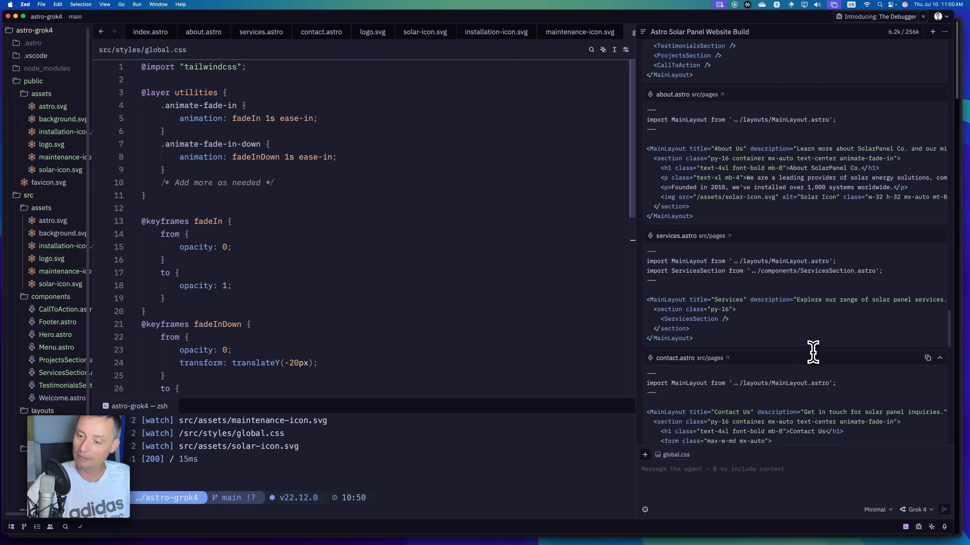
pyautogui.scroll(-3)
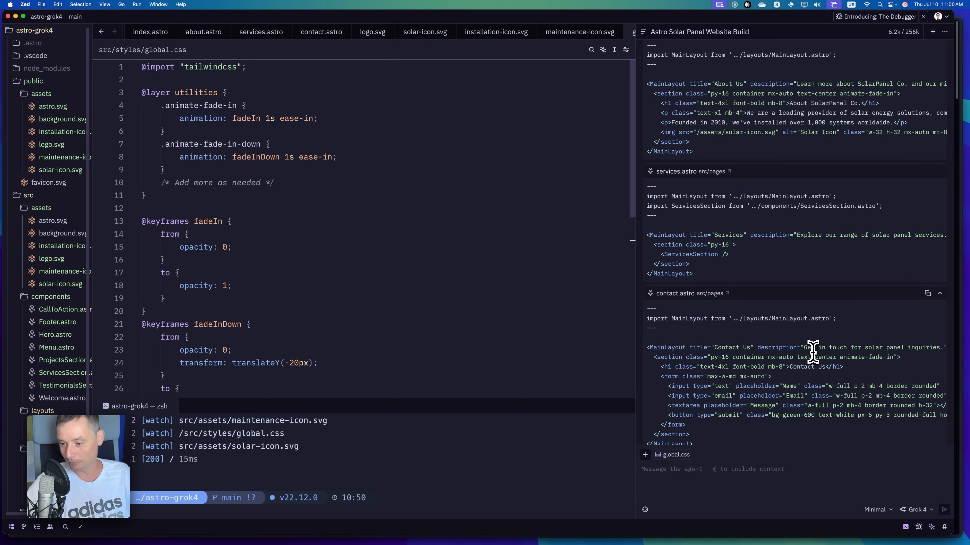
pyautogui.scroll(-3)
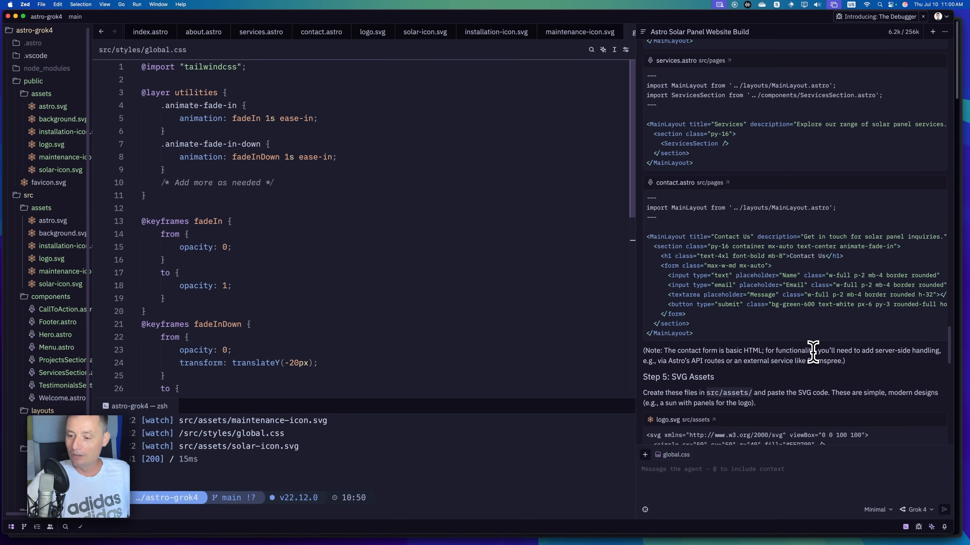
pyautogui.scroll(-3)
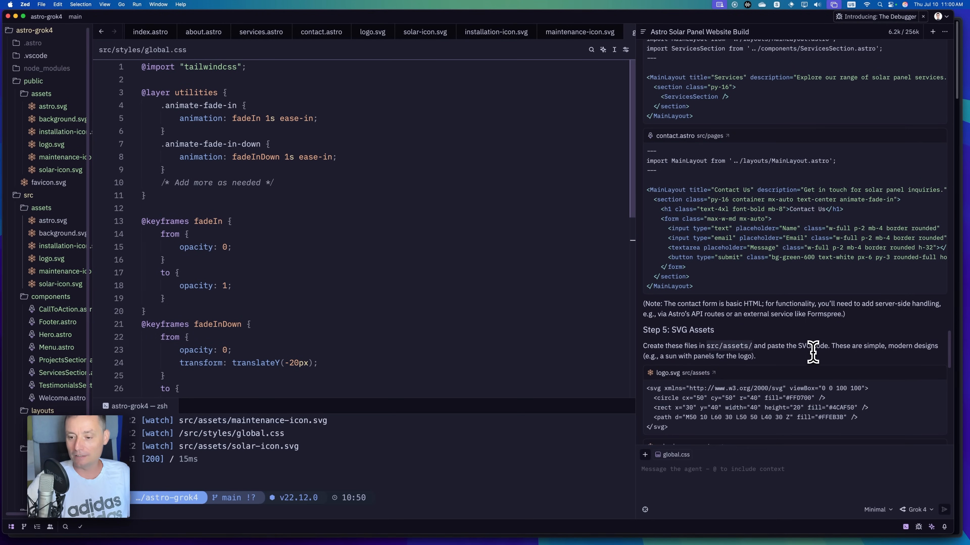
pyautogui.moveTo(778, 350)
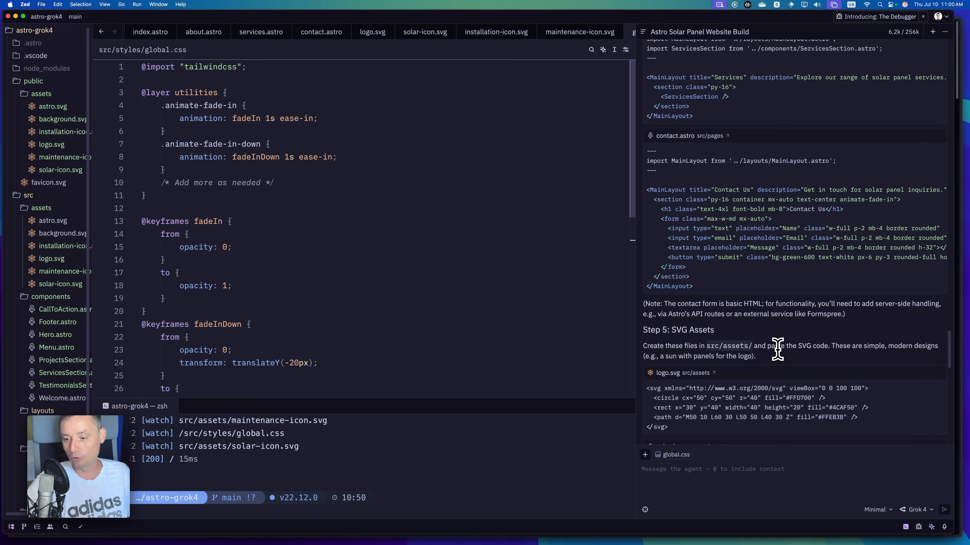
pyautogui.moveTo(714, 350)
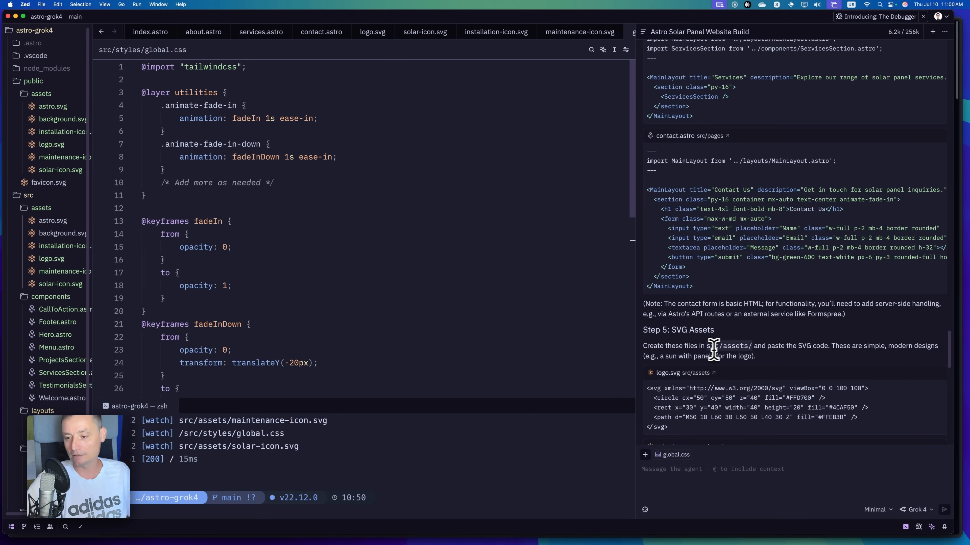
pyautogui.moveTo(780, 355)
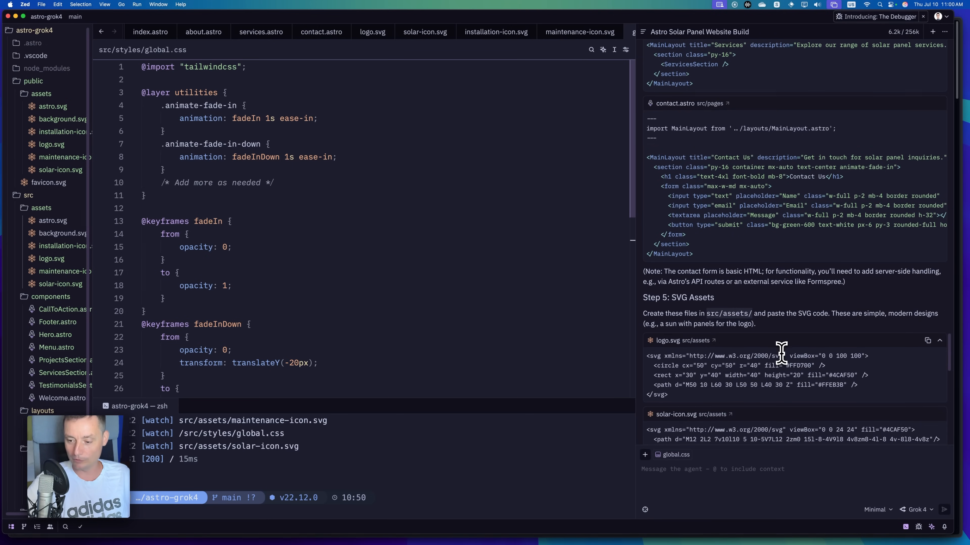
pyautogui.scroll(-3)
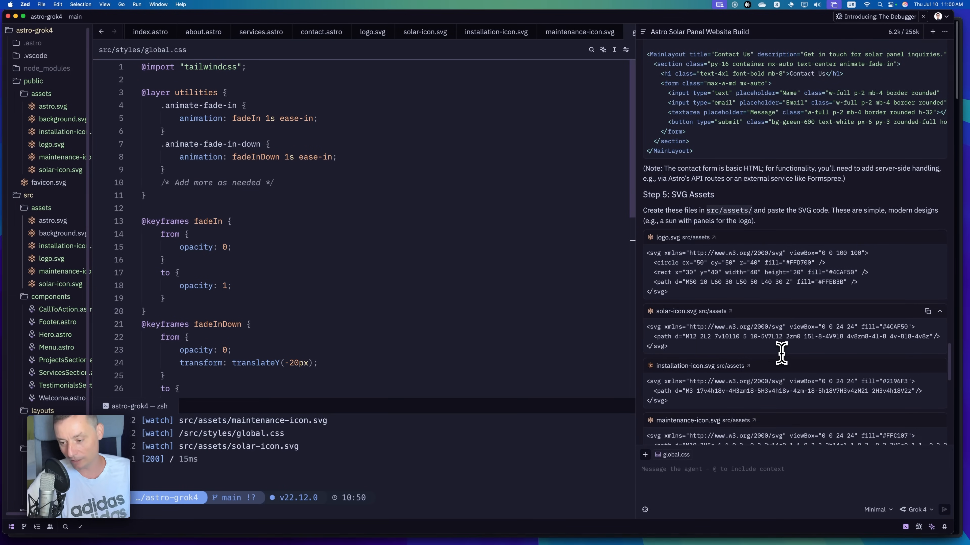
pyautogui.scroll(-3)
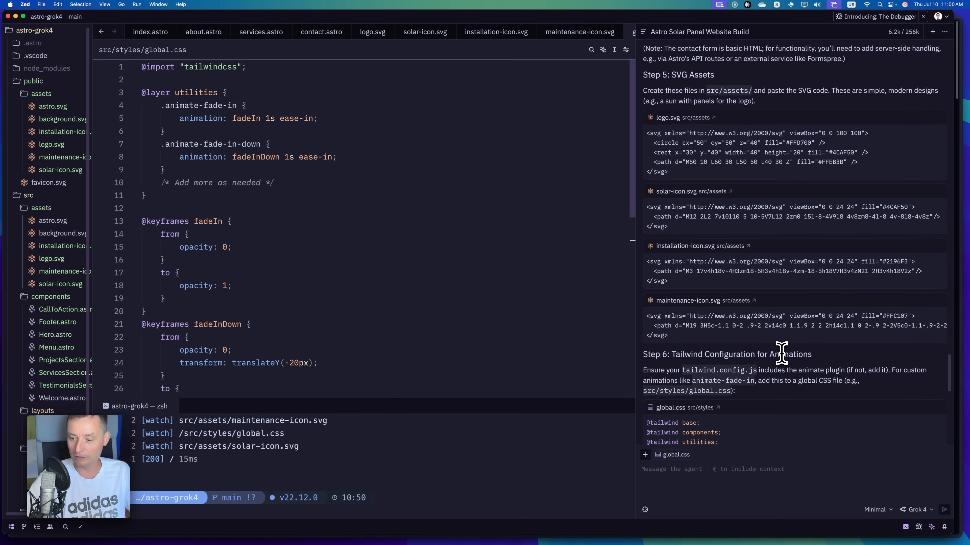
pyautogui.scroll(-3)
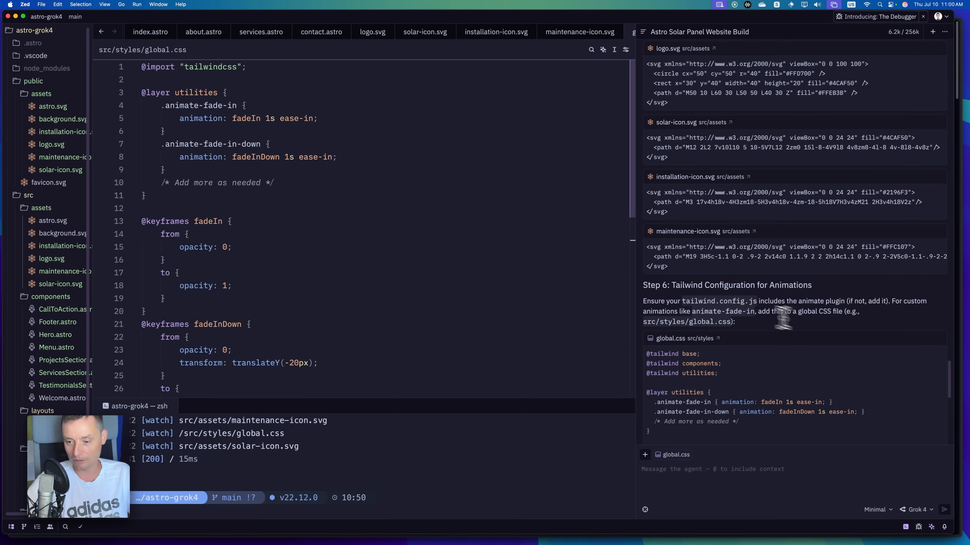
pyautogui.moveTo(753, 308)
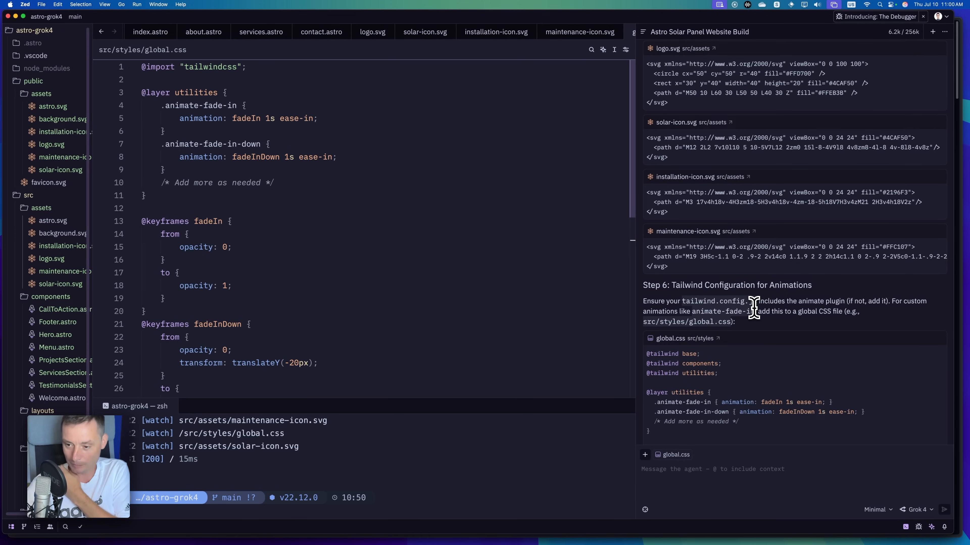
pyautogui.scroll(-3)
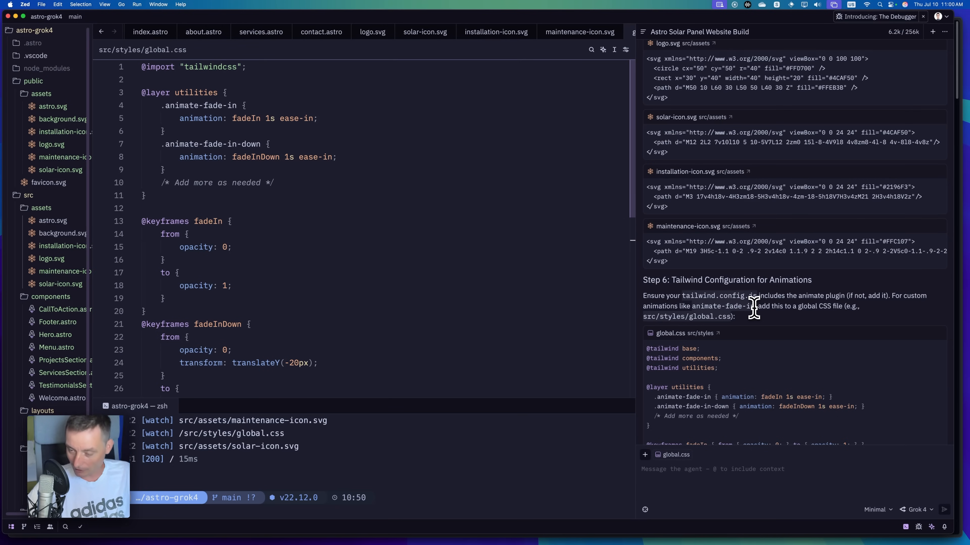
pyautogui.scroll(-3)
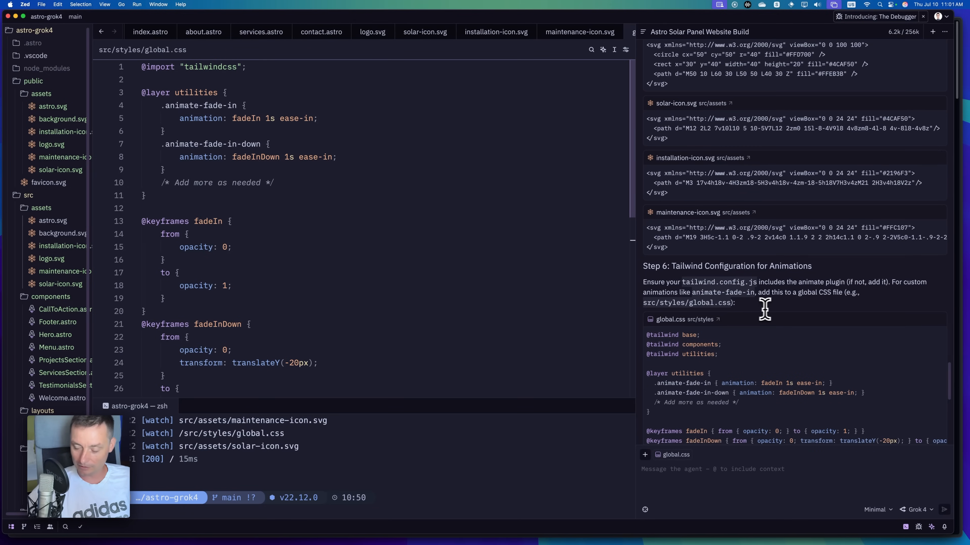
pyautogui.moveTo(781, 324)
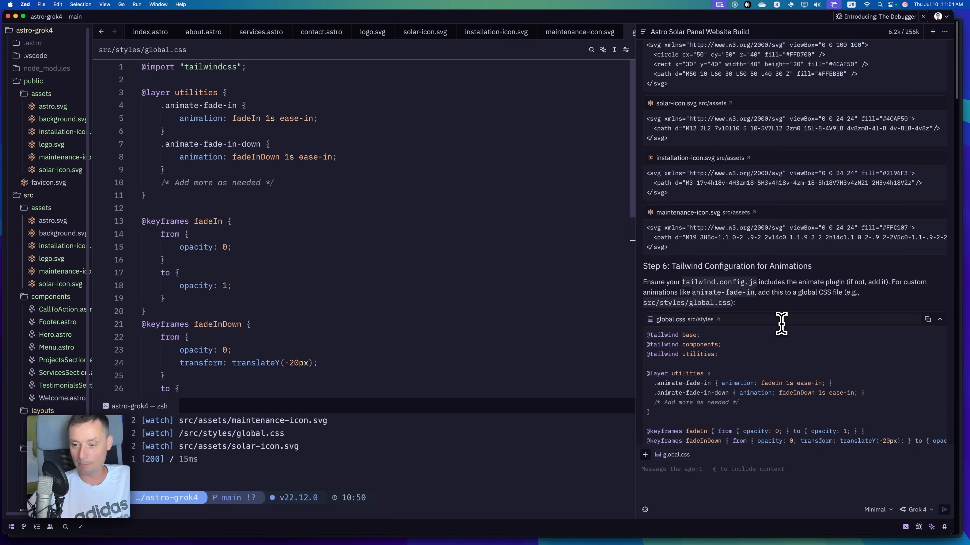
pyautogui.scroll(-3)
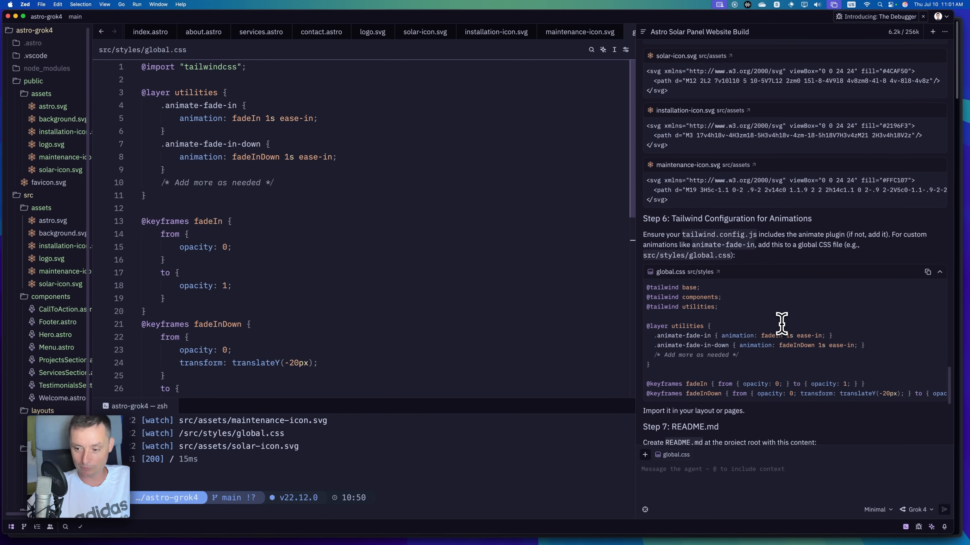
pyautogui.scroll(-3)
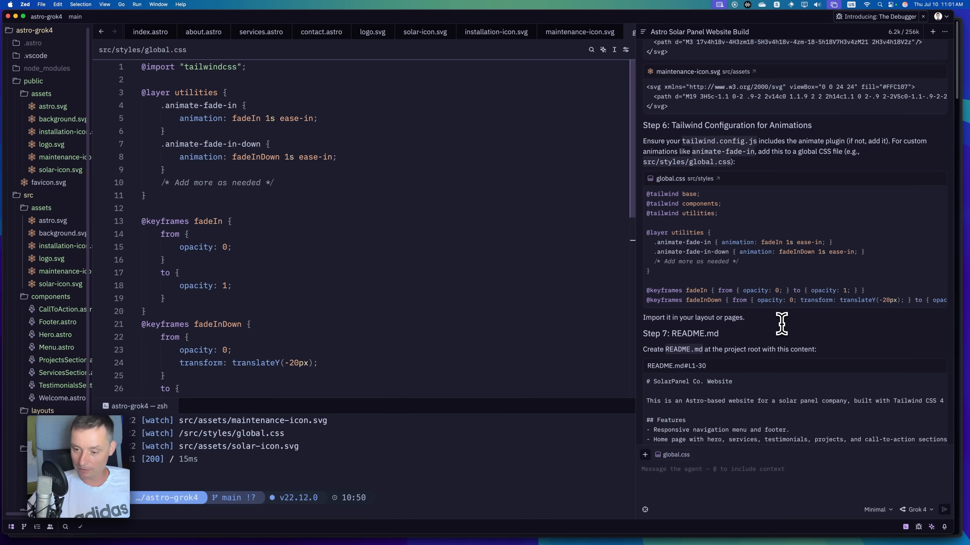
pyautogui.scroll(-3)
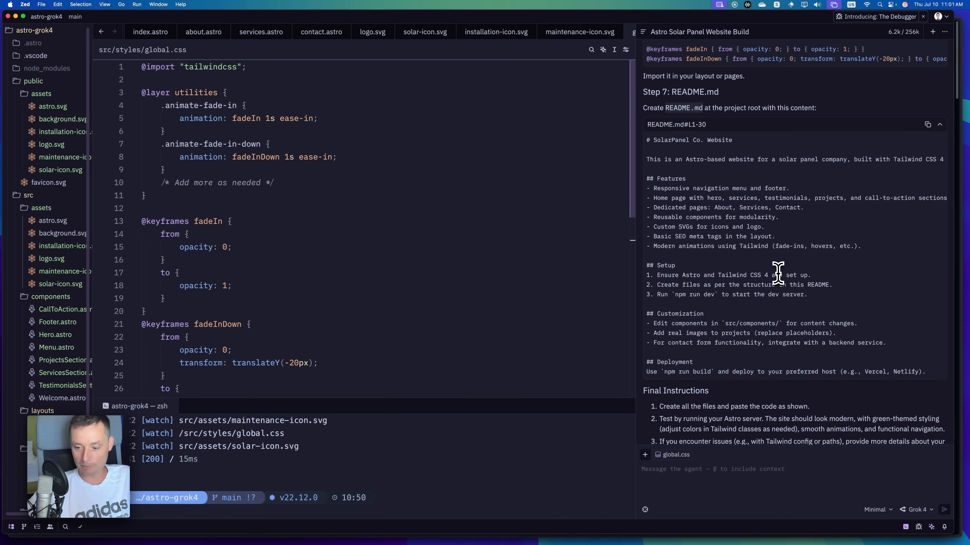
pyautogui.scroll(-3)
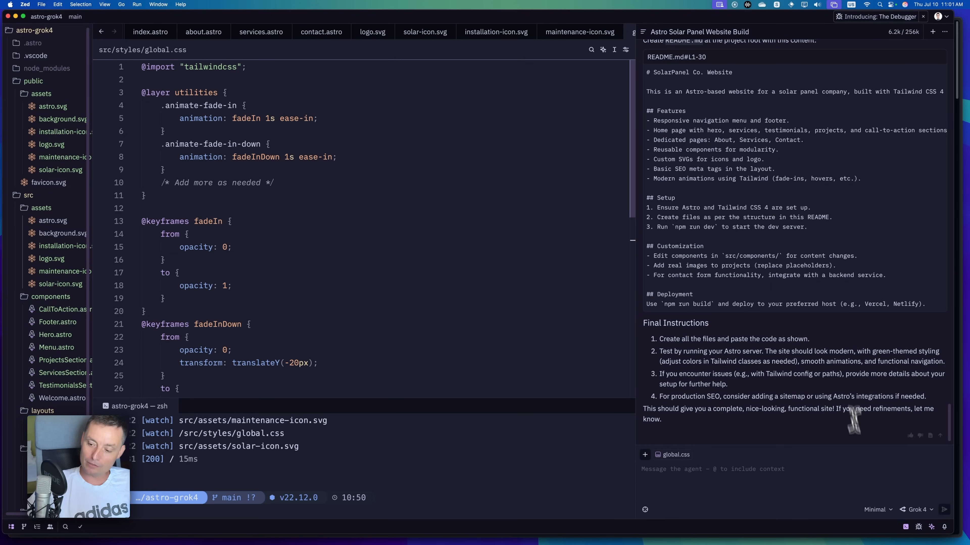
pyautogui.moveTo(826, 424)
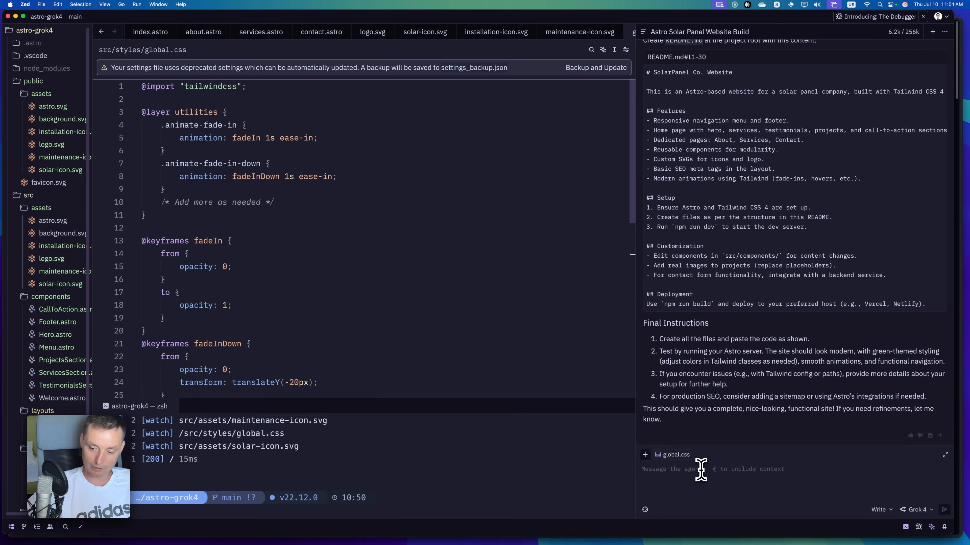
# Send "who are you?" to the Zed agent and dismiss the language-model error.
pyautogui.write('who are')
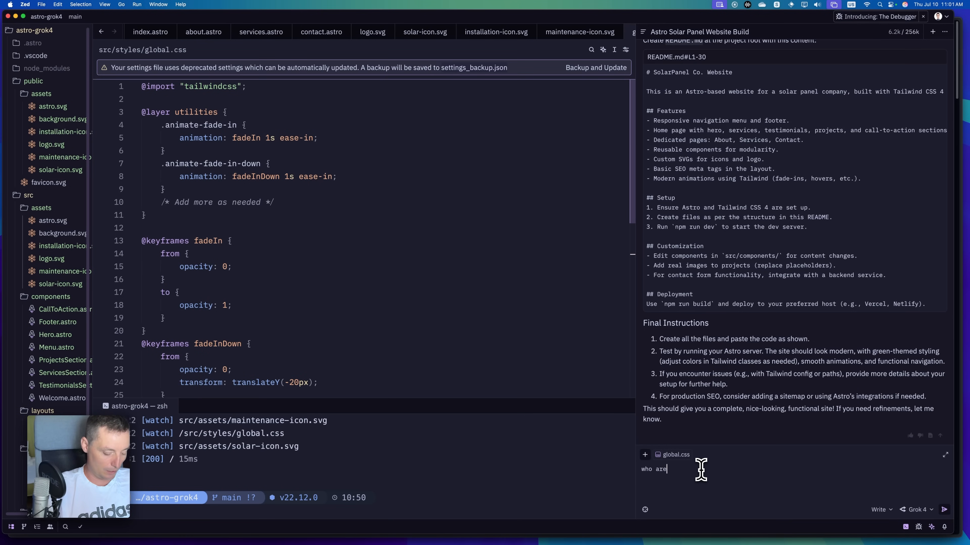
pyautogui.press('Return')
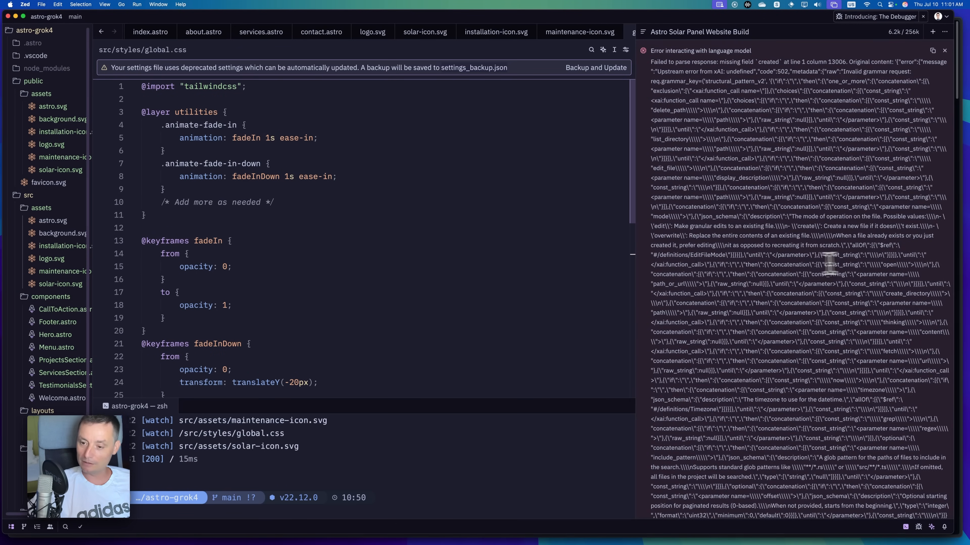
pyautogui.moveTo(778, 286)
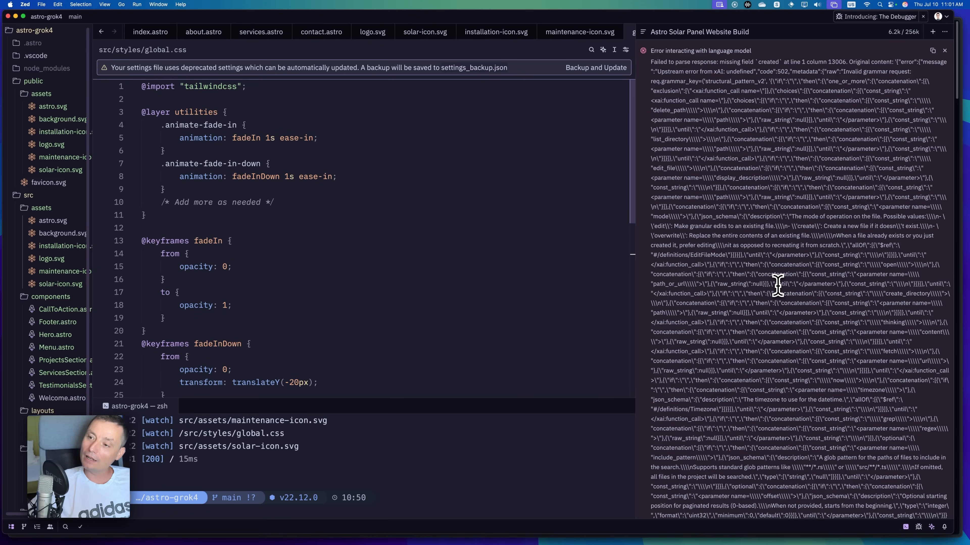
pyautogui.click(945, 50)
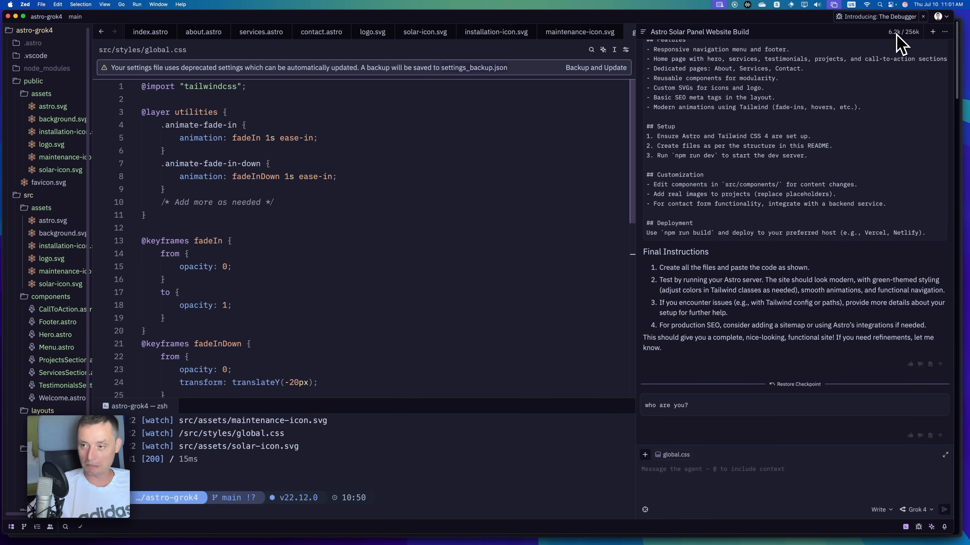
pyautogui.moveTo(749, 164)
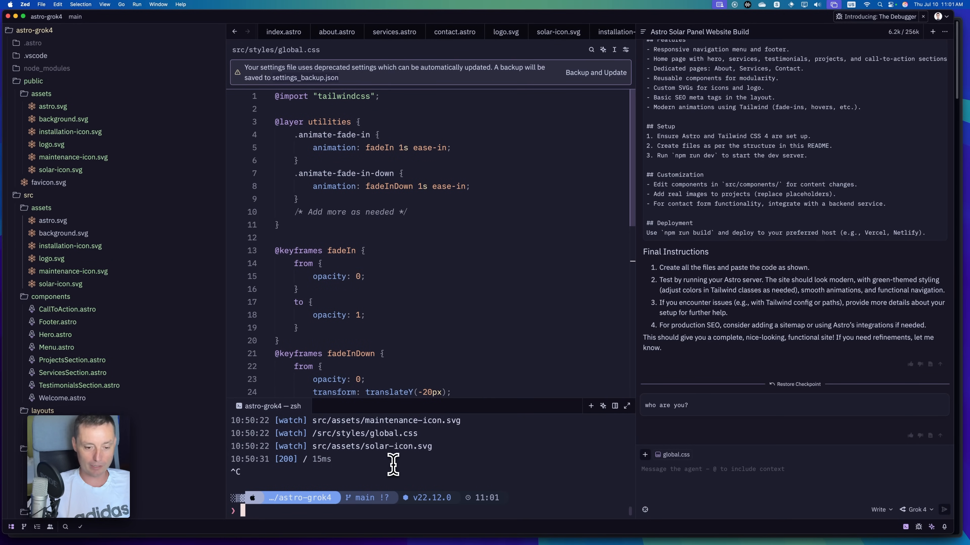
# Run npm run dev to restart the Astro dev server at localhost:4322.
pyautogui.write('npm run dev')
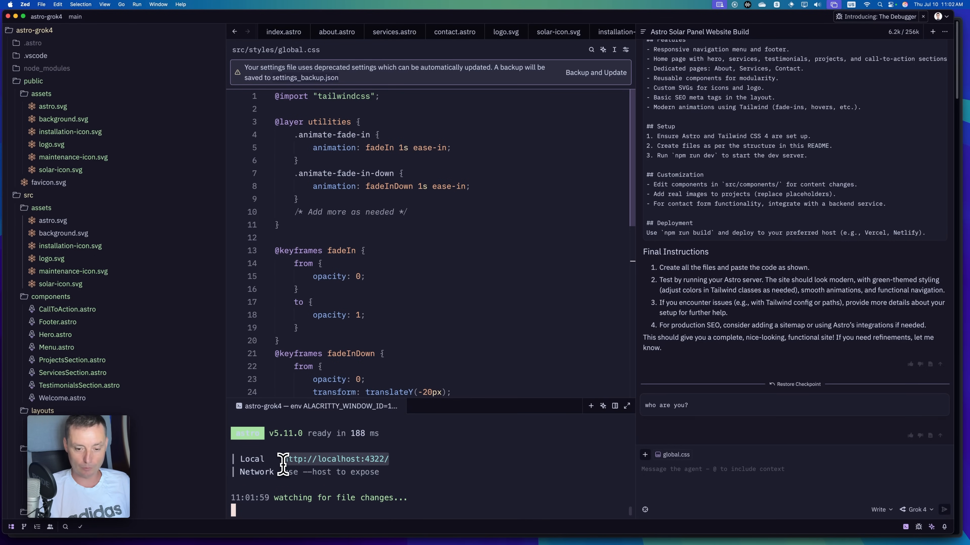
pyautogui.moveTo(492, 532)
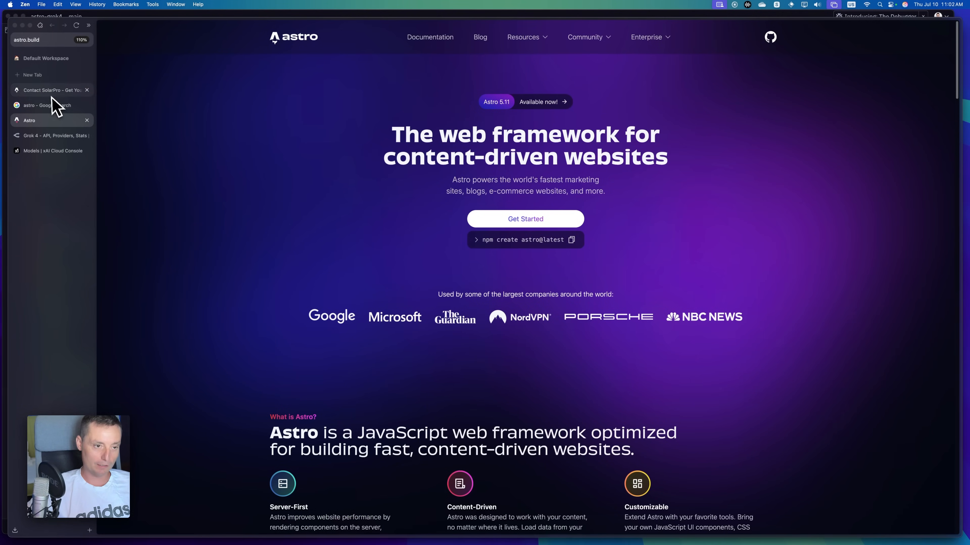
pyautogui.click(52, 90)
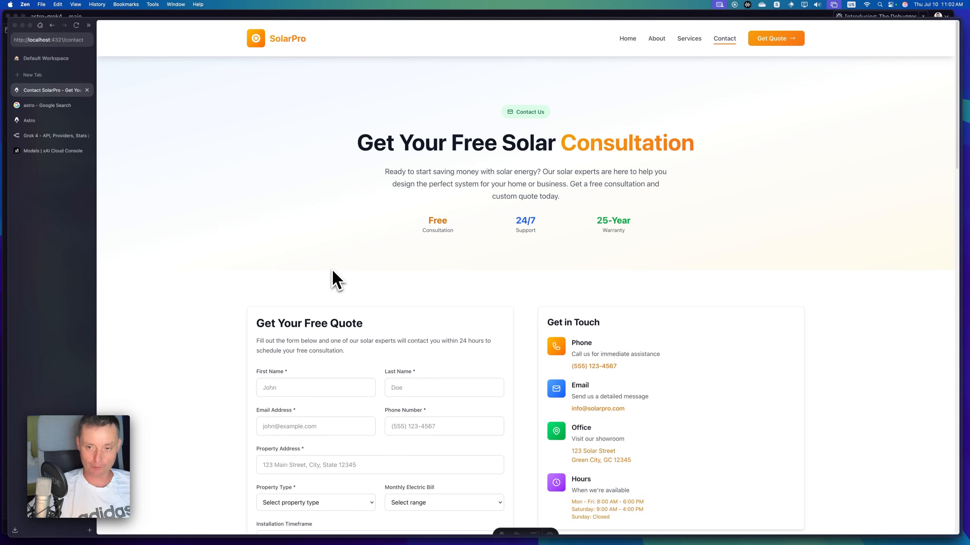
pyautogui.click(33, 74)
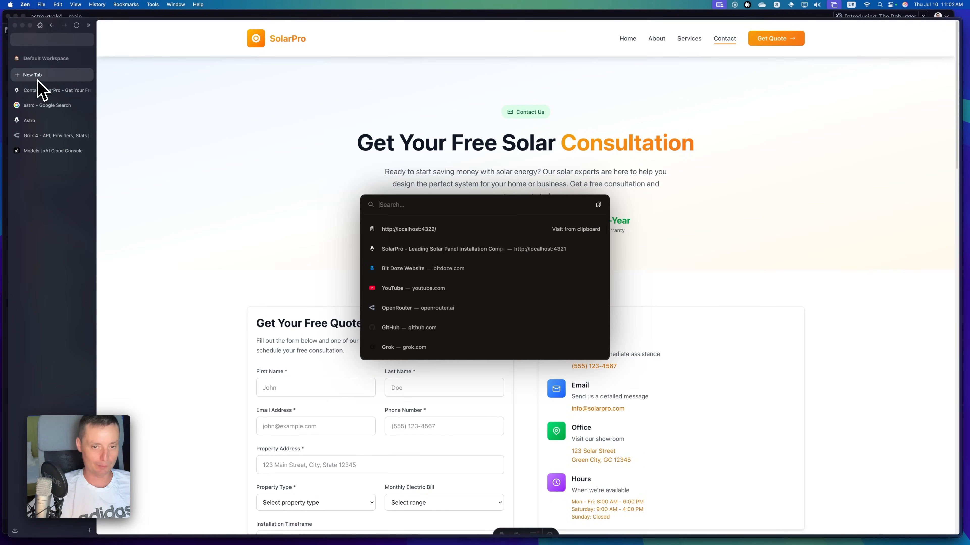
pyautogui.click(408, 229)
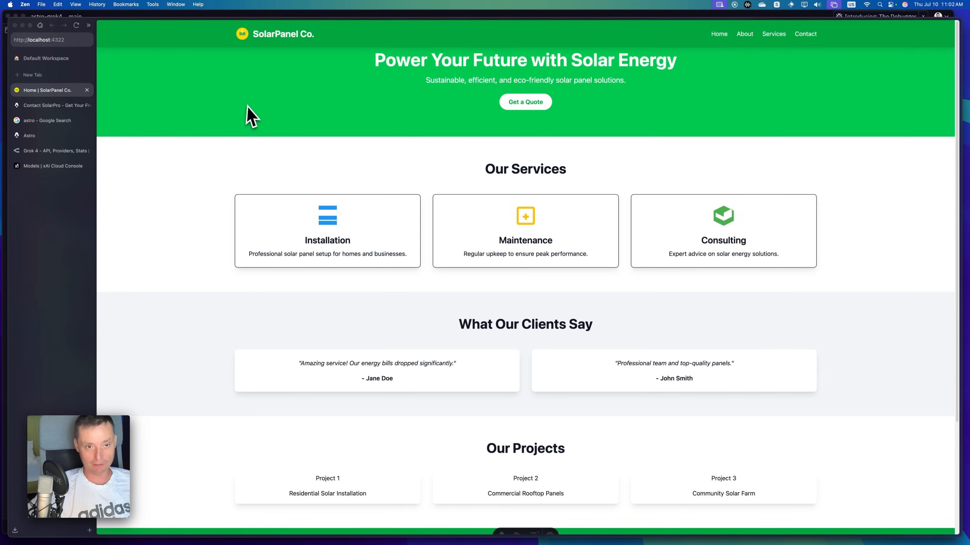
pyautogui.moveTo(289, 48)
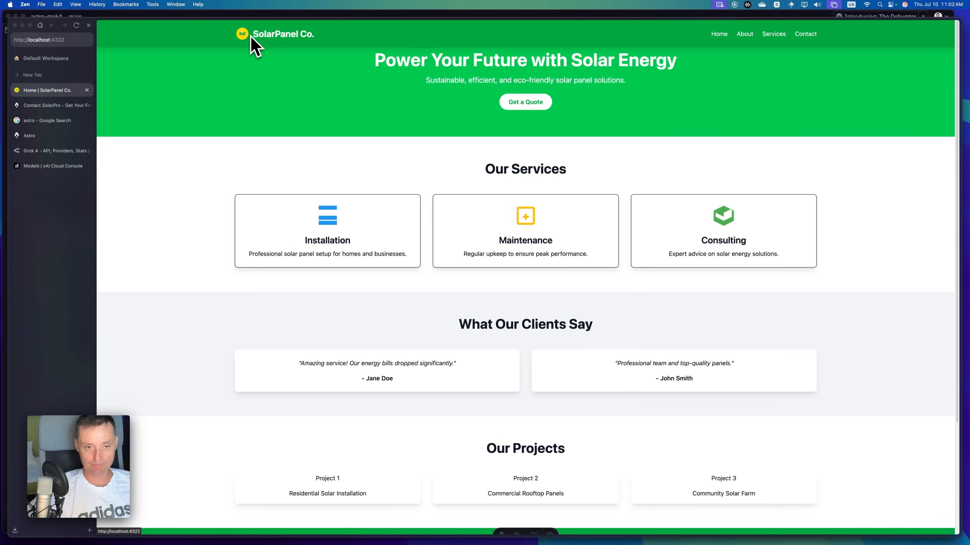
# Scroll through the SolarPanel Co. home page, then go to its About page.
pyautogui.scroll(-3)
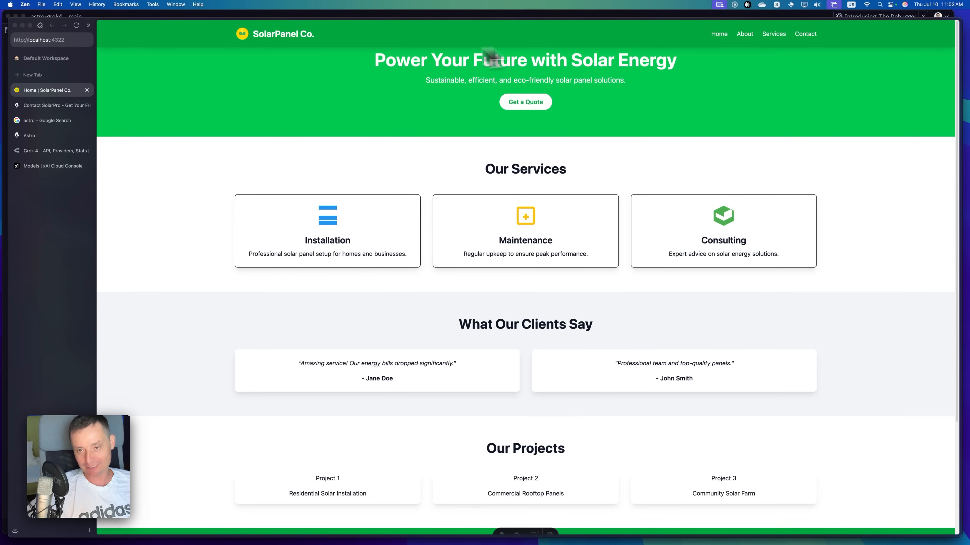
pyautogui.scroll(-3)
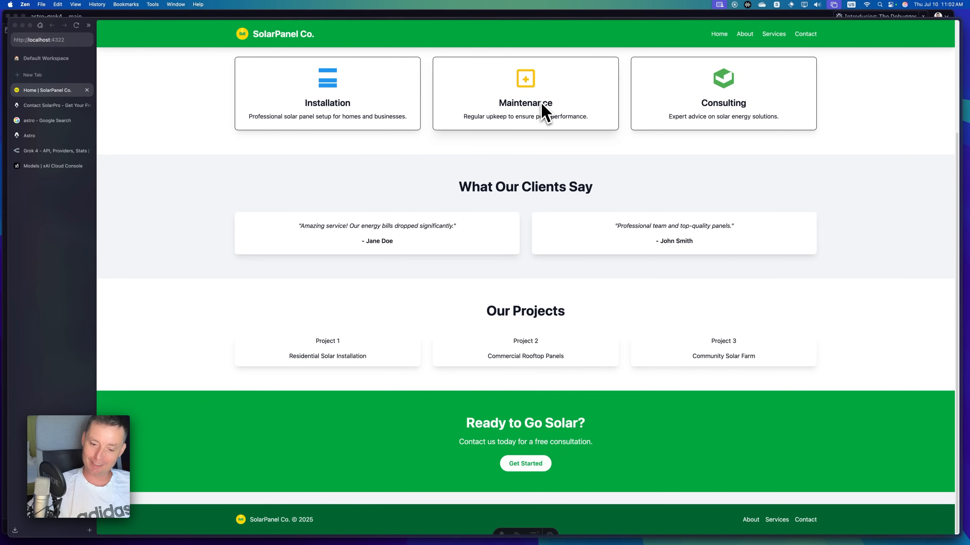
pyautogui.scroll(3)
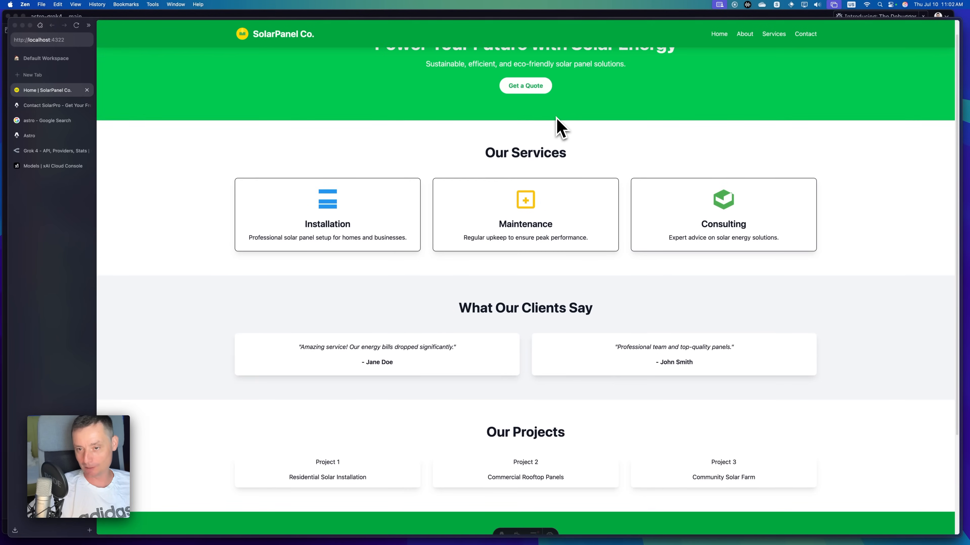
pyautogui.scroll(-3)
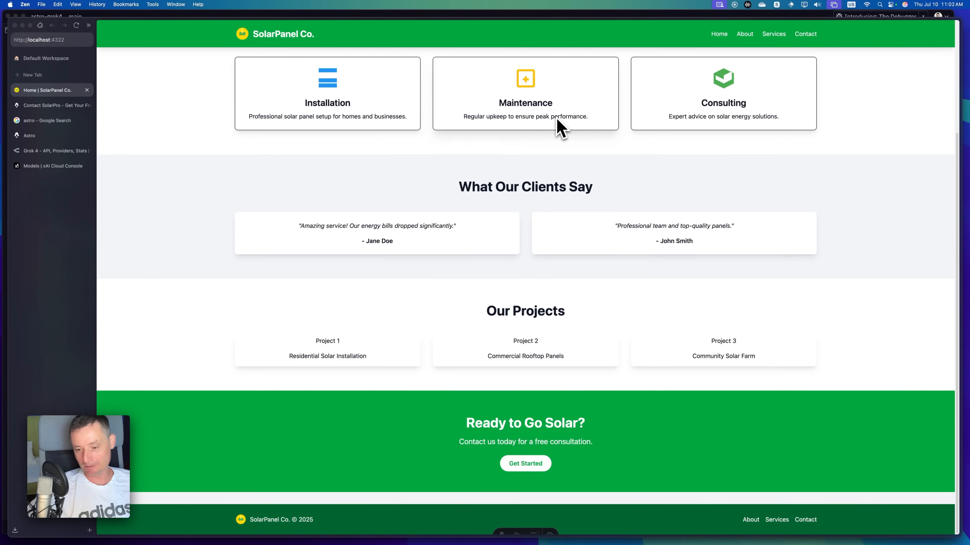
pyautogui.scroll(3)
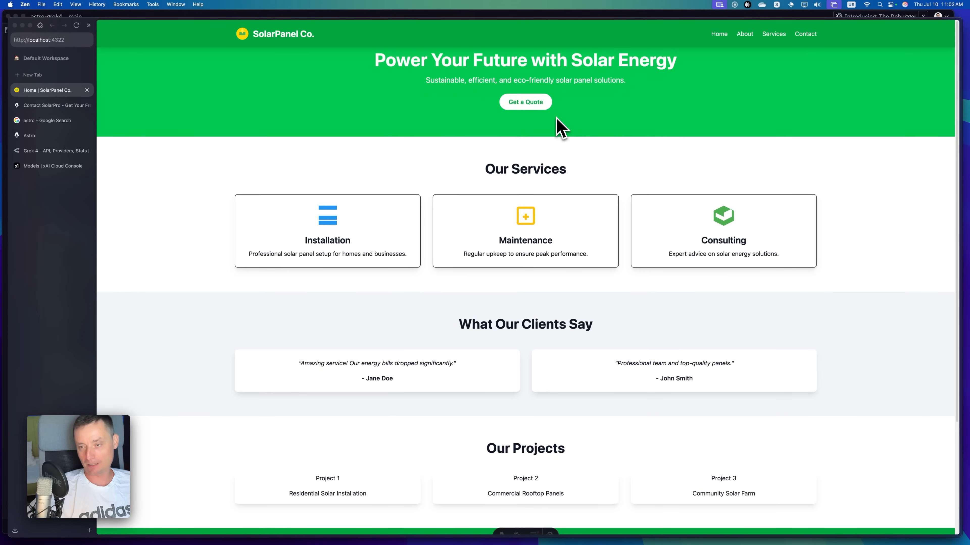
pyautogui.click(744, 34)
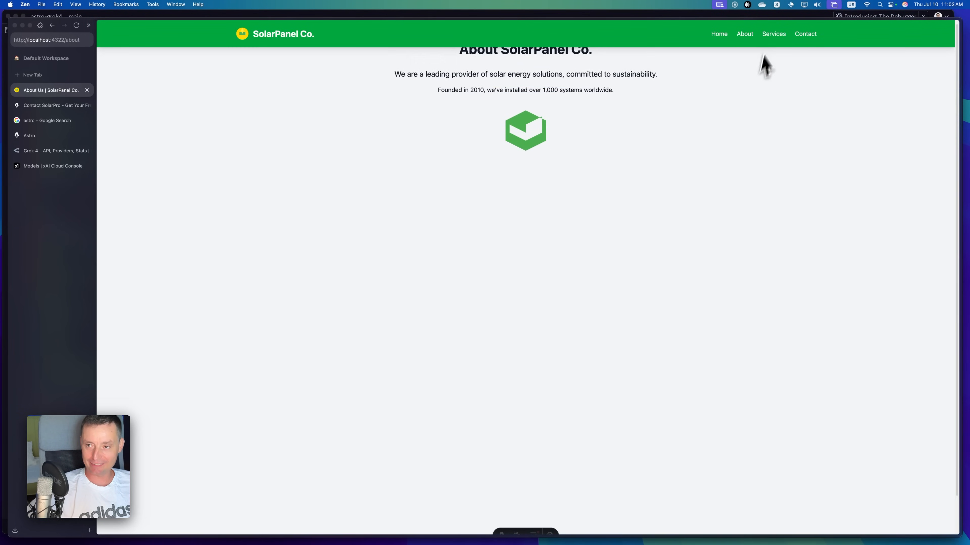
# Visit the SolarPanel Co. Services page, then finish on the Contact Us form.
pyautogui.click(773, 34)
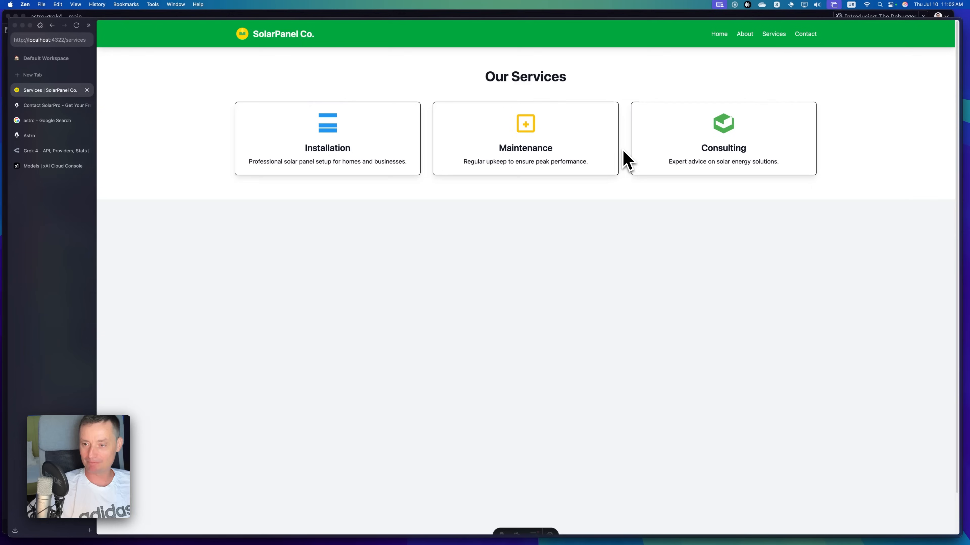
pyautogui.click(805, 34)
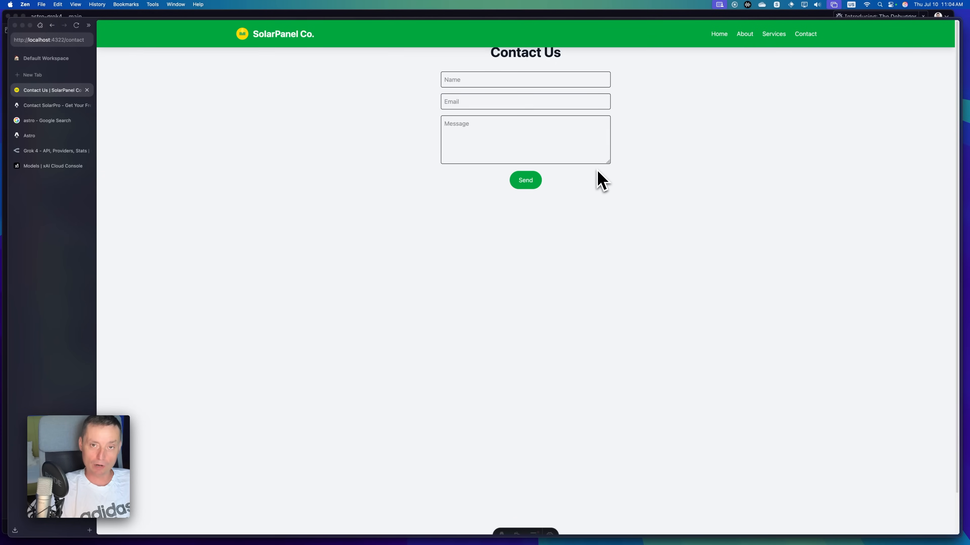
pyautogui.moveTo(573, 206)
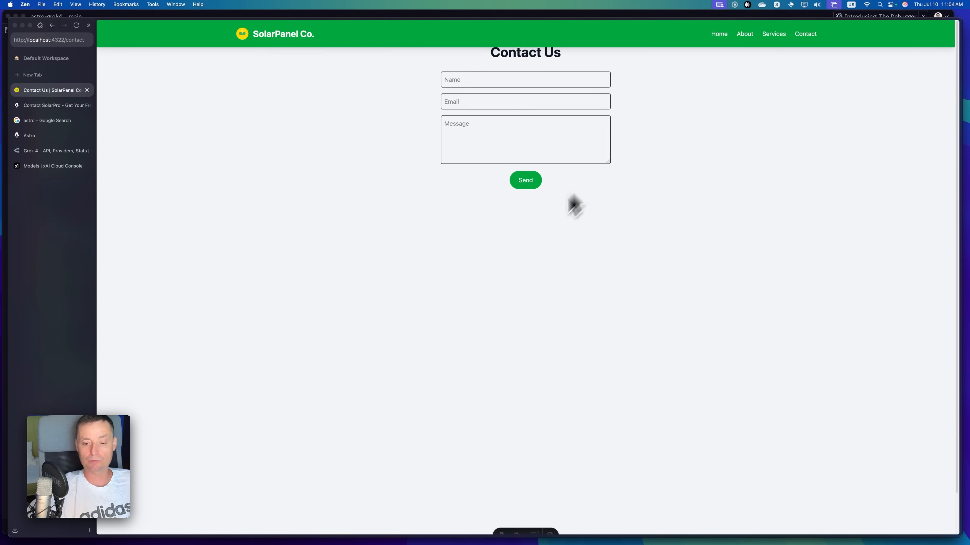